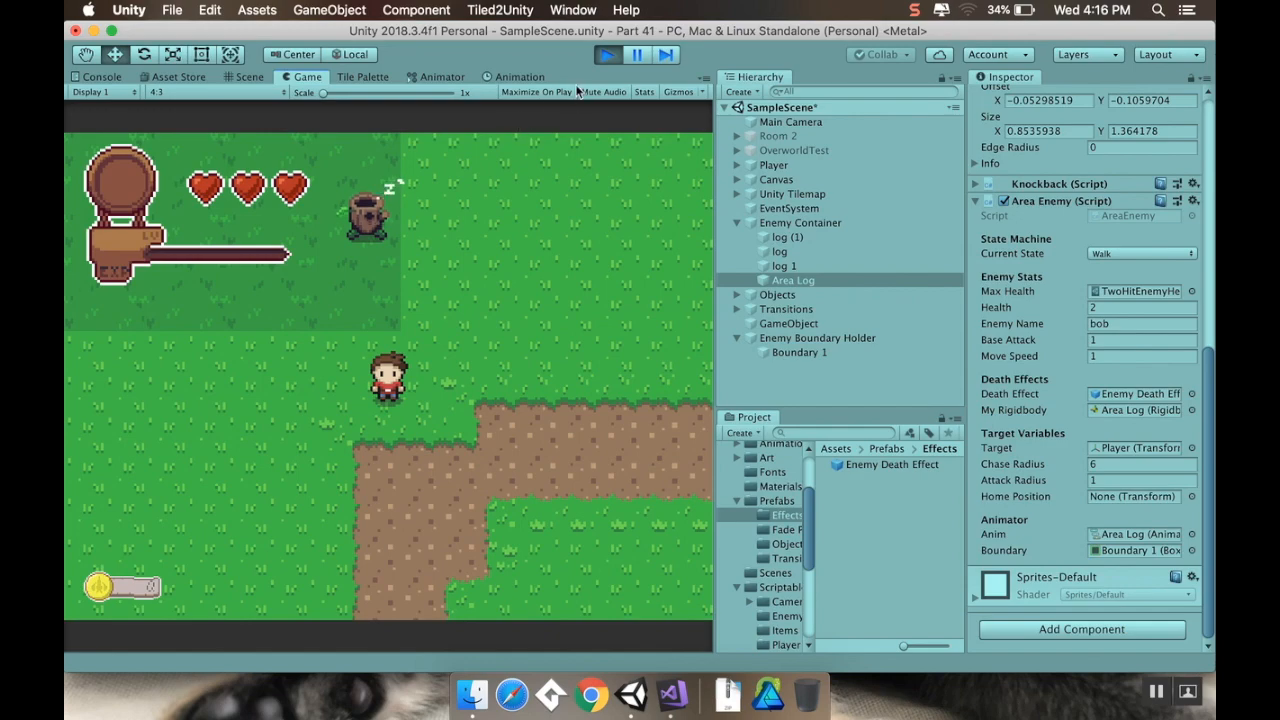
Step: Exit Play mode to resume editing the overworld scene with its three log enemies
{"action": "left_click", "coordinate": [244, 76]}
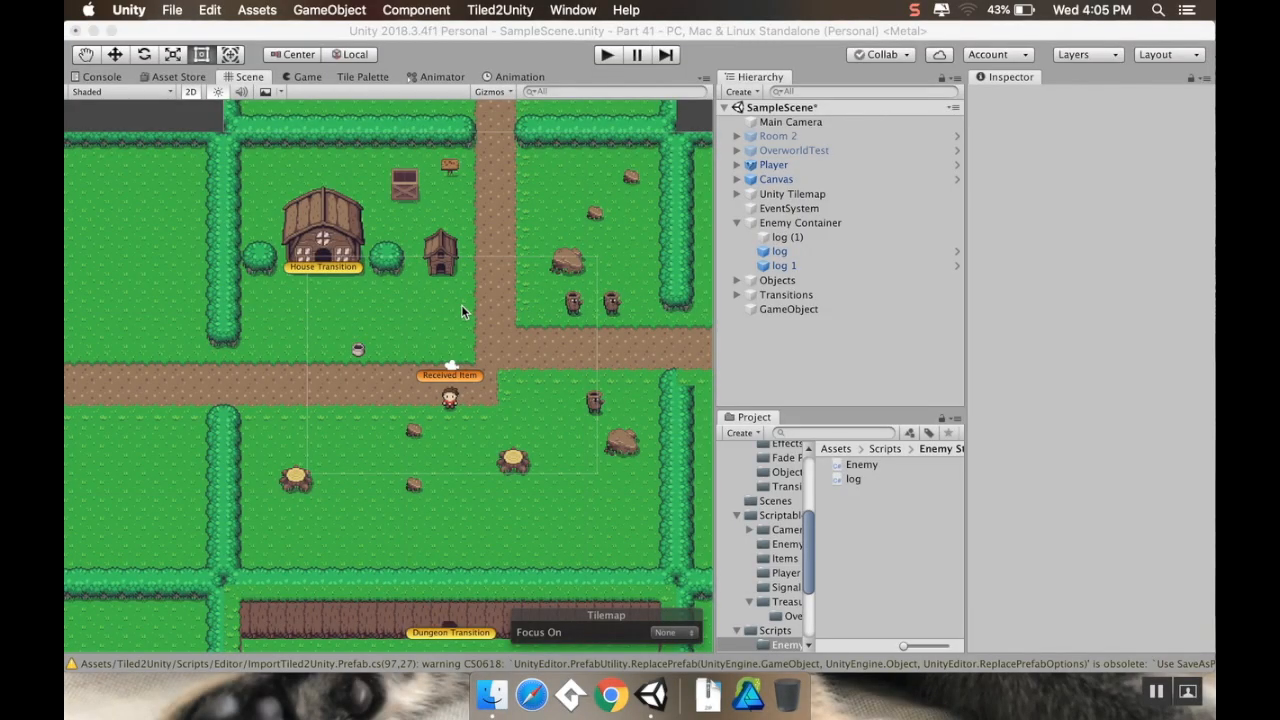
{"action": "mouse_move", "coordinate": [461, 308]}
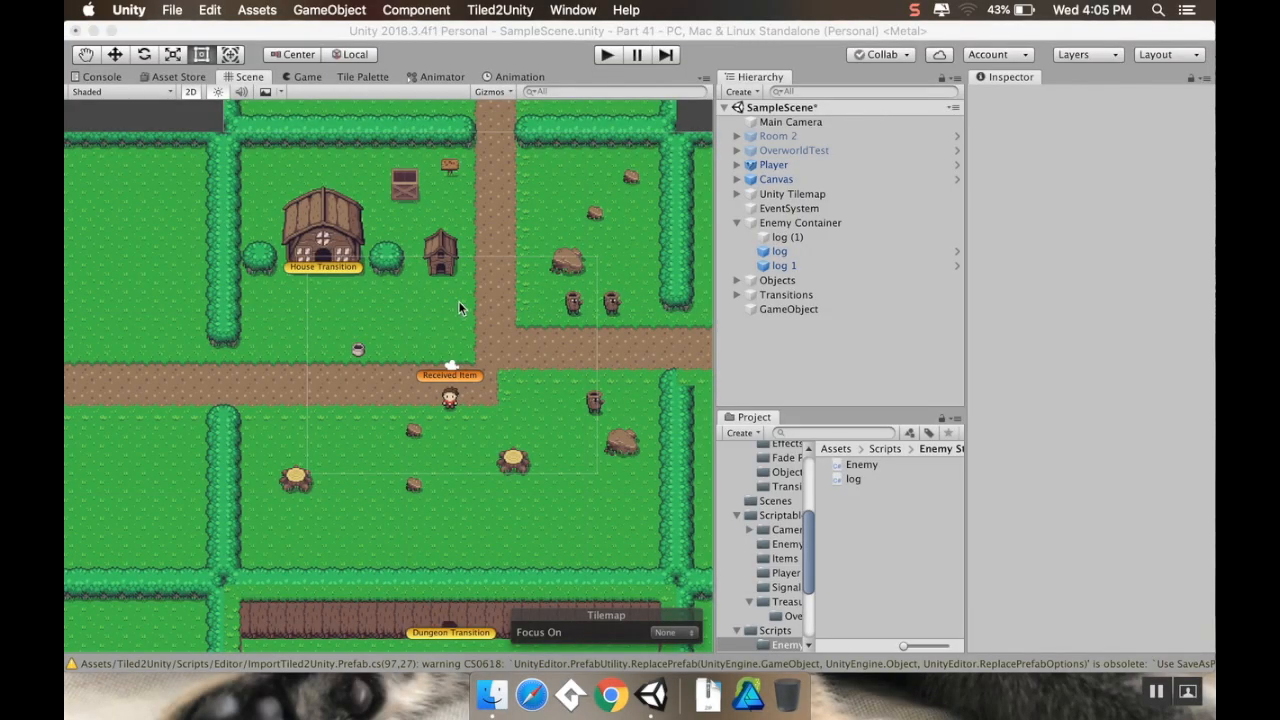
{"action": "mouse_move", "coordinate": [456, 328]}
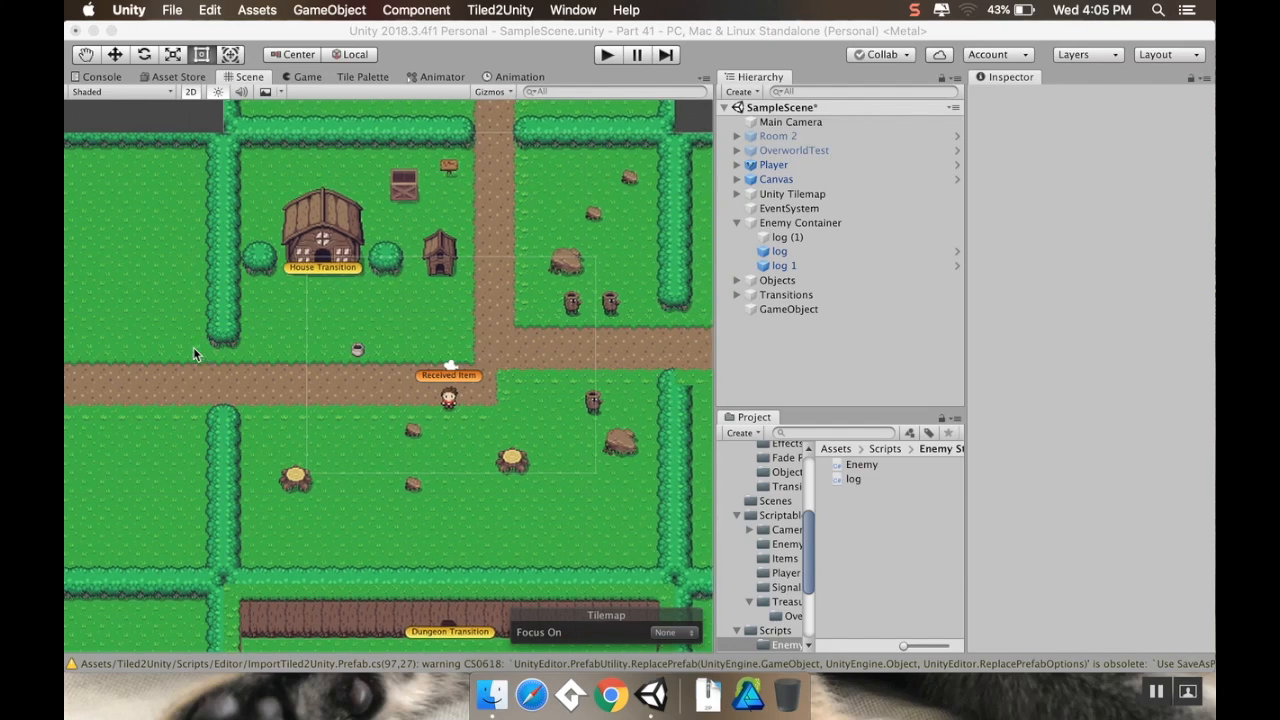
{"action": "mouse_move", "coordinate": [478, 298]}
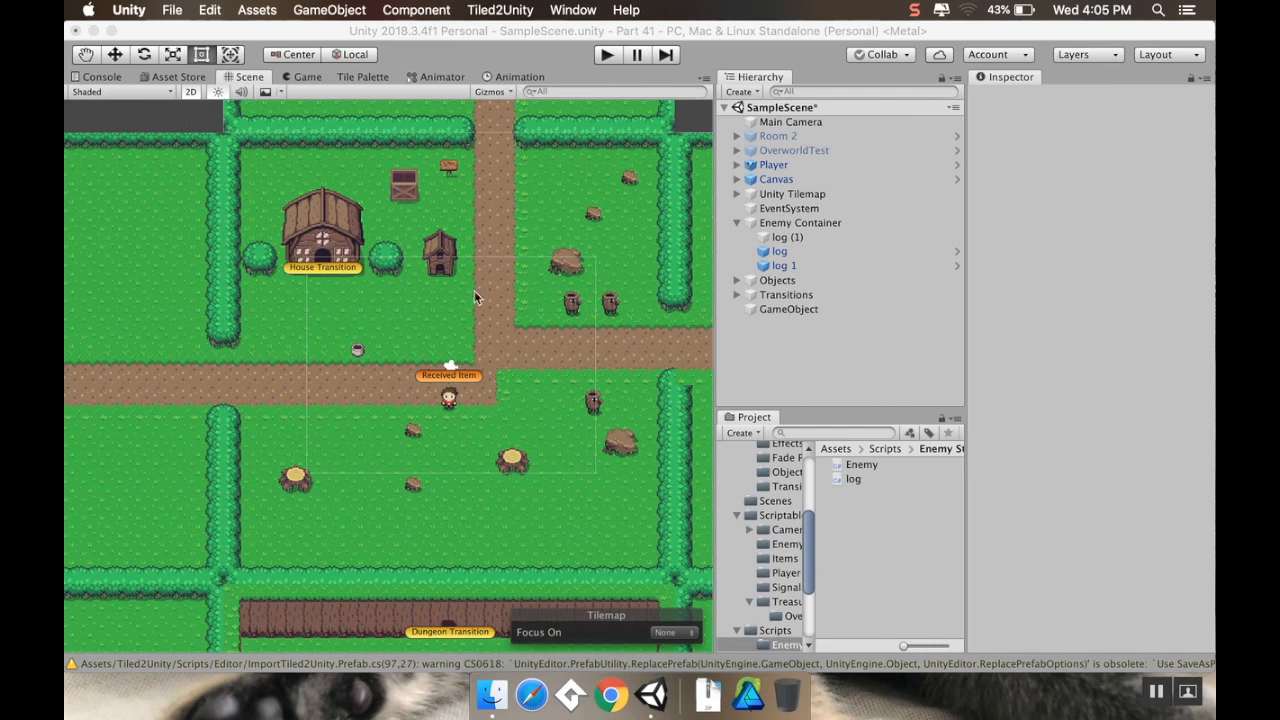
{"action": "mouse_move", "coordinate": [535, 353]}
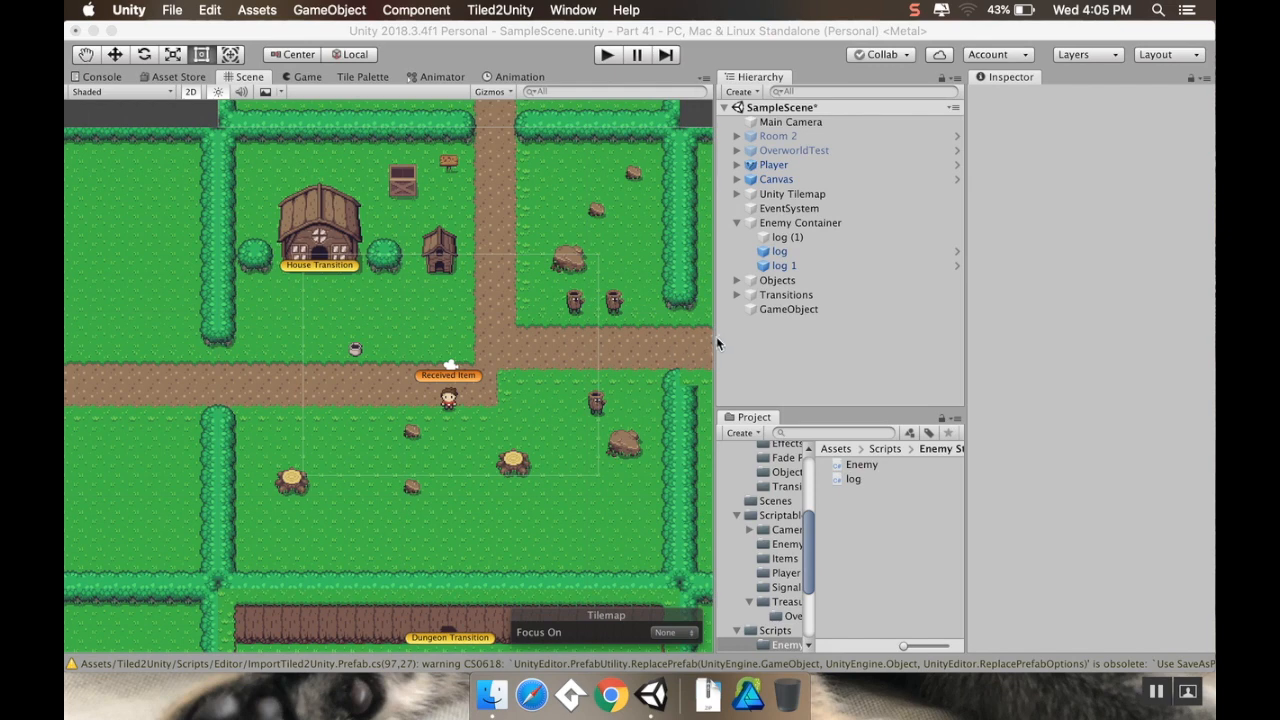
{"action": "mouse_move", "coordinate": [665, 333]}
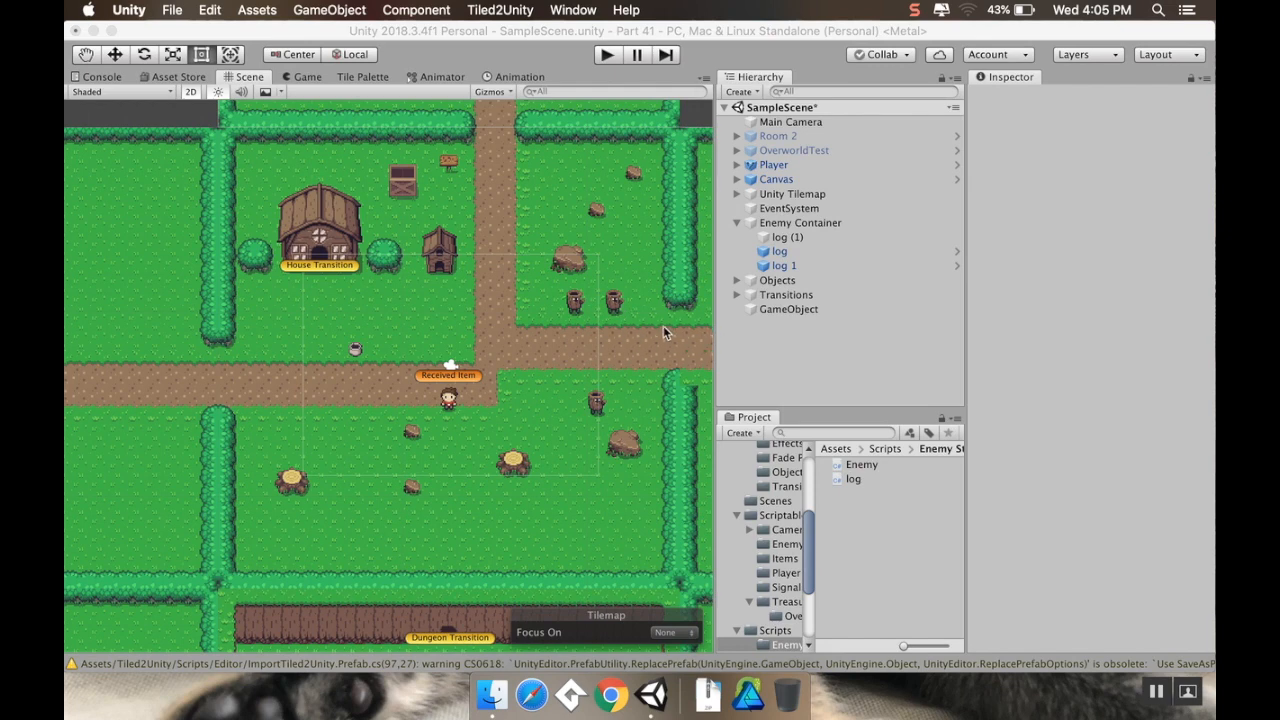
{"action": "mouse_move", "coordinate": [626, 322]}
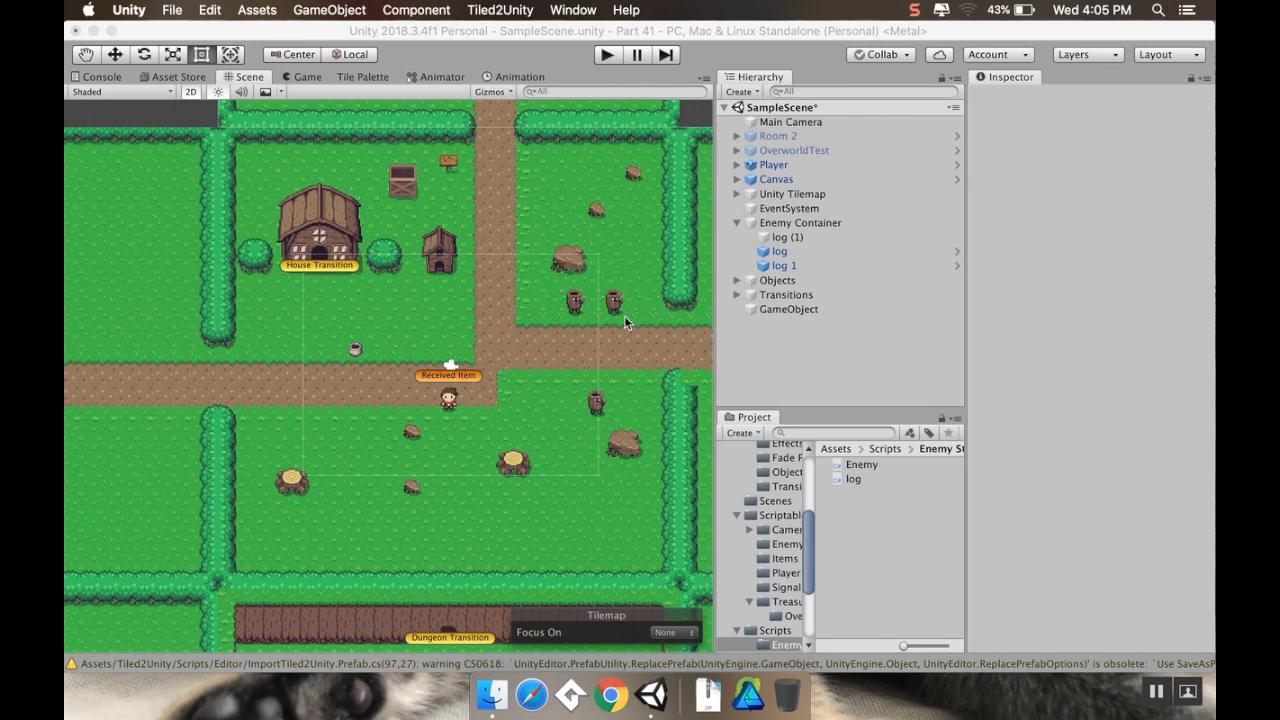
{"action": "mouse_move", "coordinate": [245, 175]}
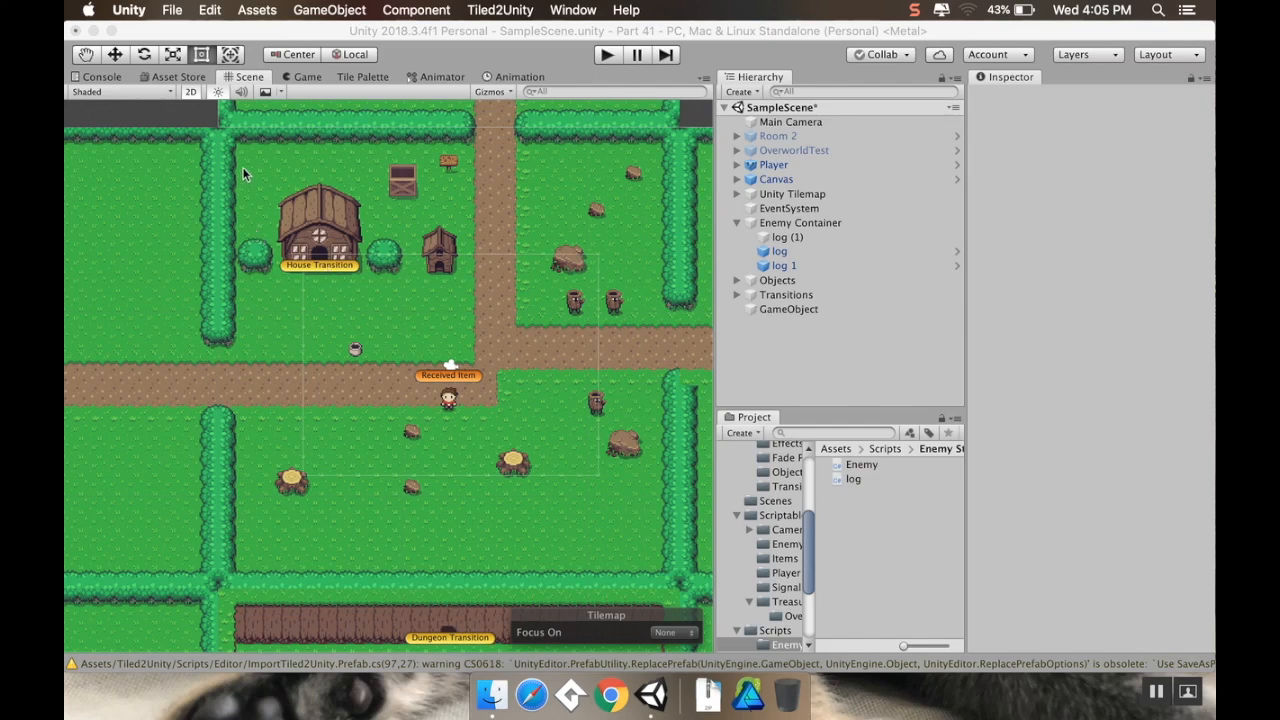
{"action": "mouse_move", "coordinate": [212, 373]}
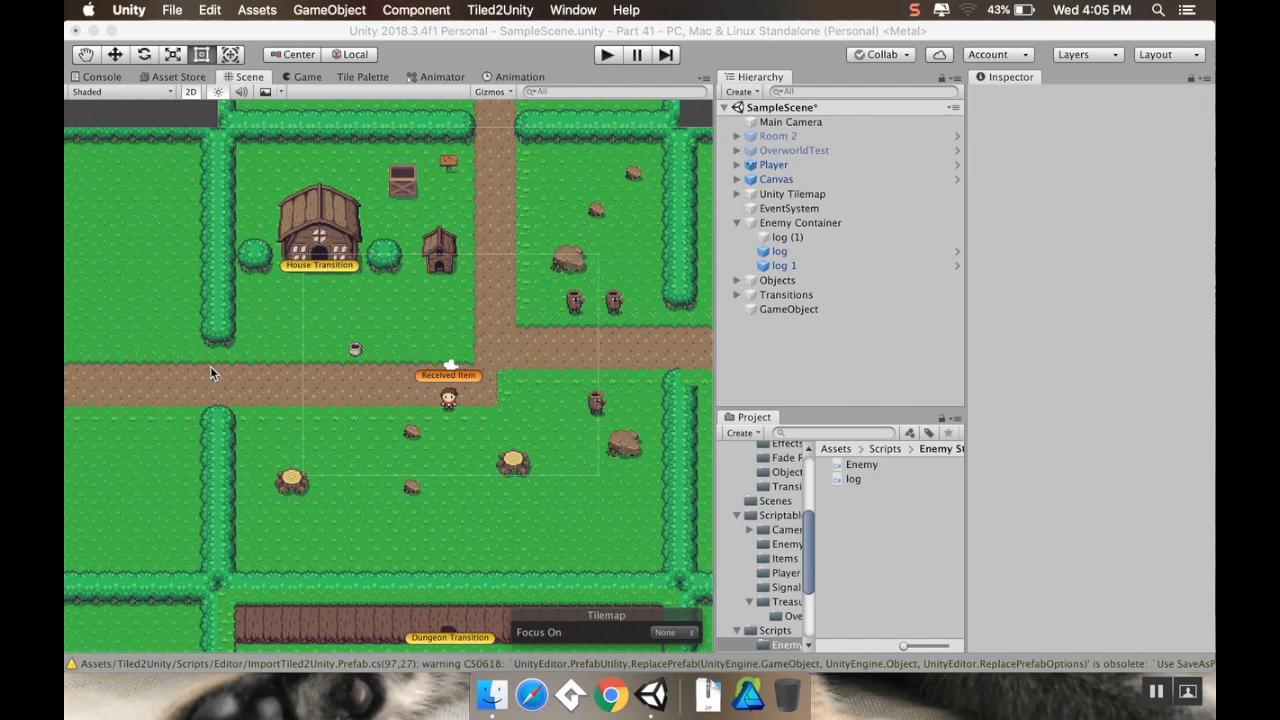
Step: Pan to the shaded left room and rename the duplicated log 'Area Log'
{"action": "left_click_drag", "start_coordinate": [210, 373], "coordinate": [280, 366]}
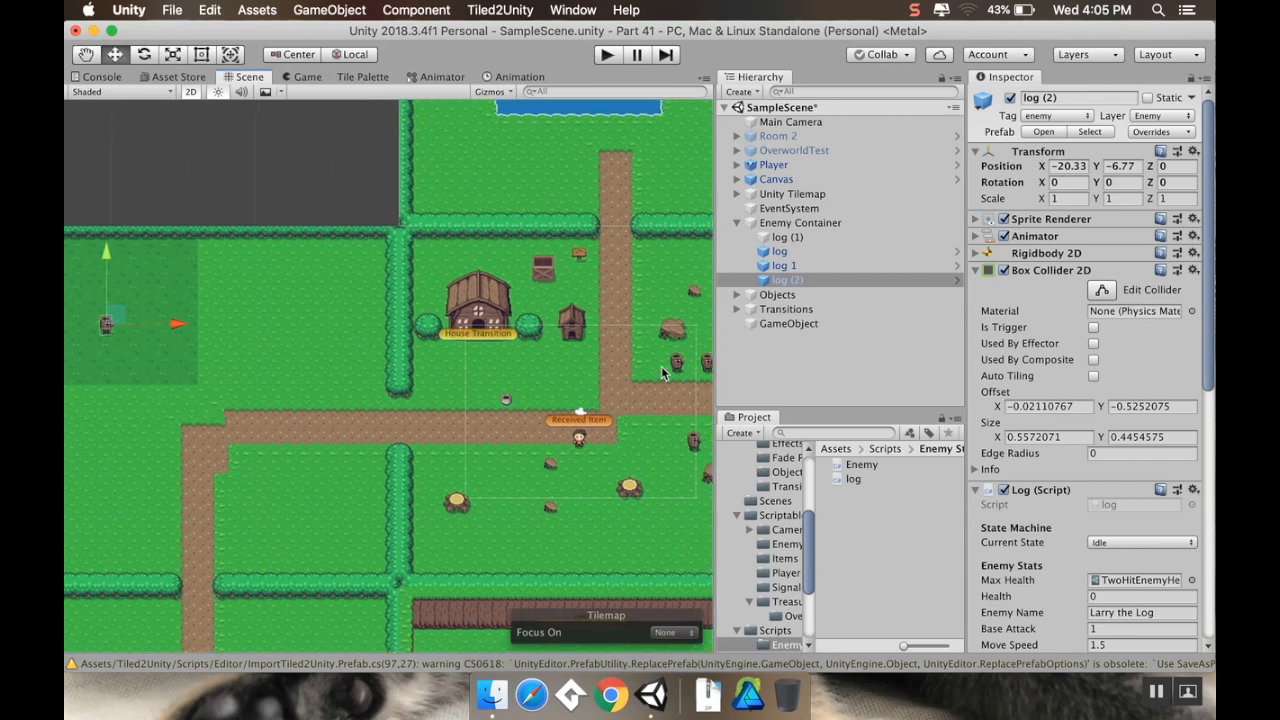
{"action": "left_click", "coordinate": [790, 279]}
{"action": "type", "text": "Area Log"}
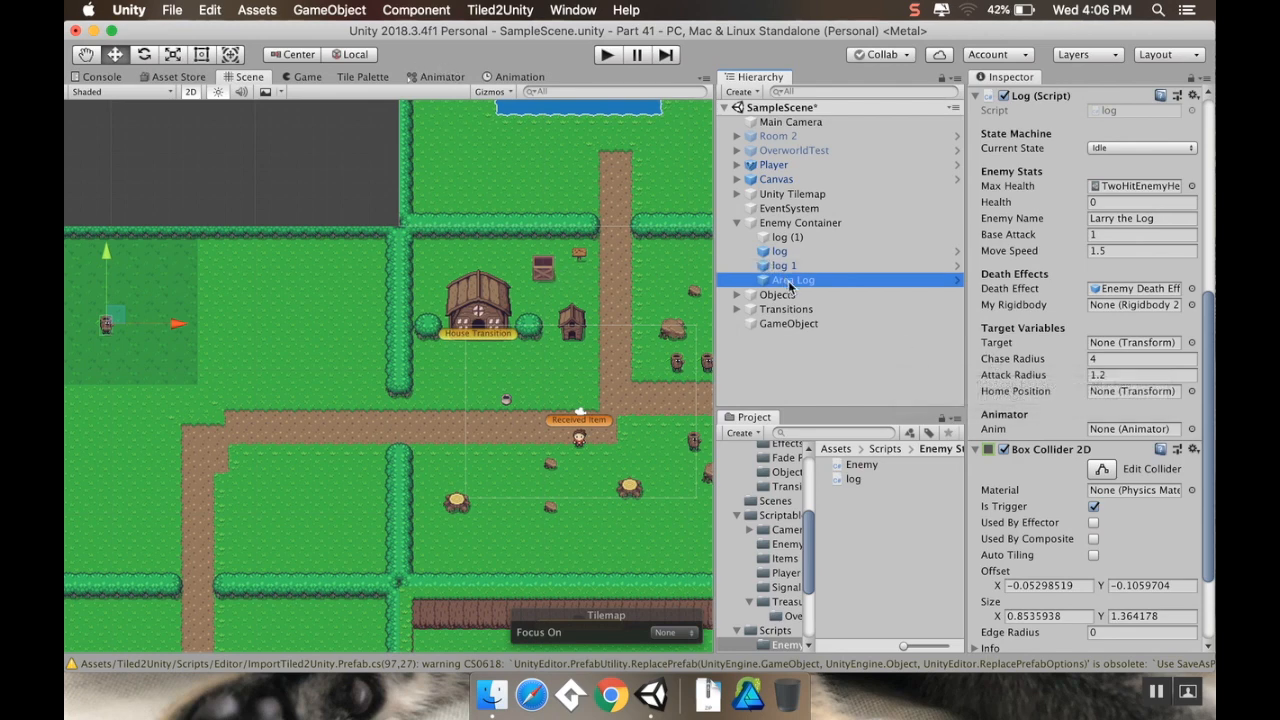
Step: Unpack Area Log from its prefab
{"action": "left_click", "coordinate": [329, 9]}
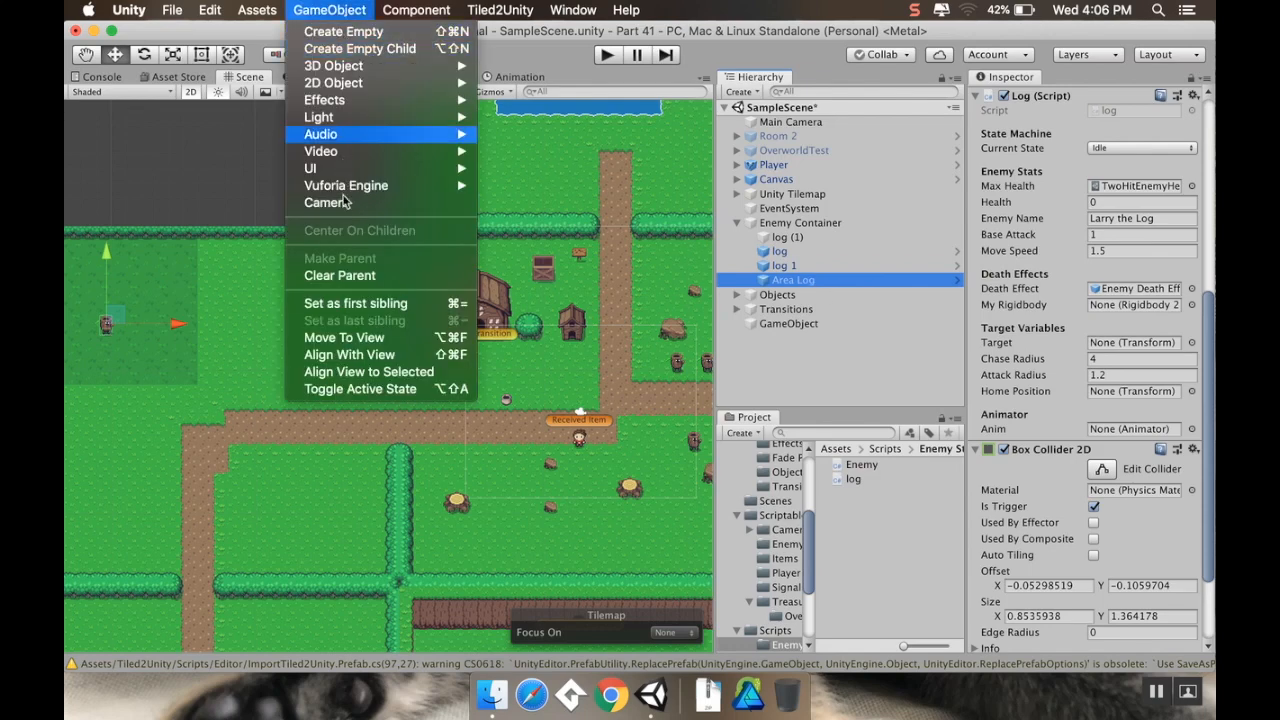
{"action": "mouse_move", "coordinate": [545, 37]}
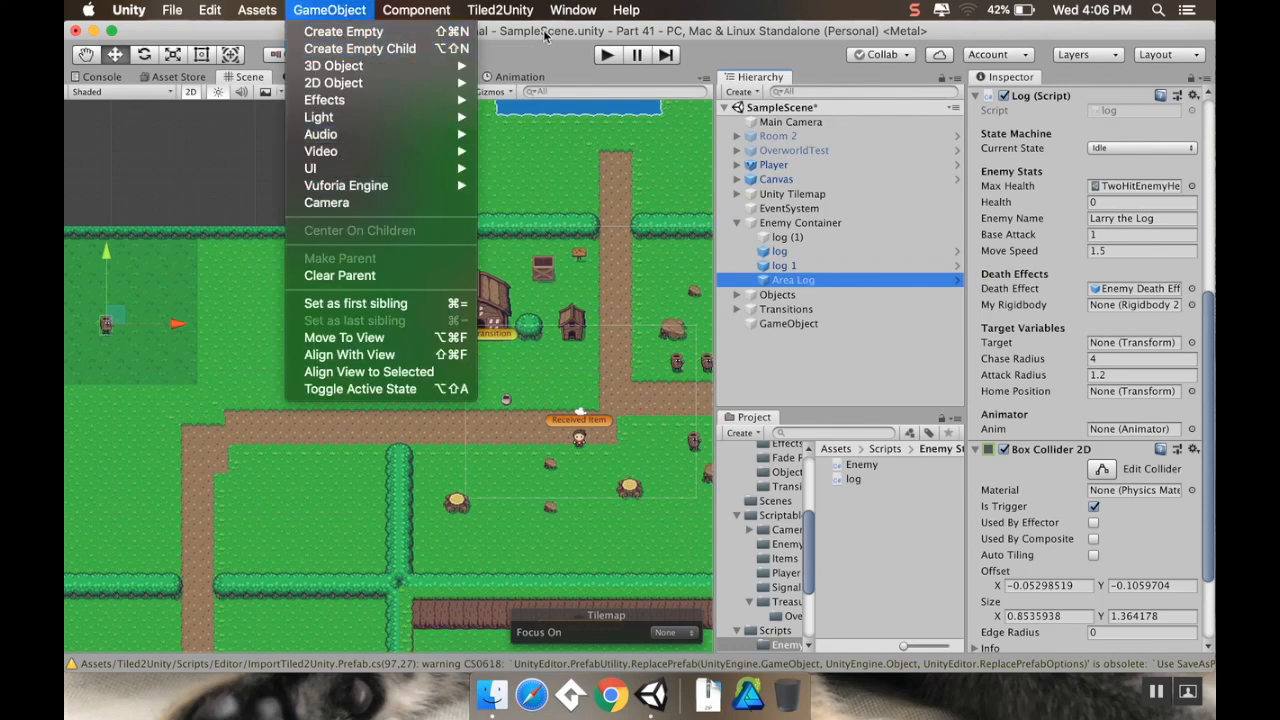
{"action": "left_click", "coordinate": [785, 290]}
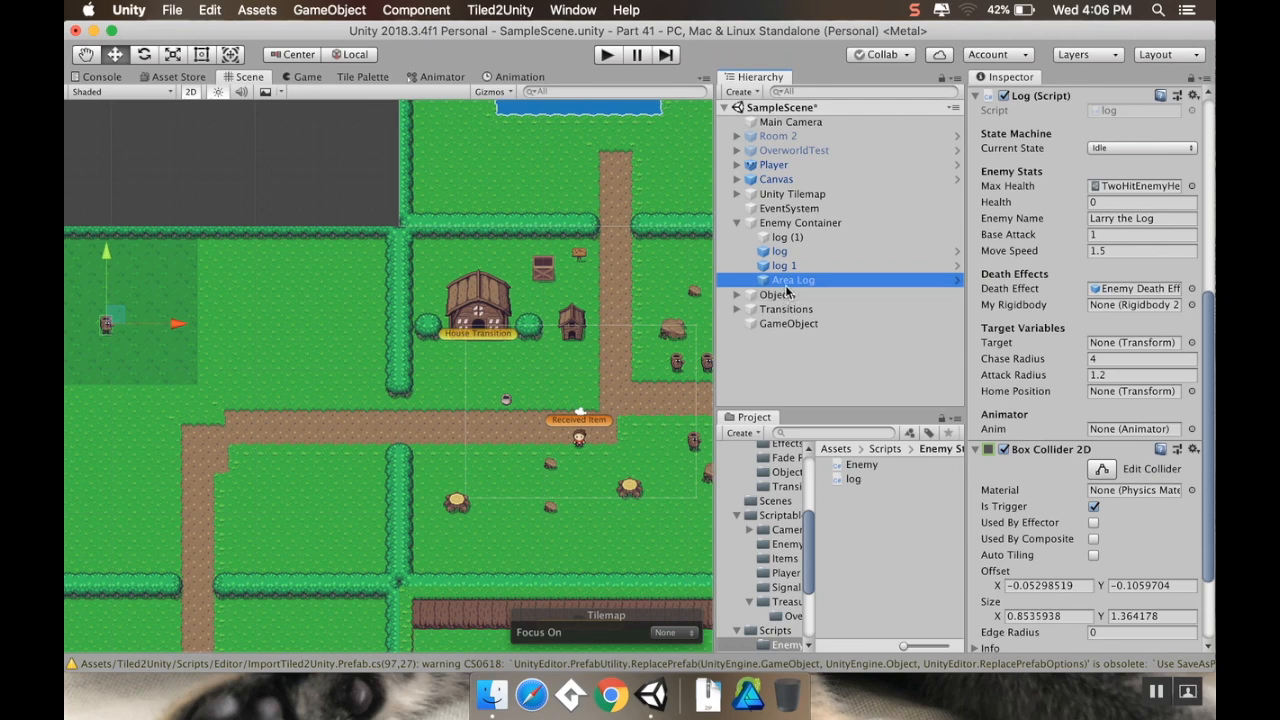
{"action": "right_click", "coordinate": [791, 280]}
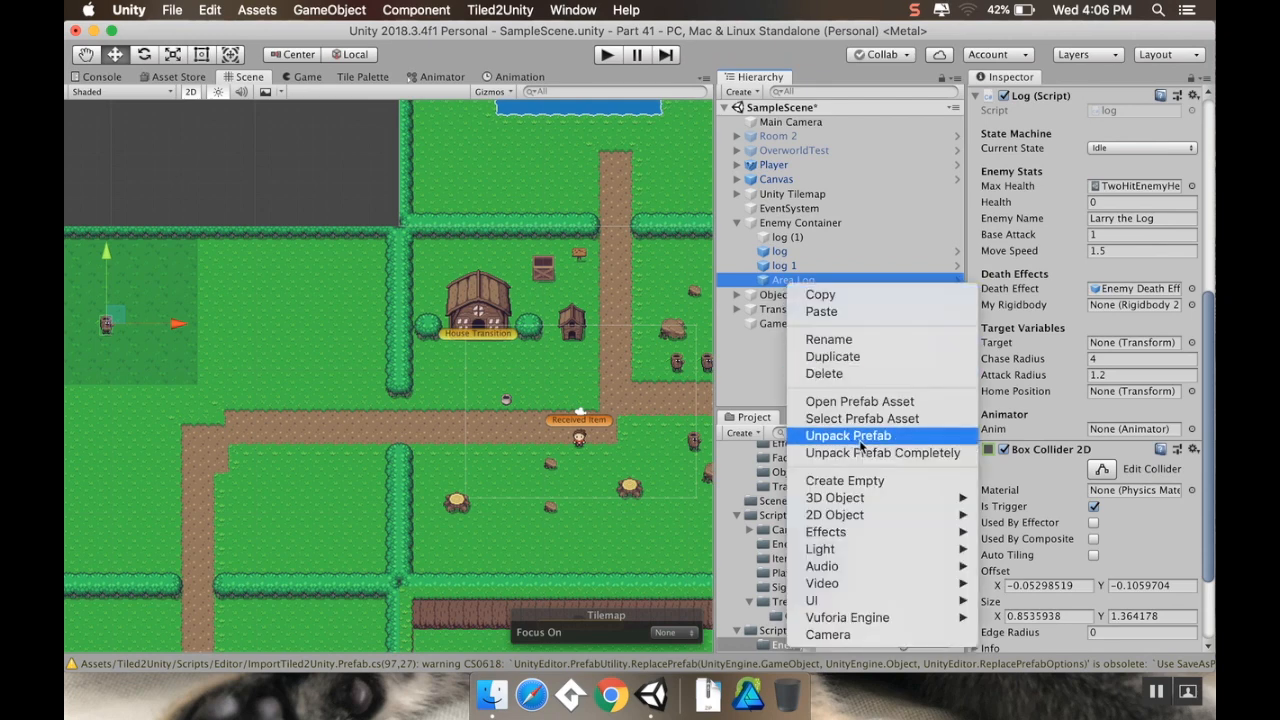
{"action": "left_click", "coordinate": [847, 435]}
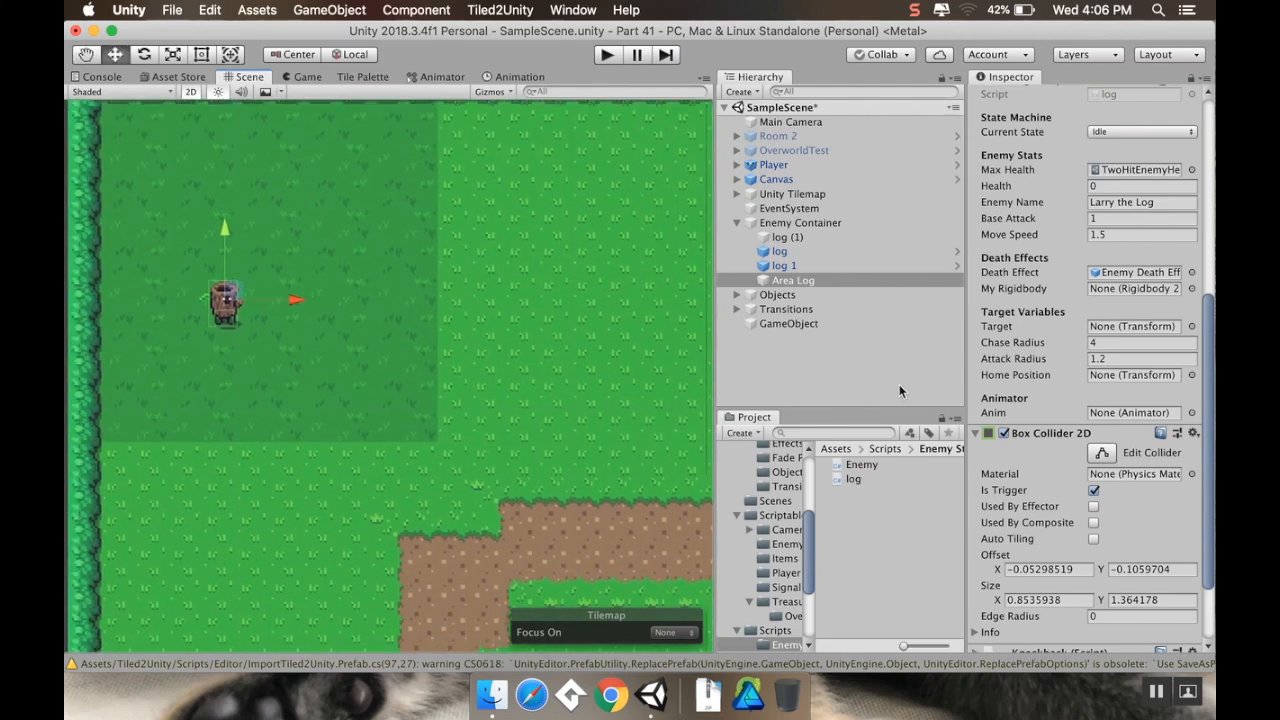
Step: Remove the Log (Script) component from Area Log and collapse the component list
{"action": "scroll", "scroll_direction": "down", "scroll_amount": 3}
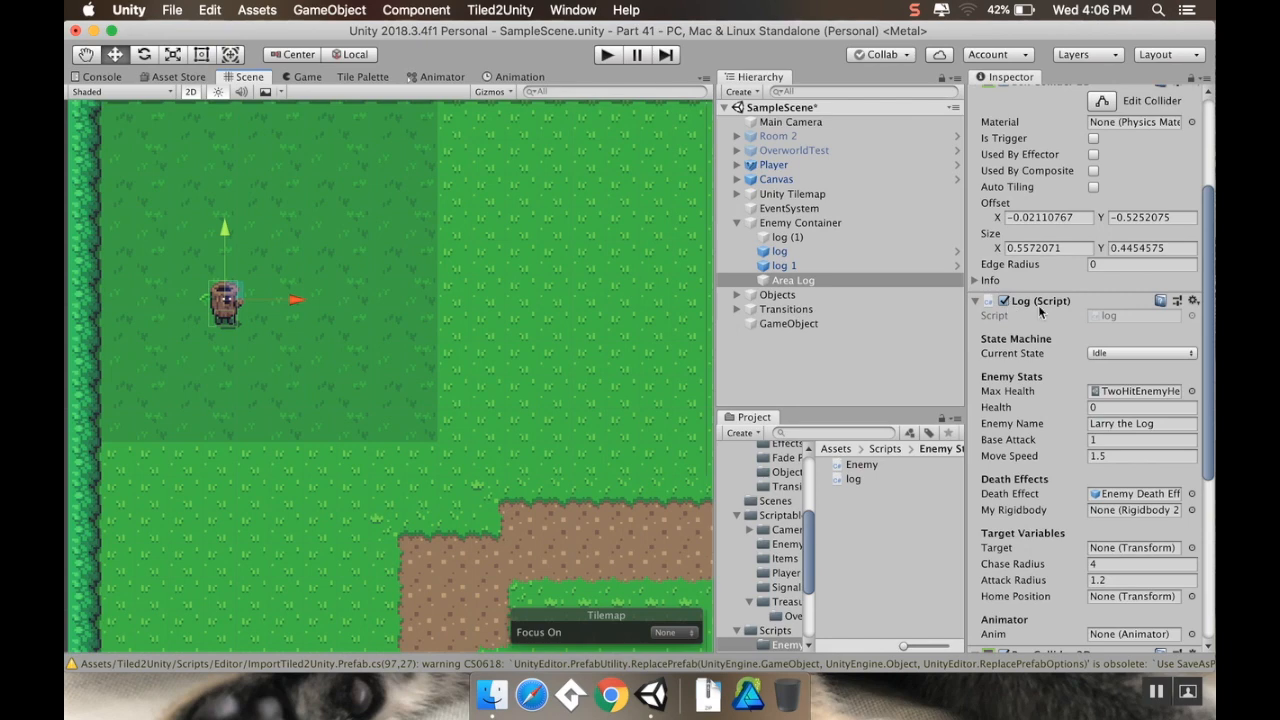
{"action": "left_click", "coordinate": [1193, 300]}
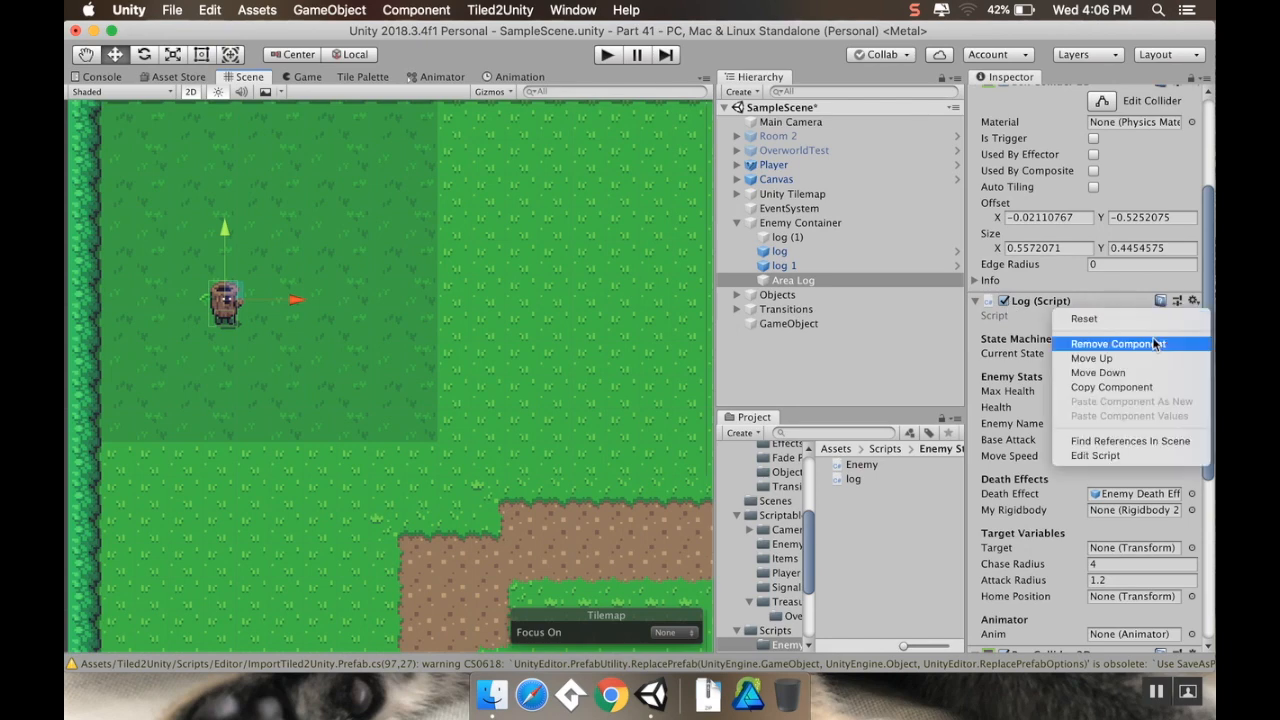
{"action": "left_click", "coordinate": [1112, 343]}
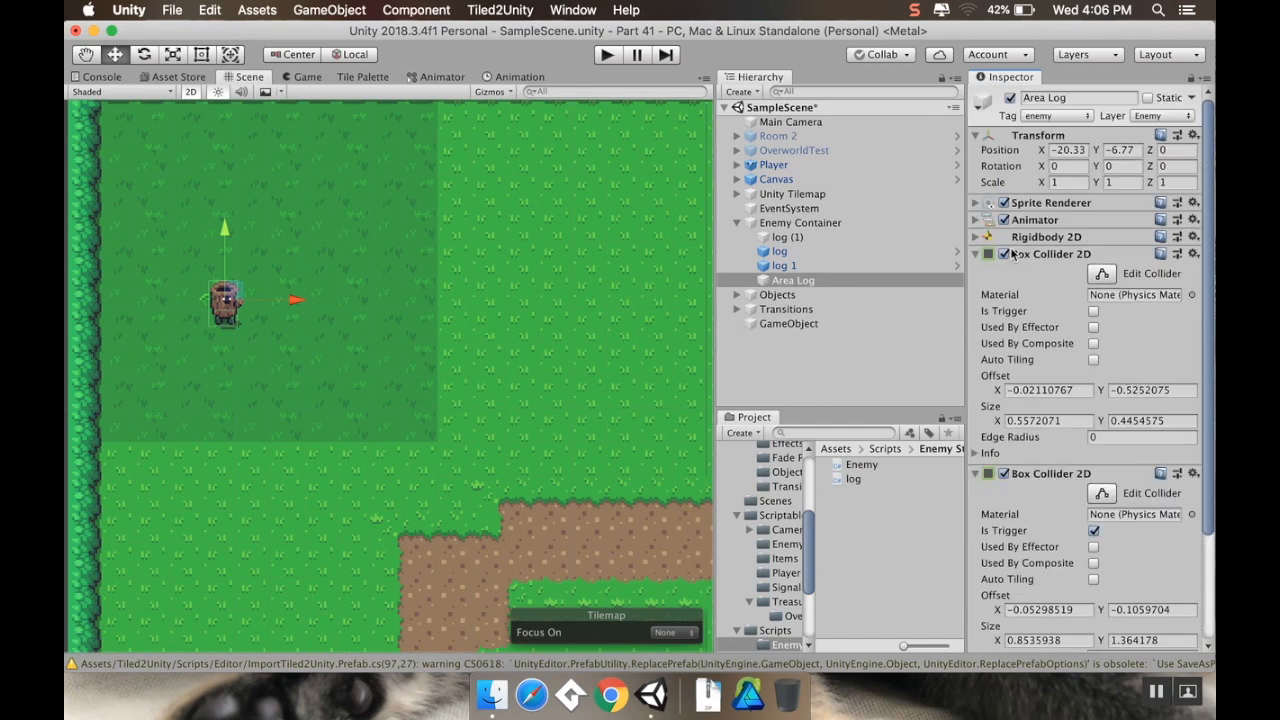
{"action": "left_click", "coordinate": [976, 254]}
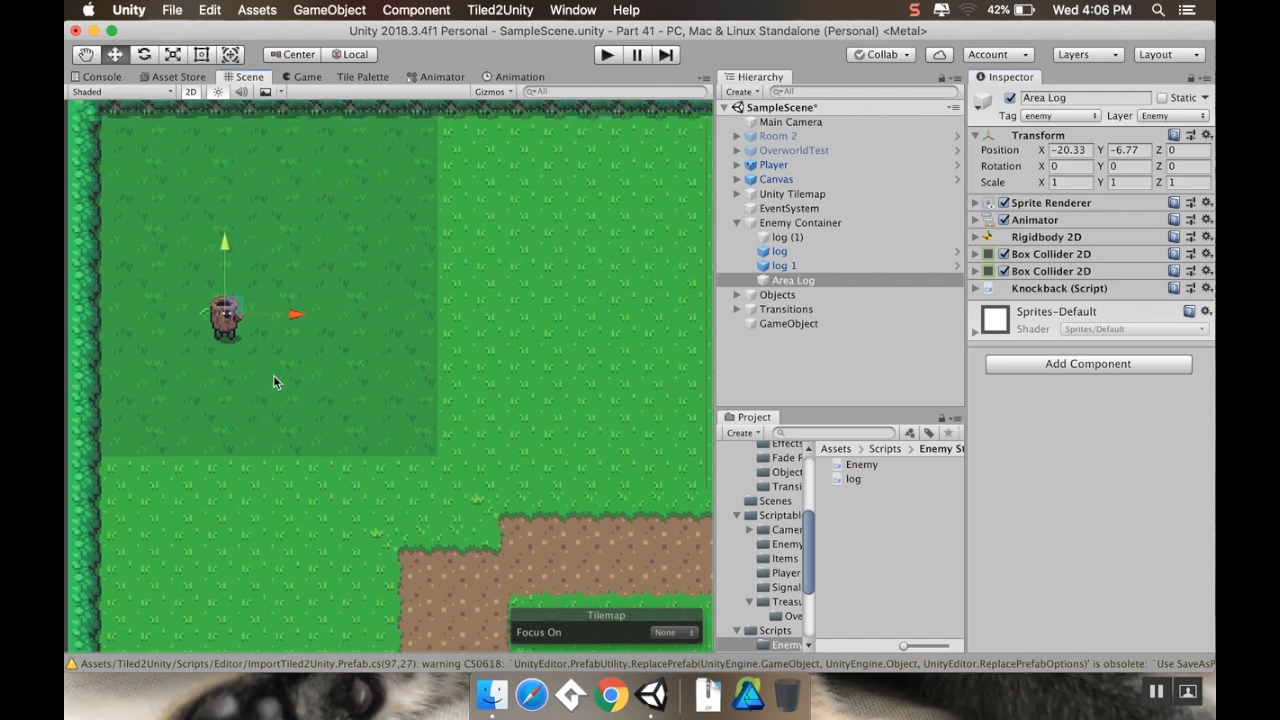
{"action": "mouse_move", "coordinate": [105, 477]}
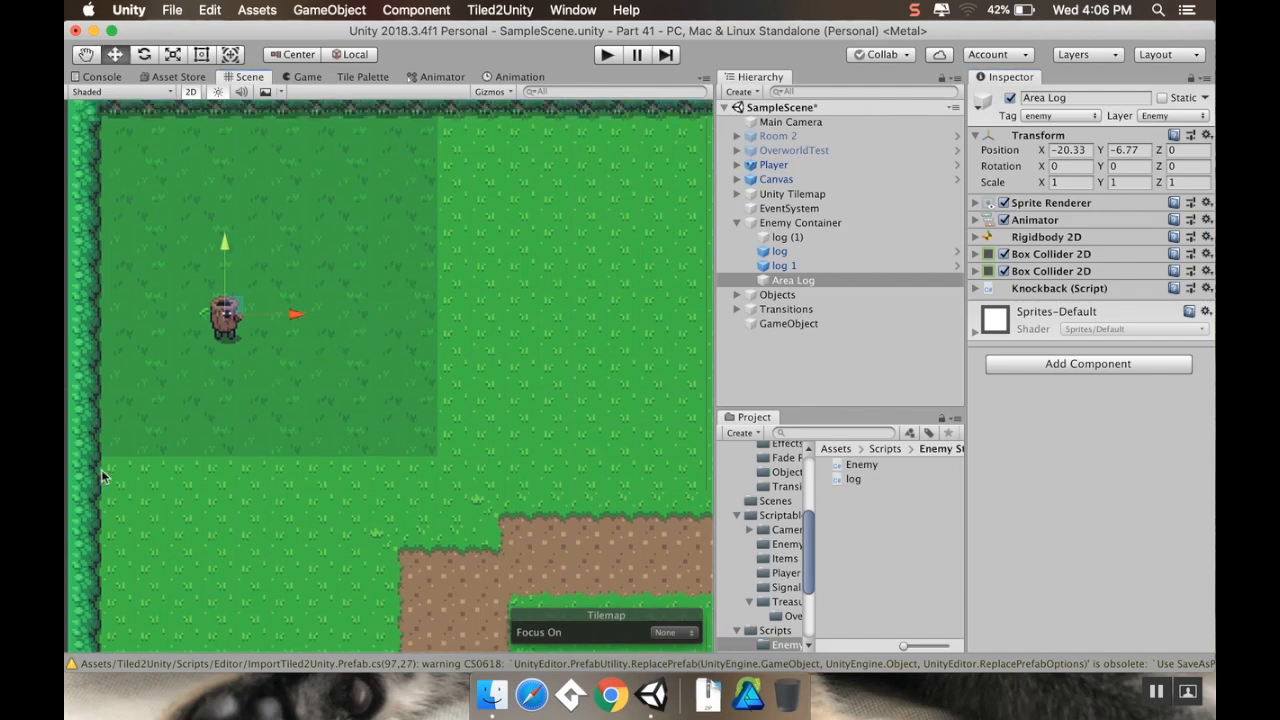
{"action": "mouse_move", "coordinate": [220, 127]}
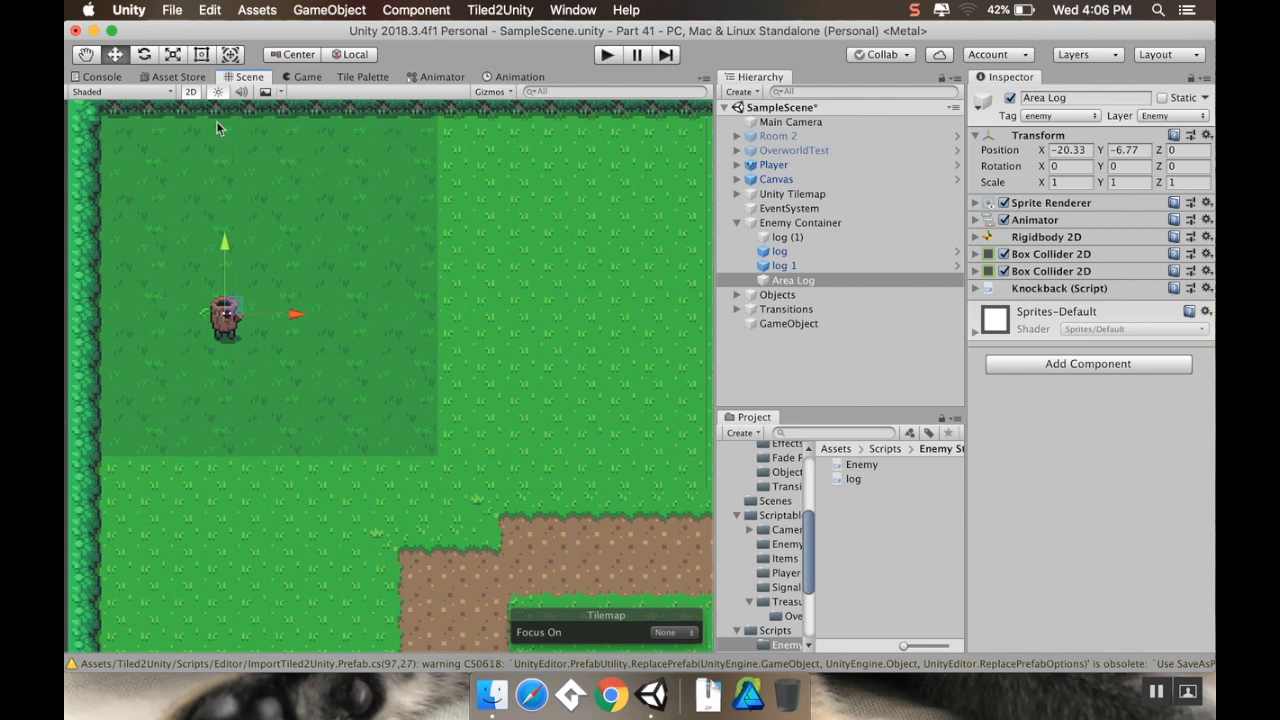
{"action": "mouse_move", "coordinate": [830, 291]}
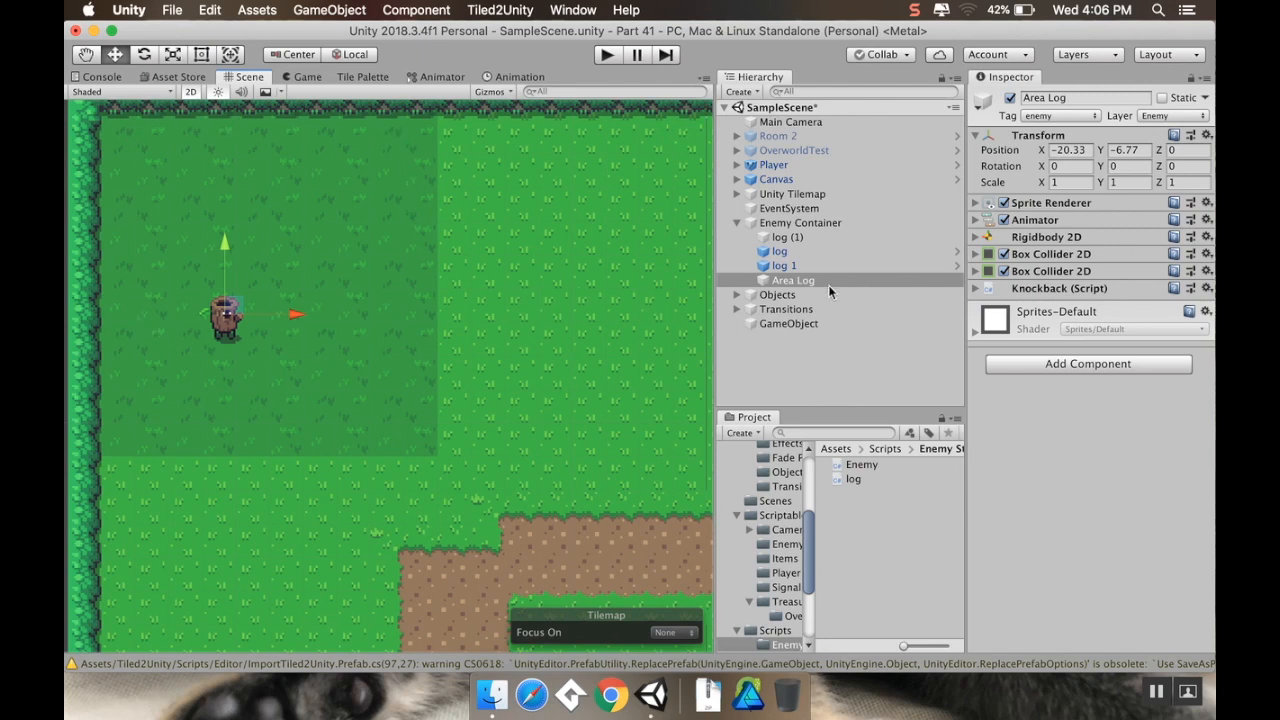
{"action": "mouse_move", "coordinate": [785, 527]}
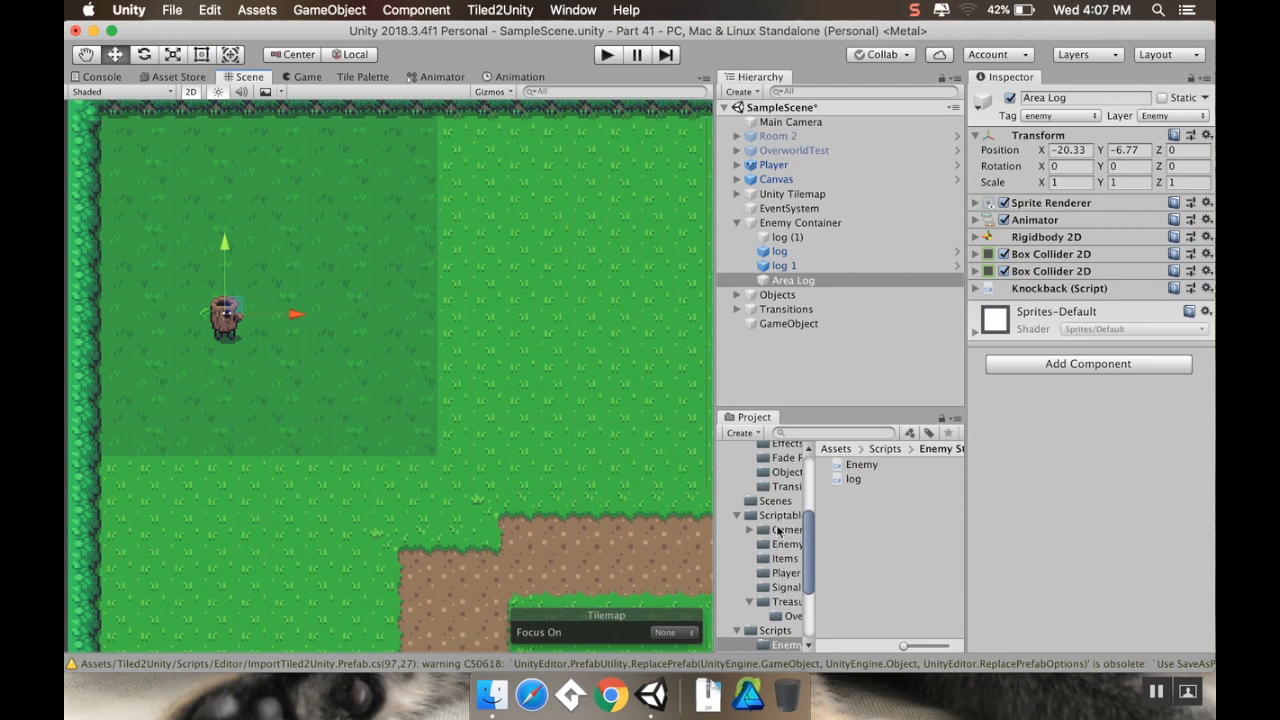
Step: Create a C# script named AreaEnemy in Scripts > Enemy Stuff and preview it
{"action": "left_click", "coordinate": [783, 515]}
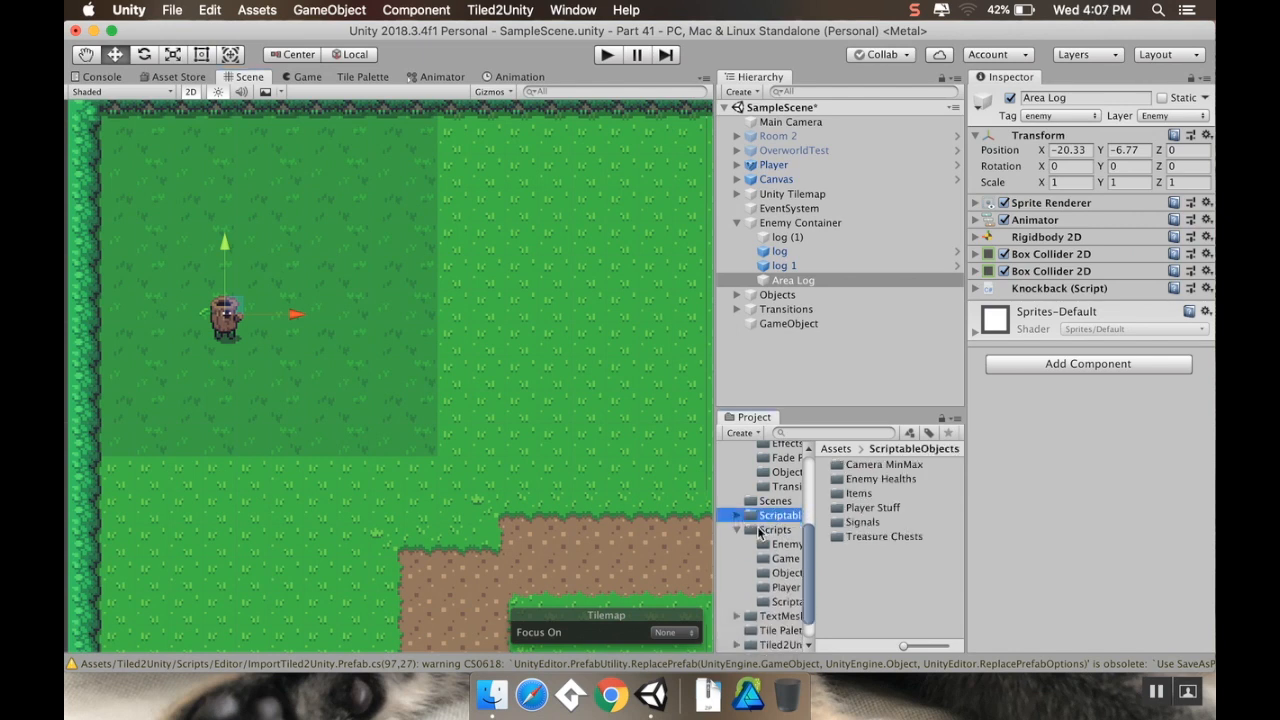
{"action": "left_click", "coordinate": [775, 529]}
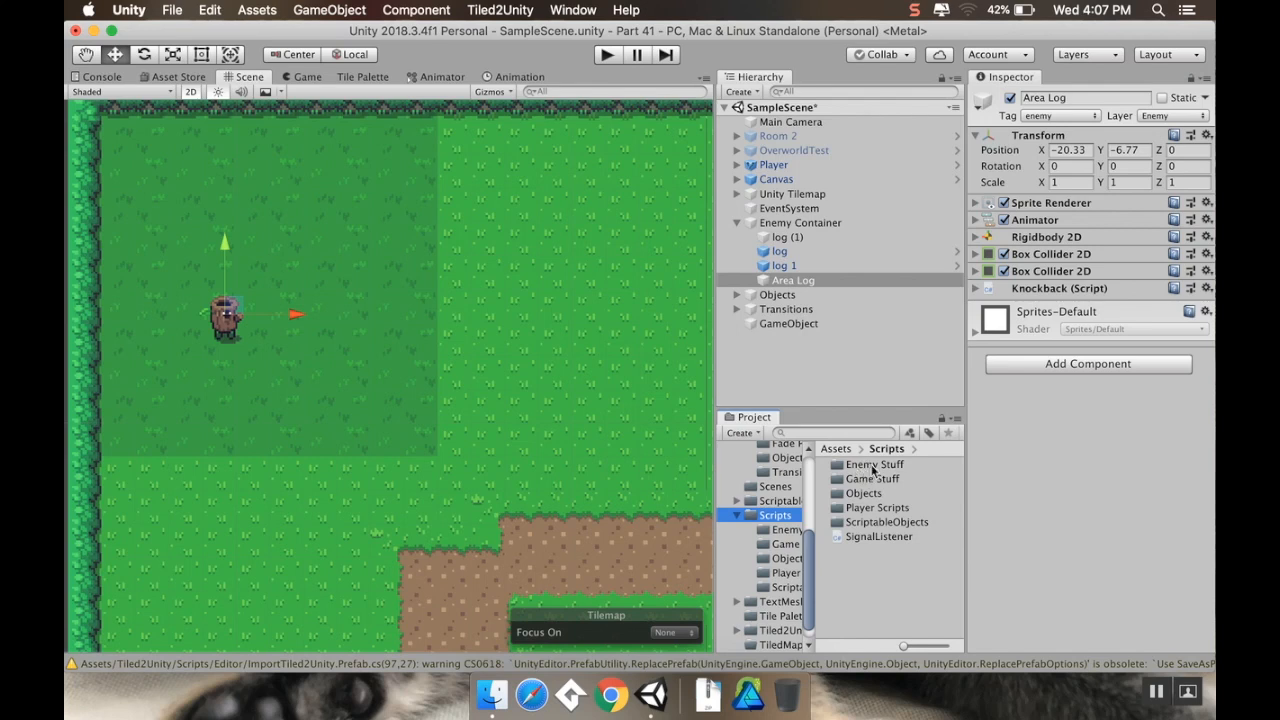
{"action": "double_click", "coordinate": [876, 463]}
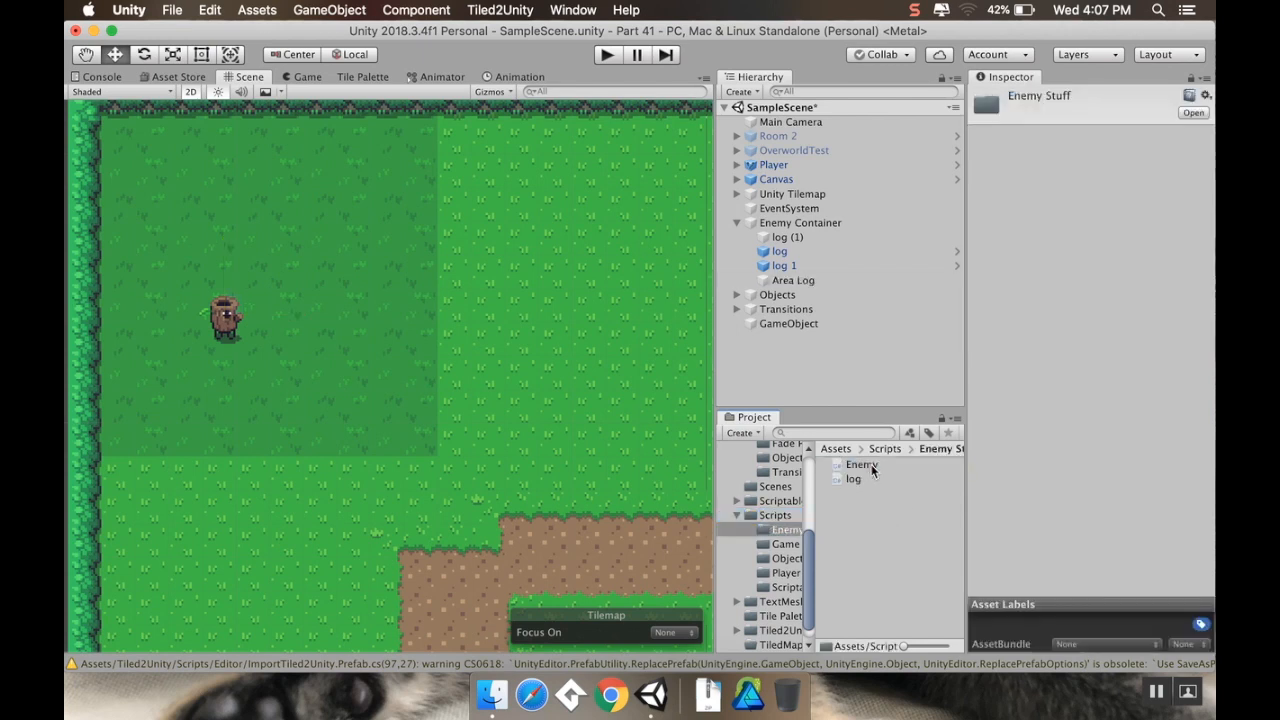
{"action": "mouse_move", "coordinate": [860, 499]}
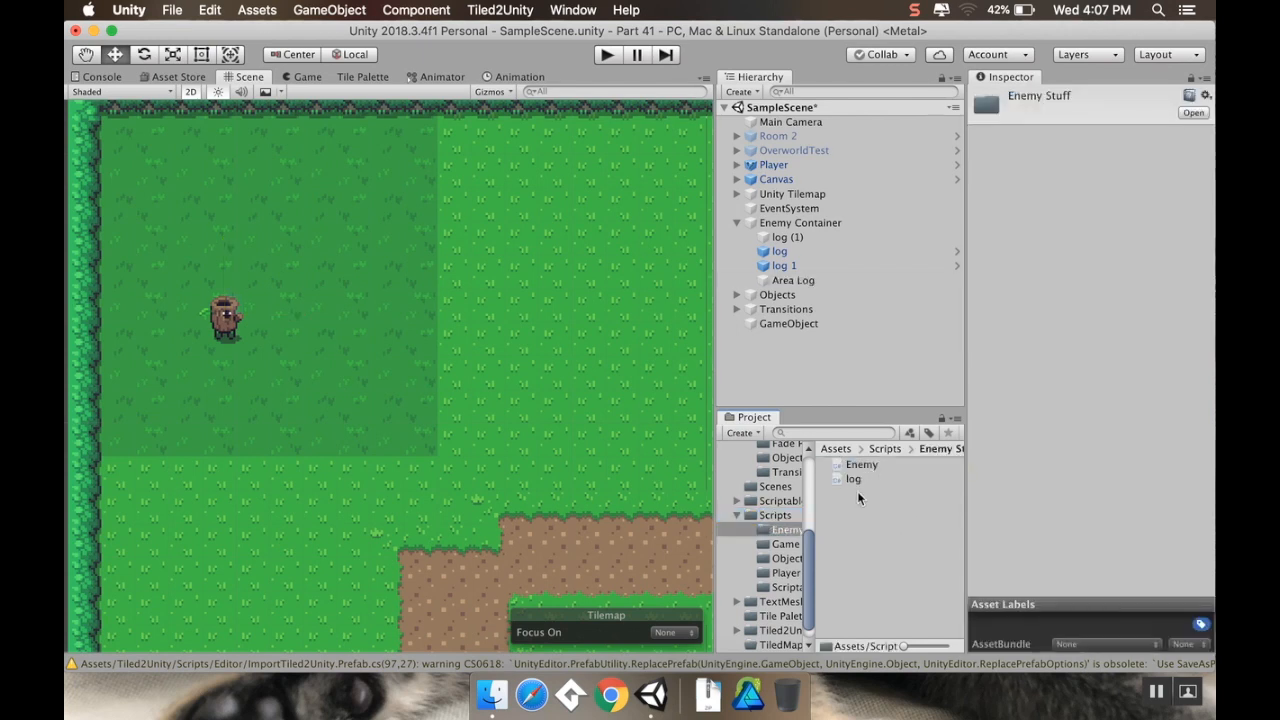
{"action": "right_click", "coordinate": [855, 497]}
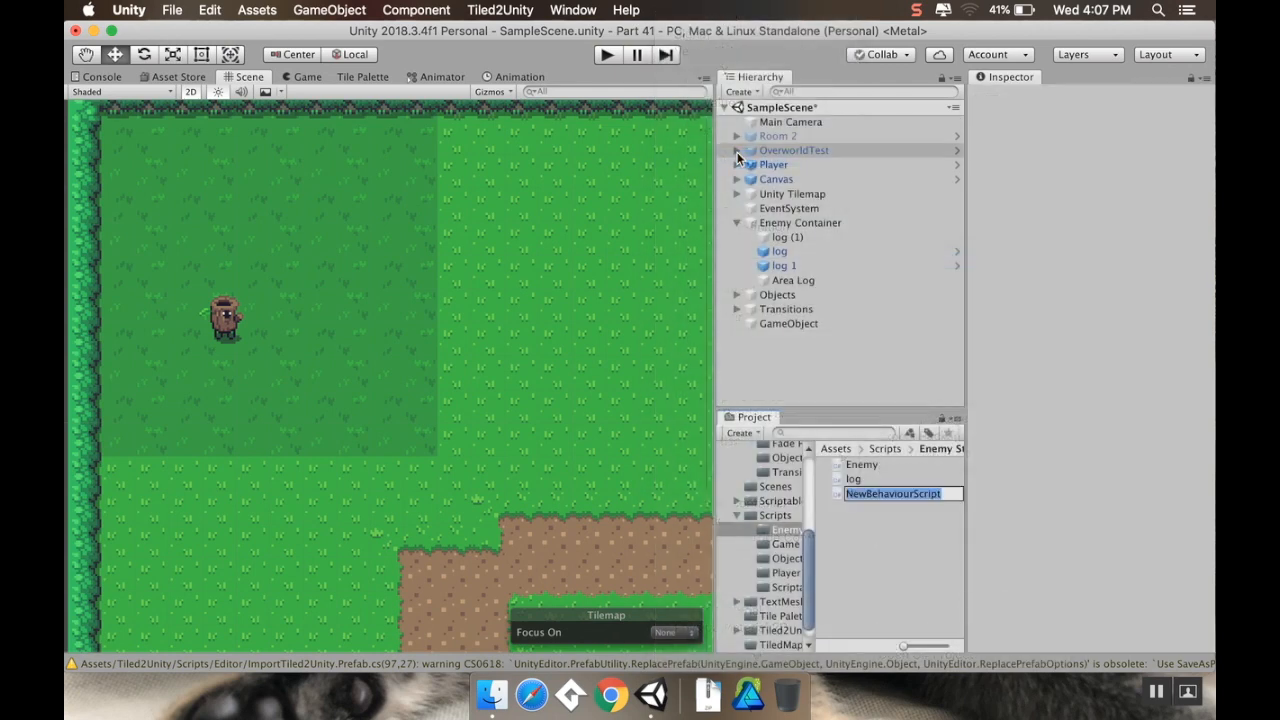
{"action": "type", "text": "AreaL"}
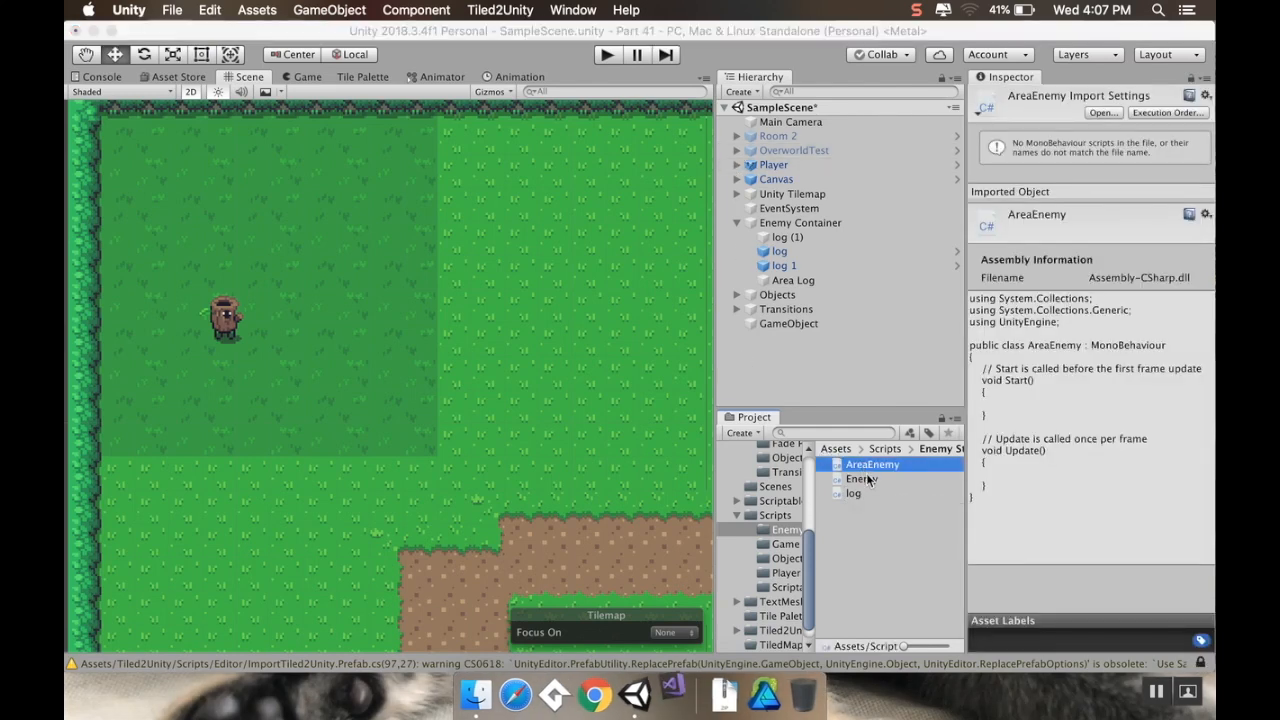
{"action": "left_click", "coordinate": [854, 493]}
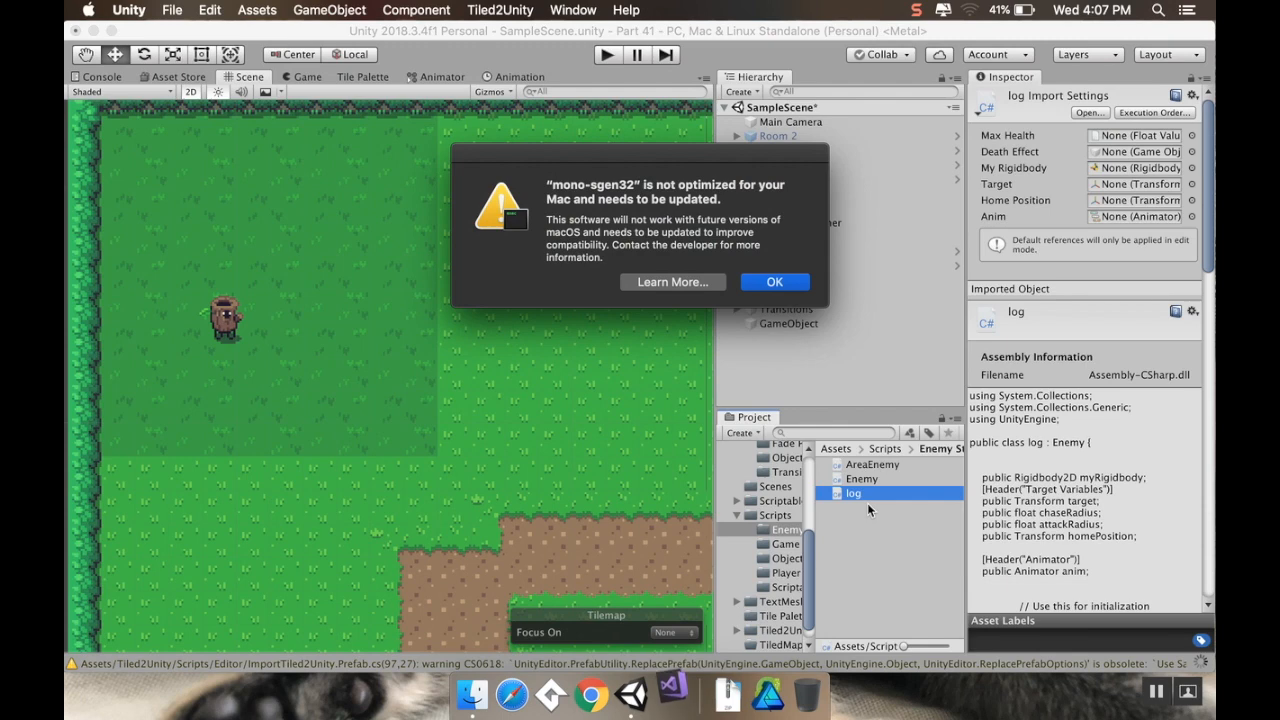
Step: Dismiss the macOS compatibility warning and close the failed Visual Studio update window
{"action": "left_click", "coordinate": [774, 281]}
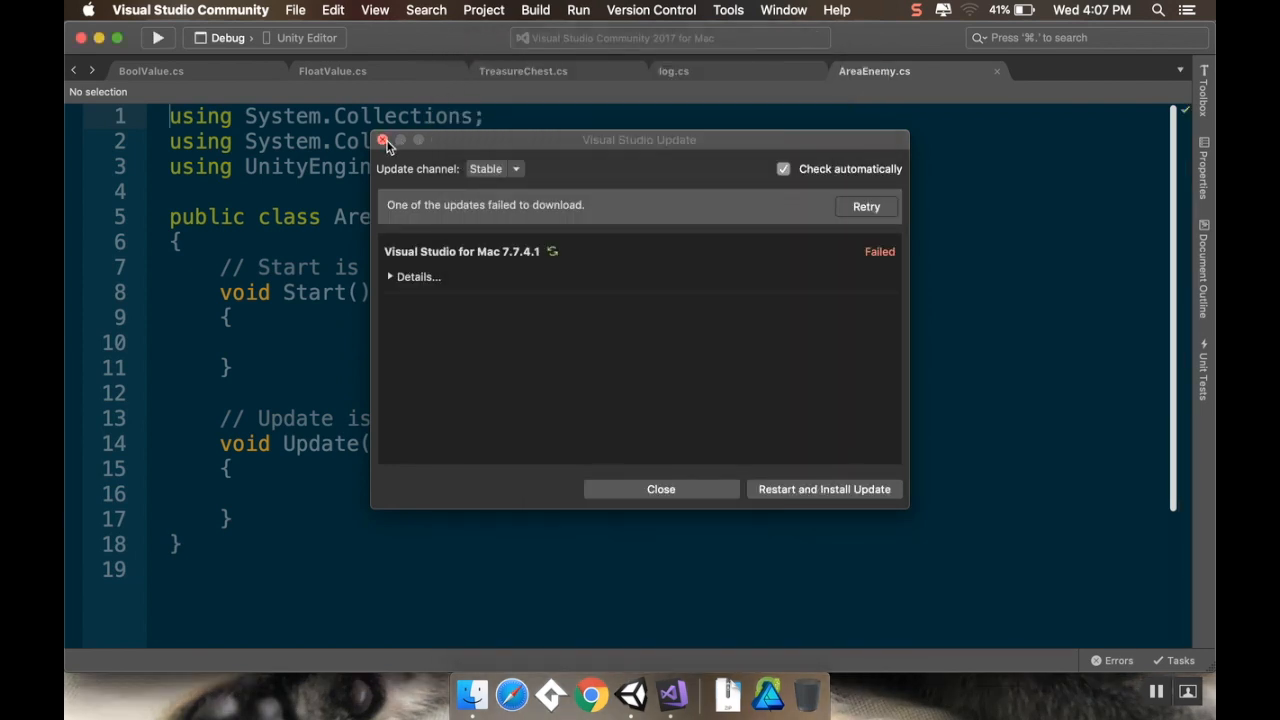
{"action": "left_click", "coordinate": [381, 139]}
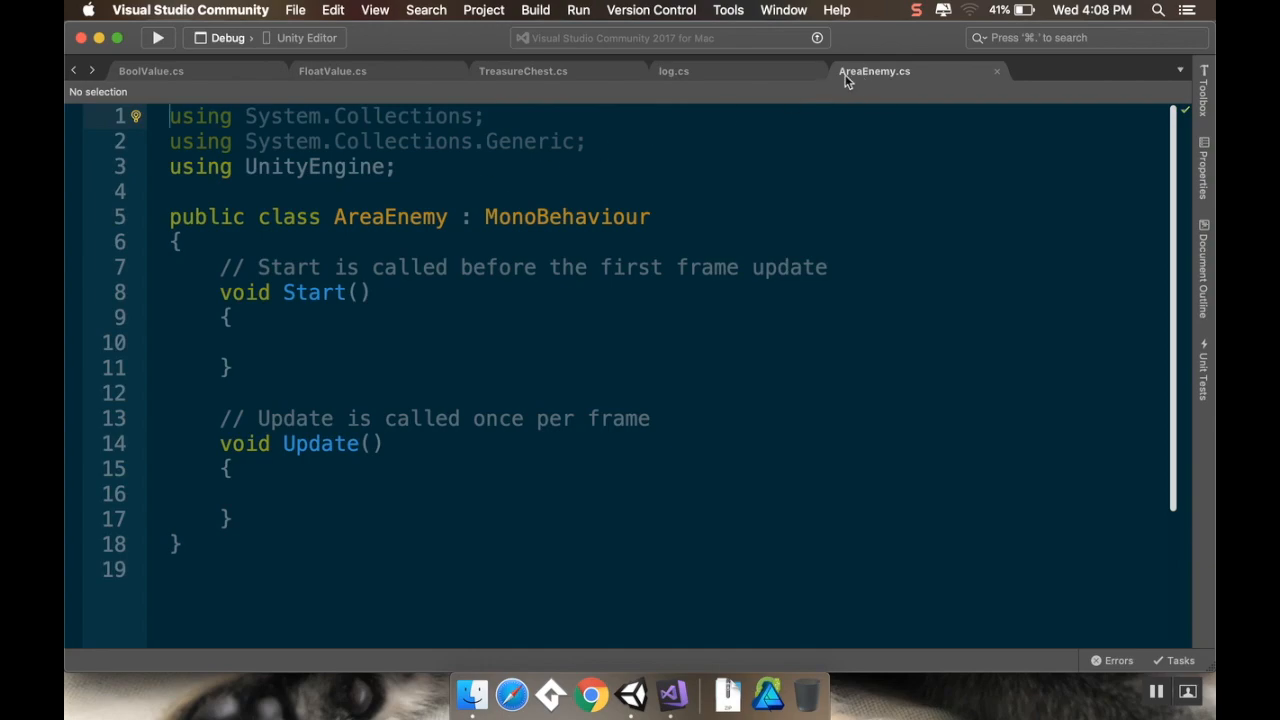
Step: Switch to log.cs to review its target, chase radius and animator fields
{"action": "left_click", "coordinate": [673, 71]}
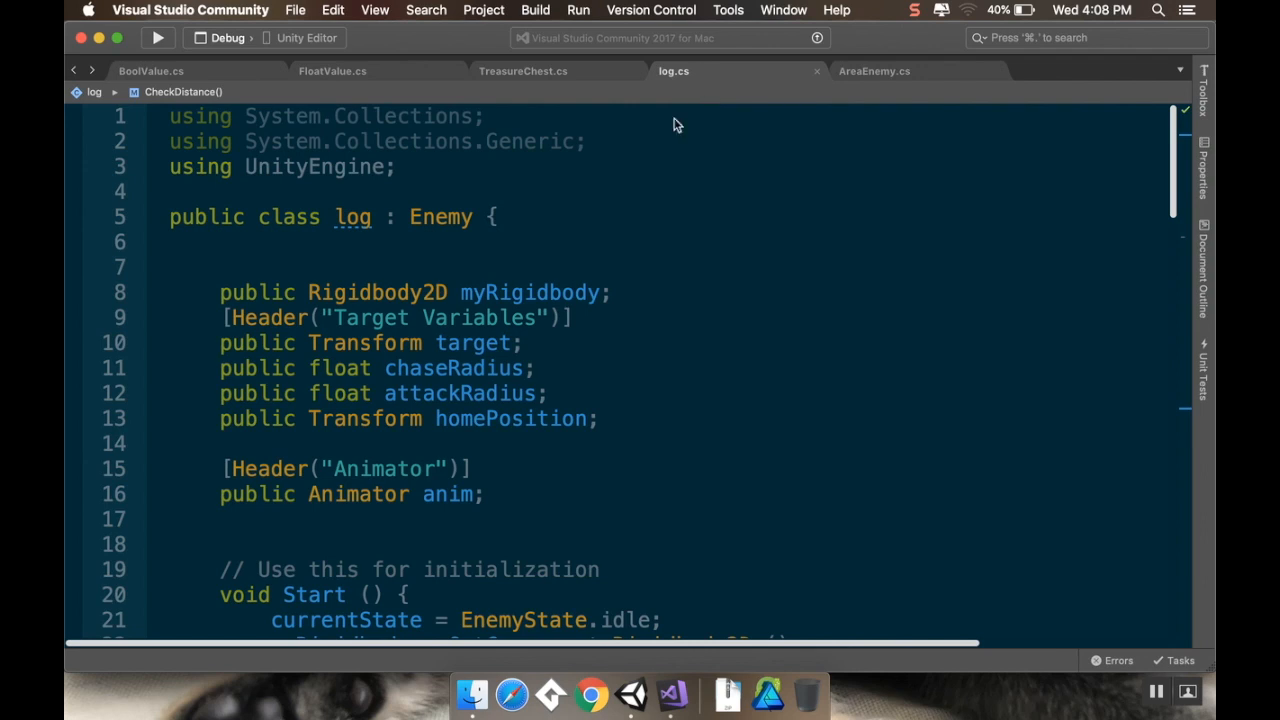
{"action": "mouse_move", "coordinate": [292, 292]}
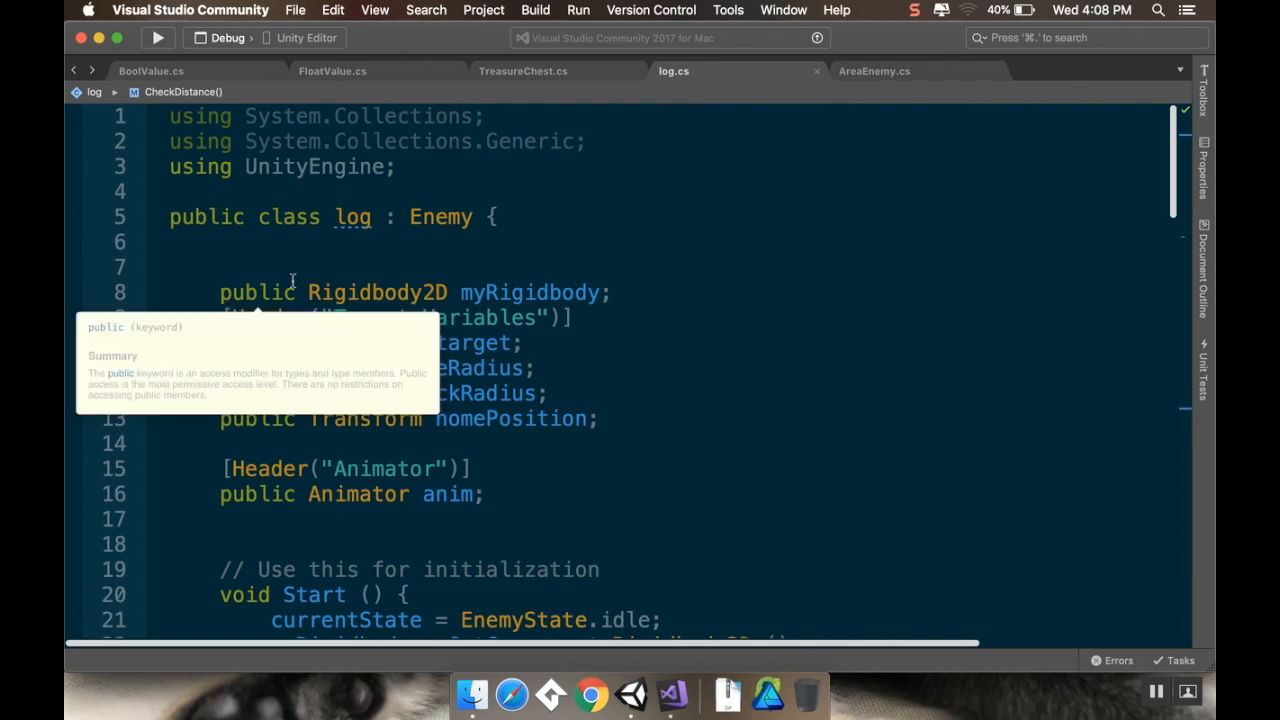
{"action": "mouse_move", "coordinate": [750, 94]}
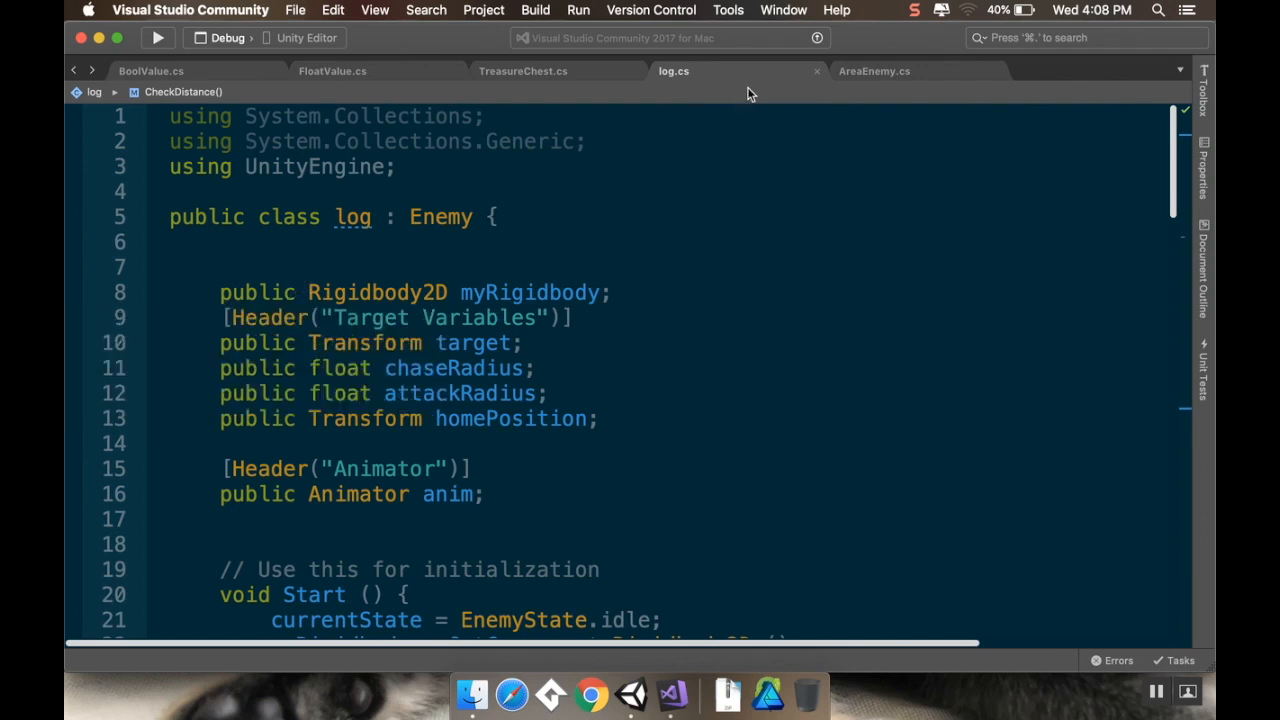
{"action": "mouse_move", "coordinate": [376, 260]}
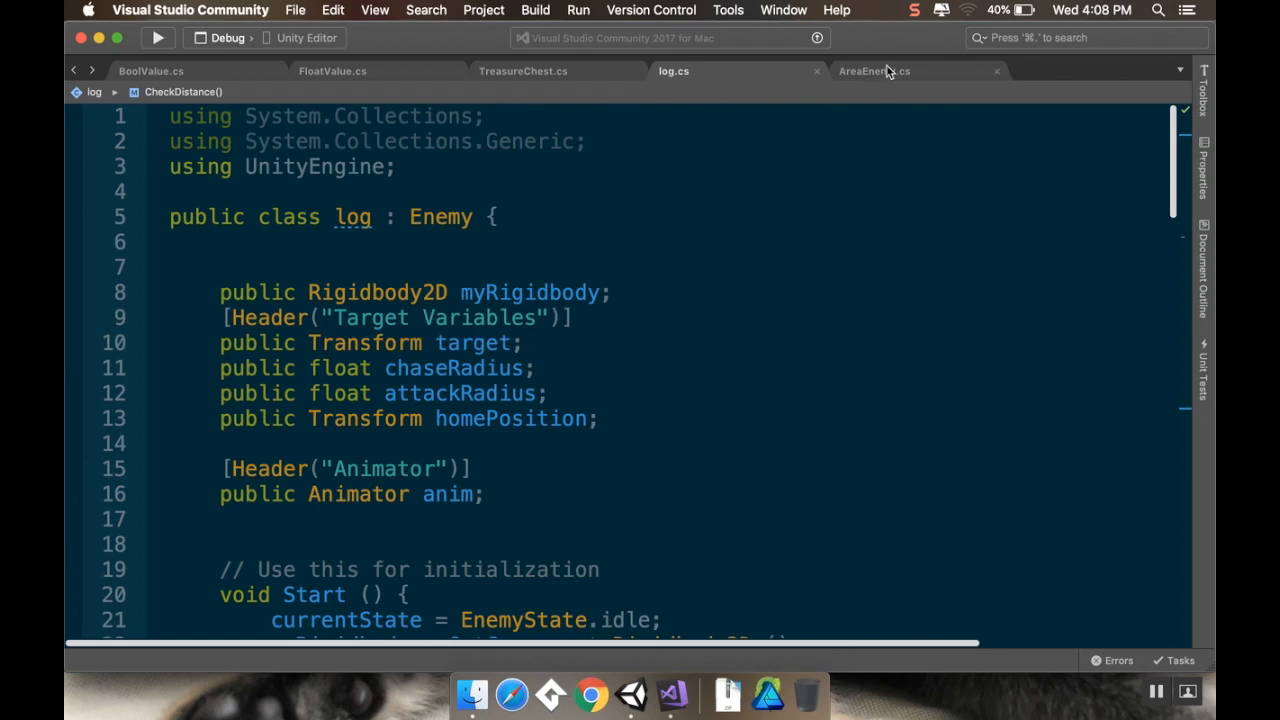
{"action": "mouse_move", "coordinate": [746, 114]}
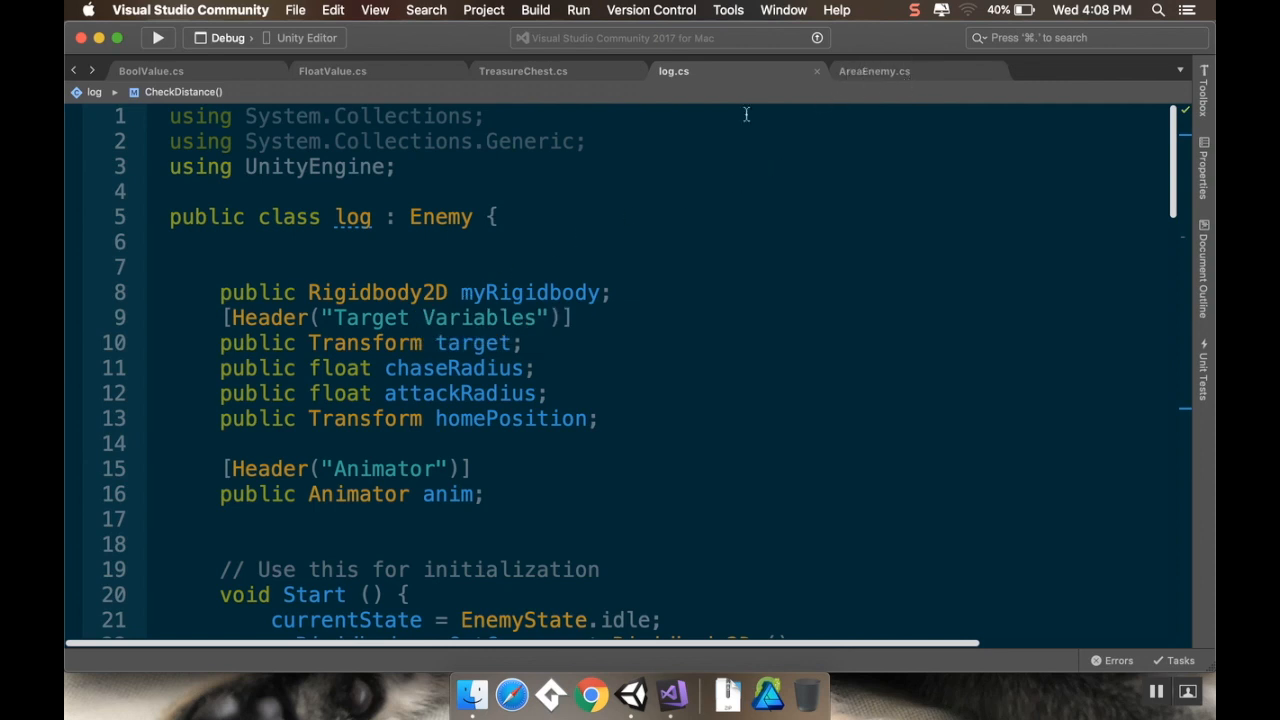
Step: Change AreaEnemy's base class from MonoBehaviour to log
{"action": "left_click", "coordinate": [872, 71]}
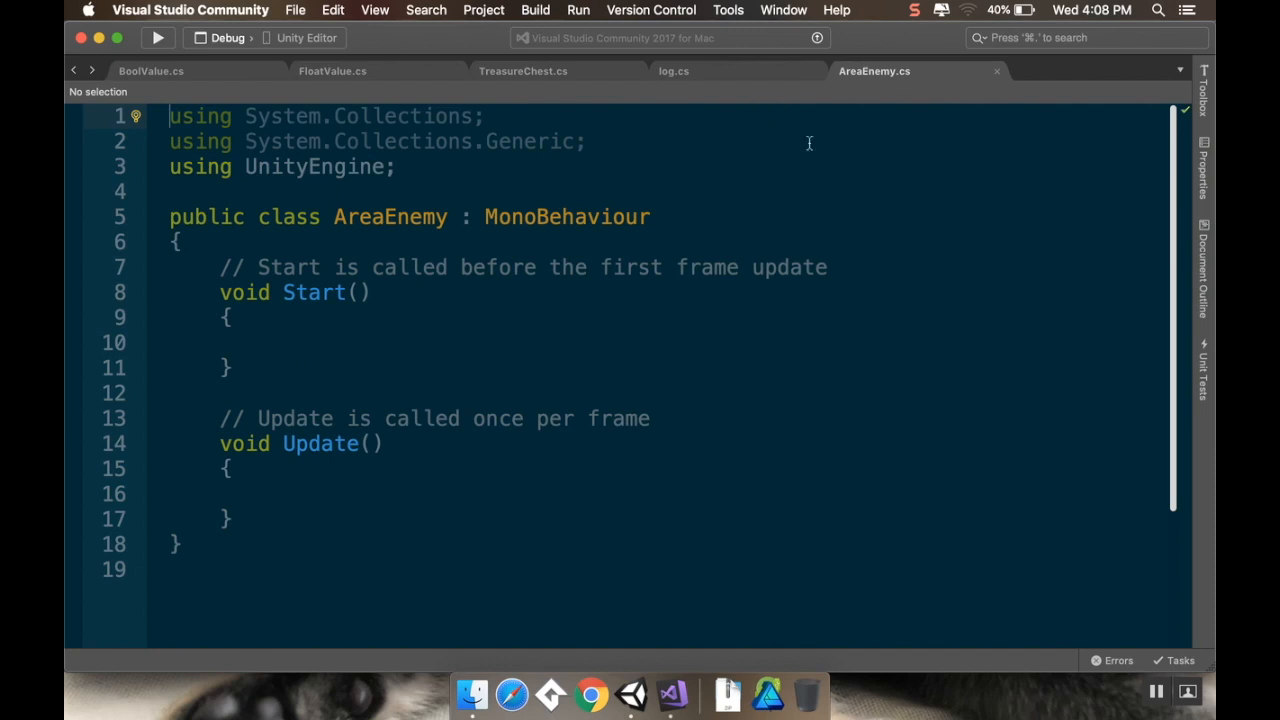
{"action": "double_click", "coordinate": [567, 217]}
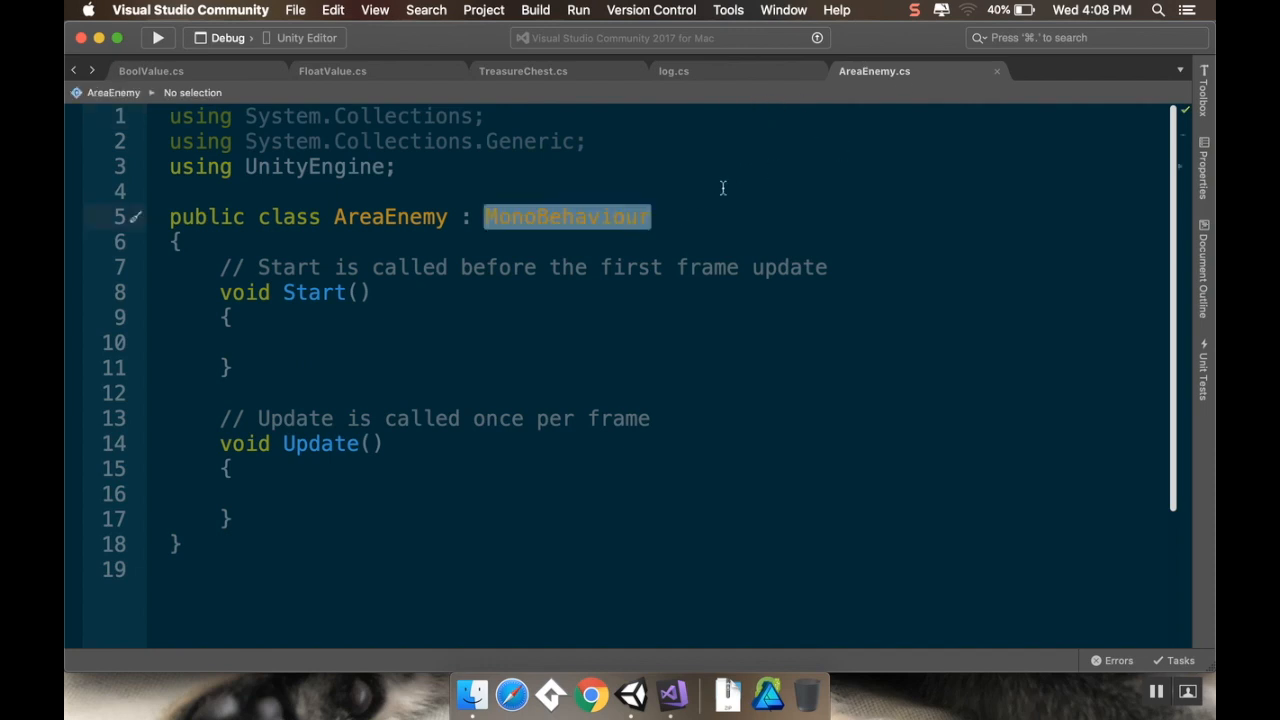
{"action": "type", "text": "Mo"}
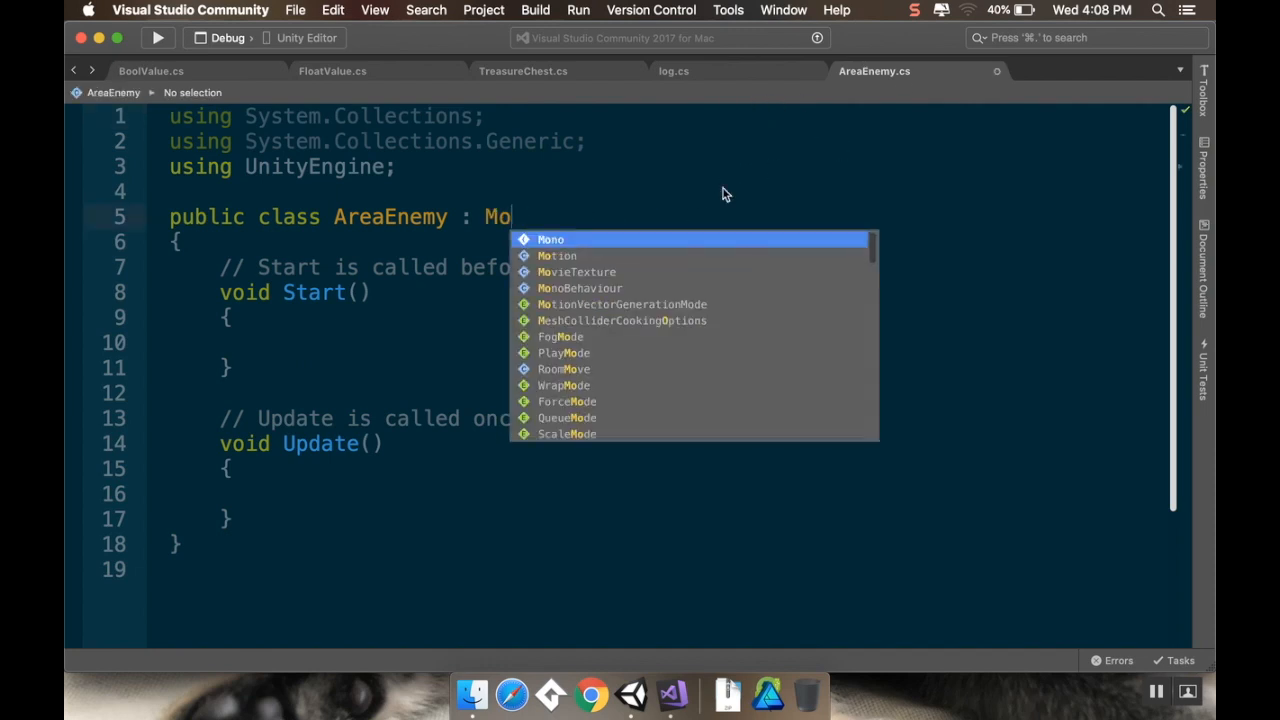
{"action": "type", "text": "log"}
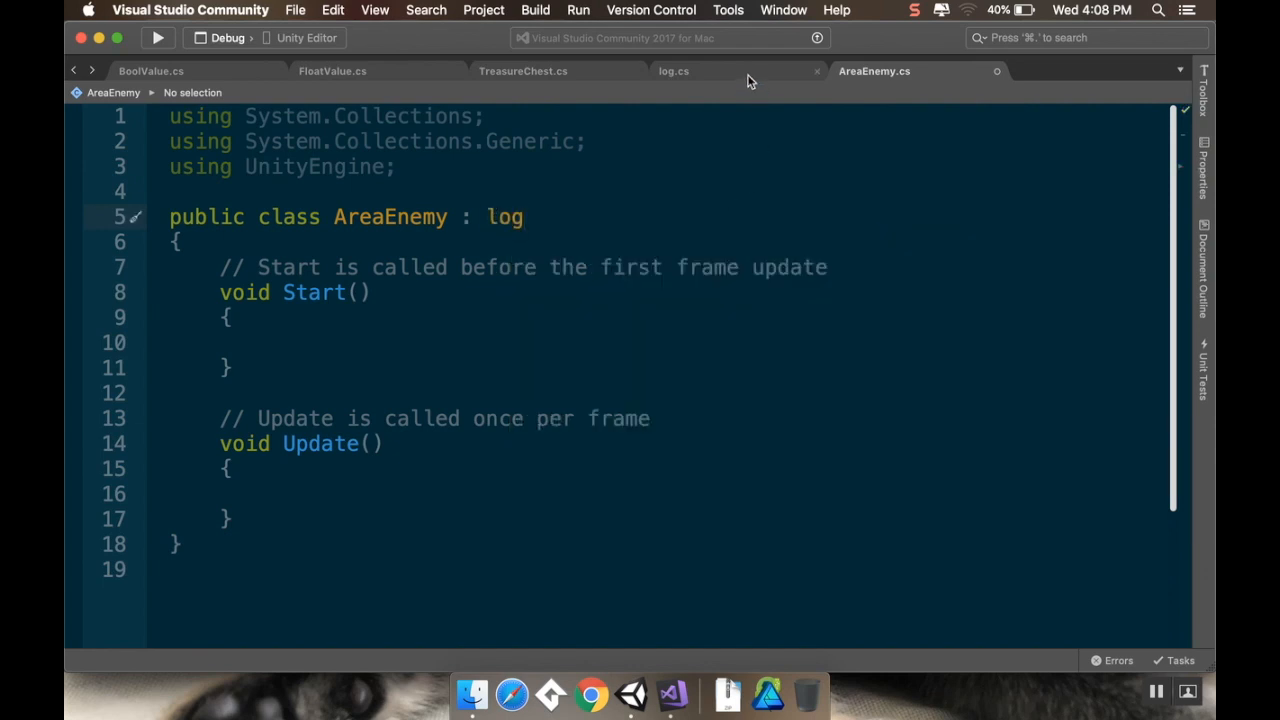
Step: Read through log.cs down to the virtual CheckDistance method and animation helpers
{"action": "left_click", "coordinate": [673, 70]}
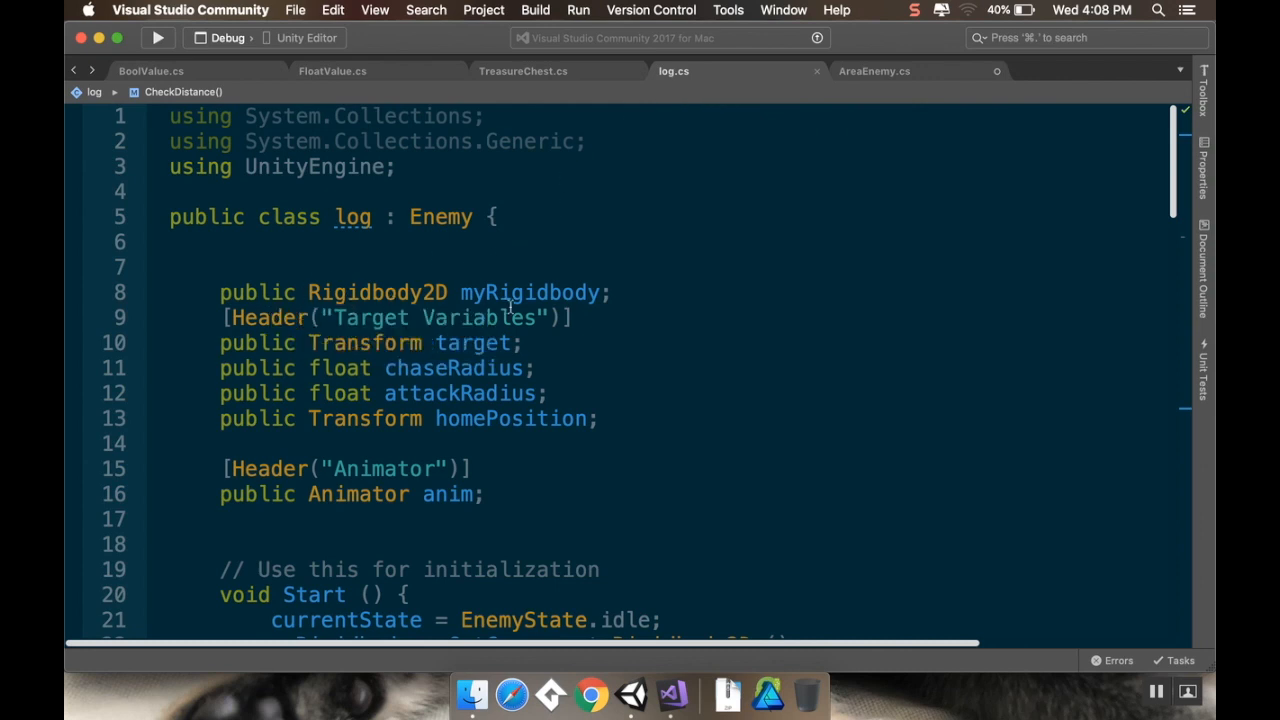
{"action": "scroll", "scroll_direction": "down", "scroll_amount": 3}
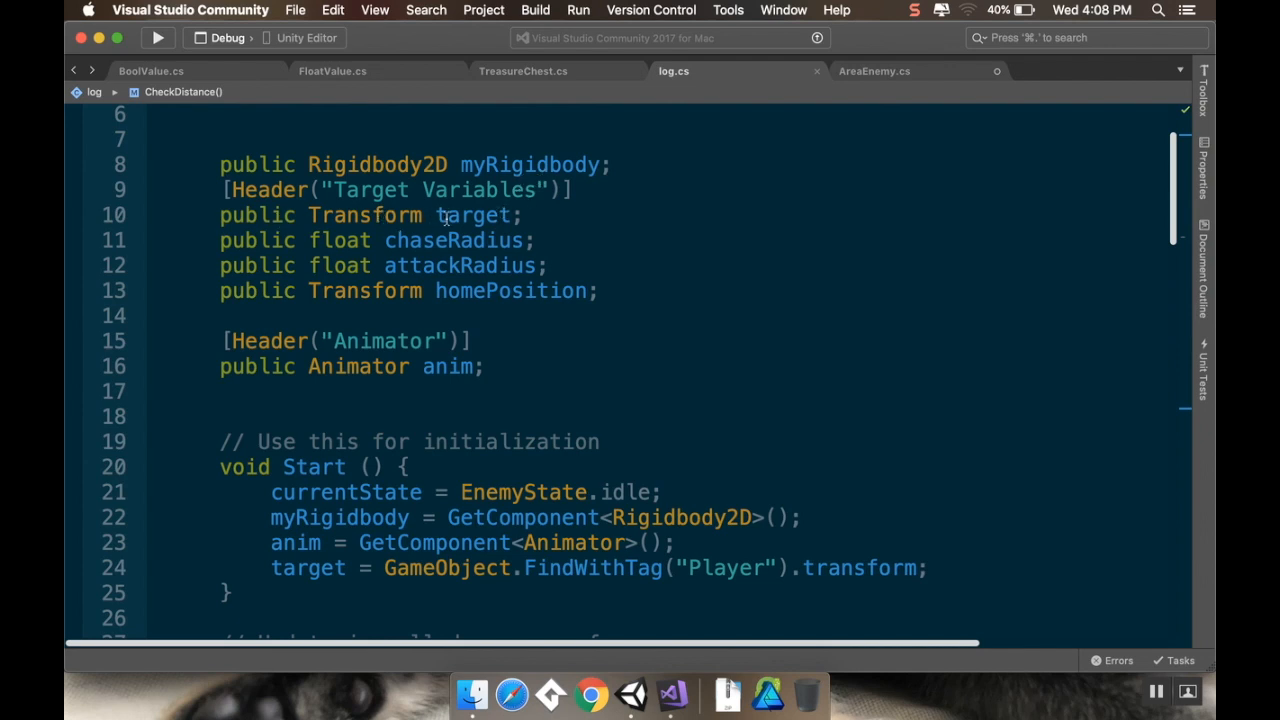
{"action": "mouse_move", "coordinate": [416, 228]}
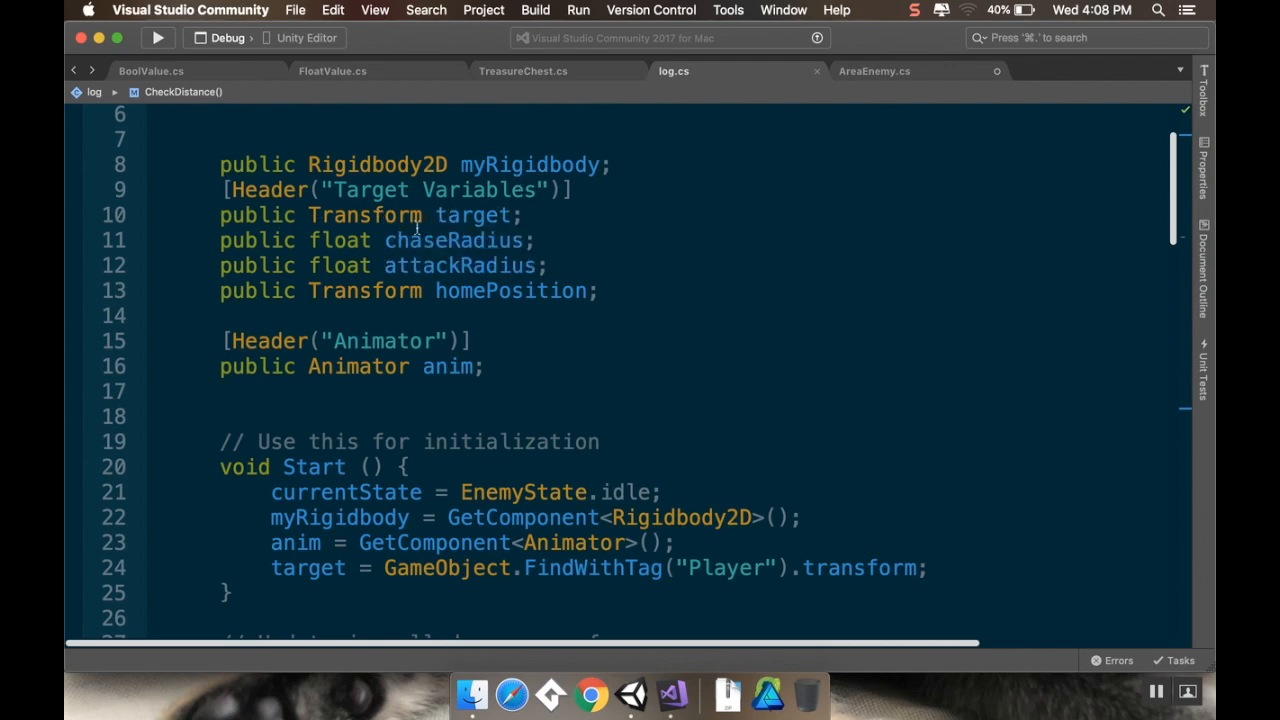
{"action": "mouse_move", "coordinate": [443, 240]}
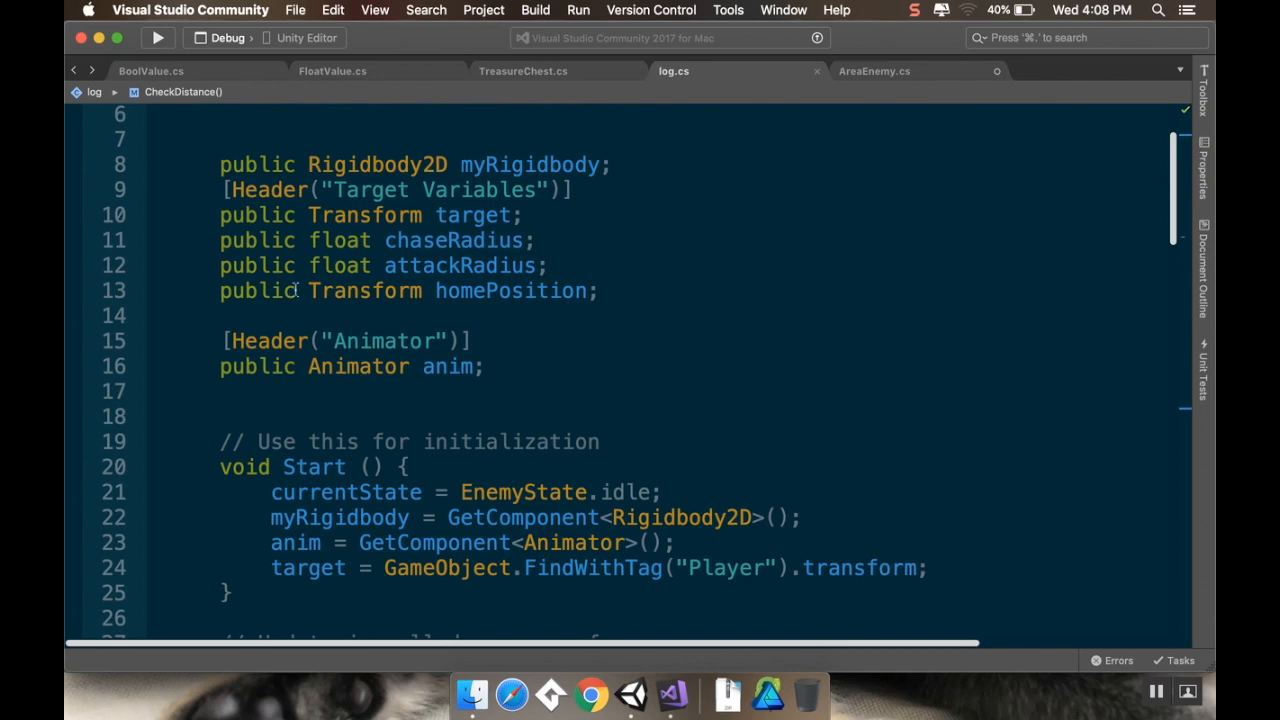
{"action": "mouse_move", "coordinate": [365, 290]}
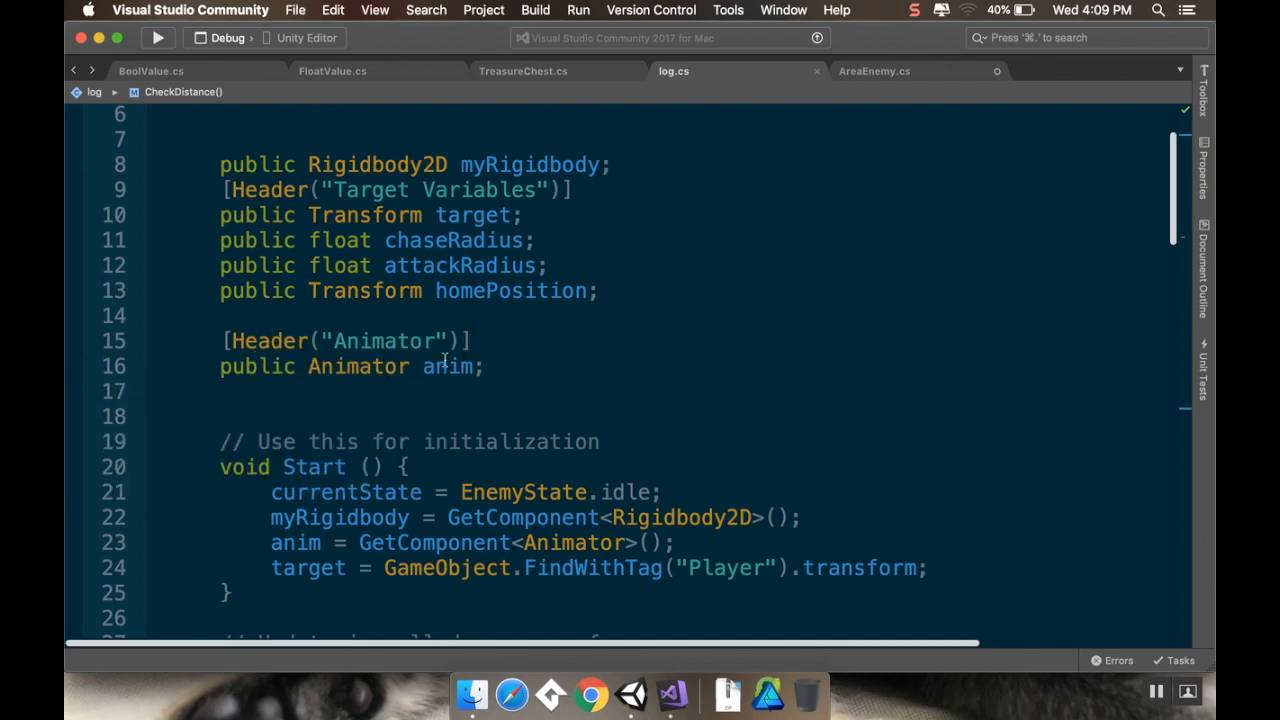
{"action": "scroll", "scroll_direction": "down", "scroll_amount": 3}
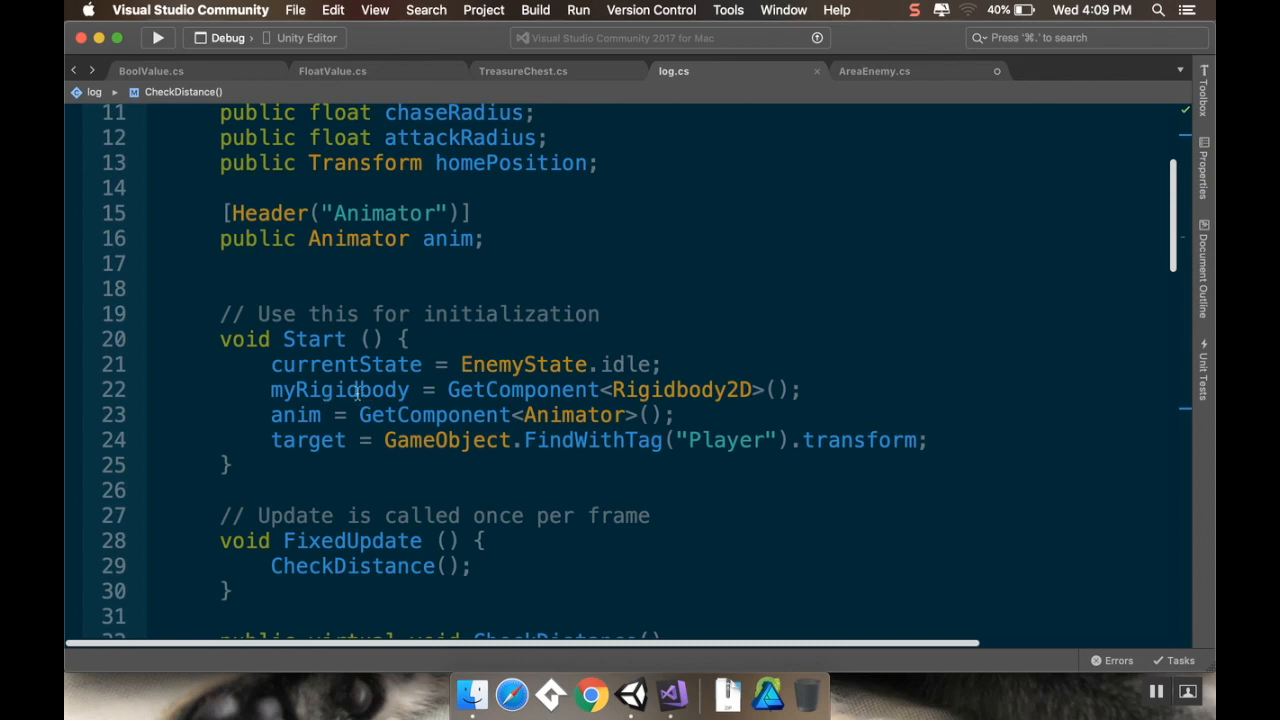
{"action": "mouse_move", "coordinate": [318, 251]}
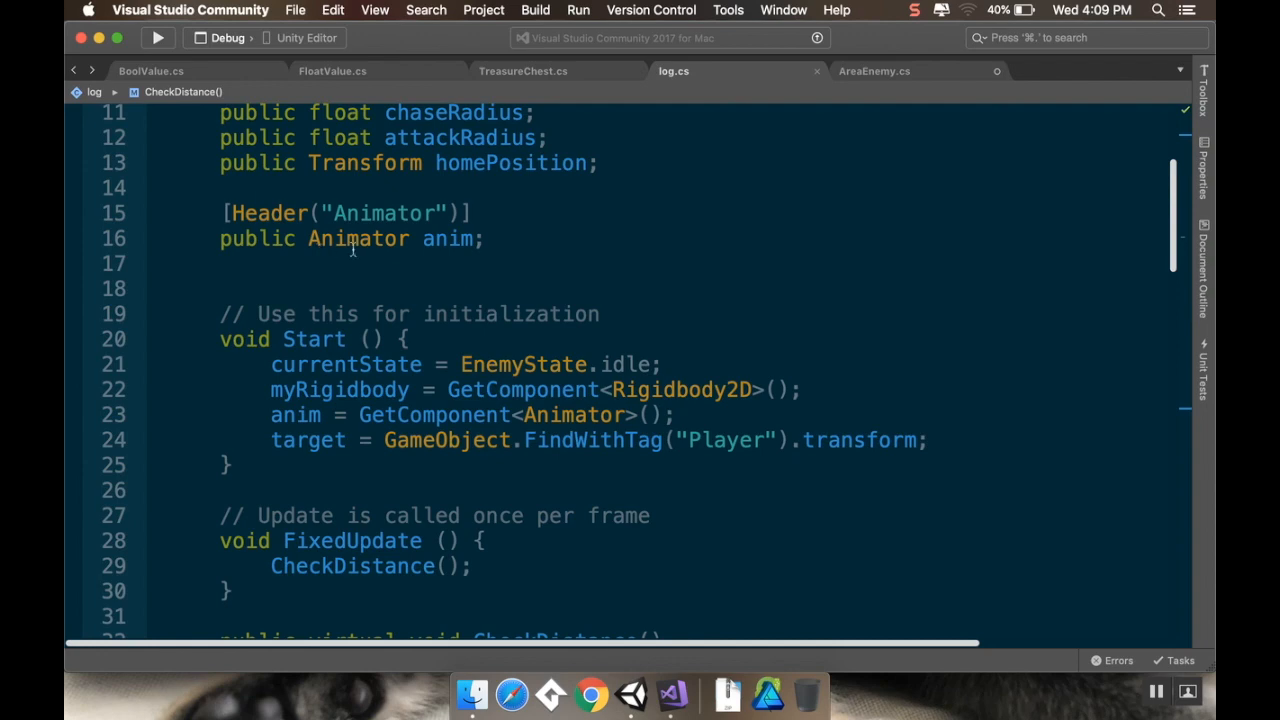
{"action": "scroll", "scroll_direction": "down", "scroll_amount": 3}
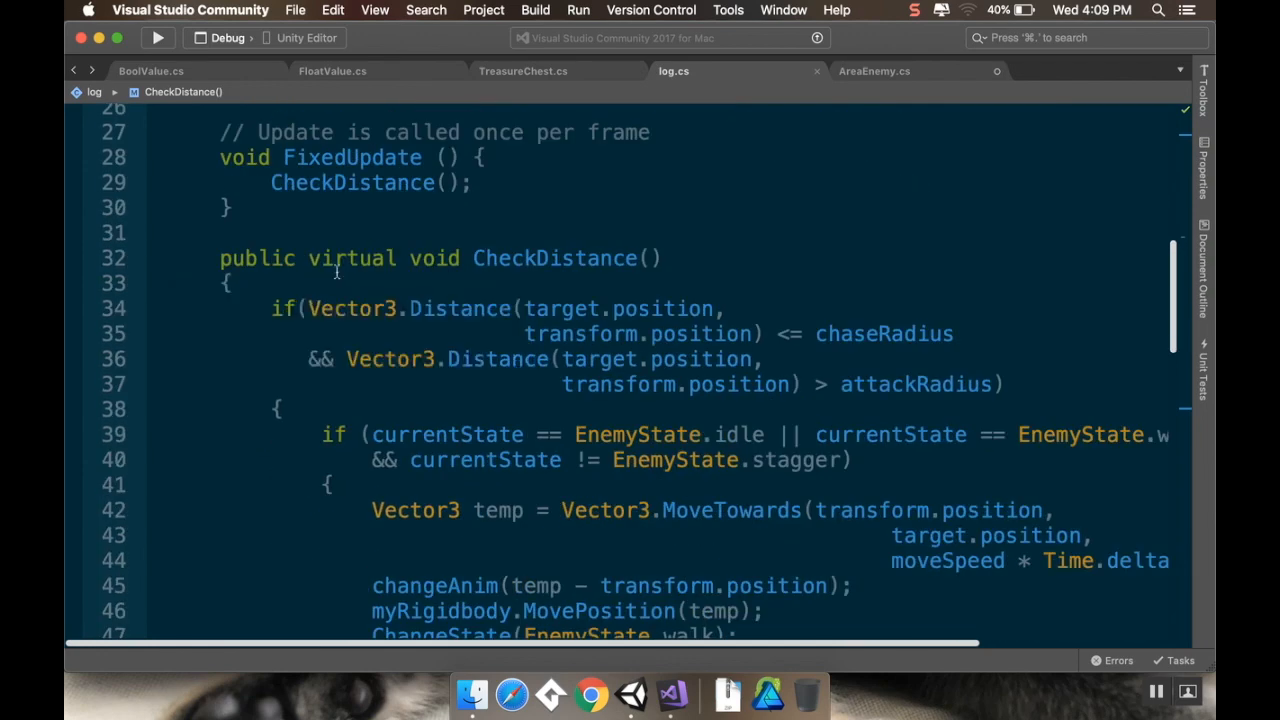
{"action": "scroll", "scroll_direction": "down", "scroll_amount": 3}
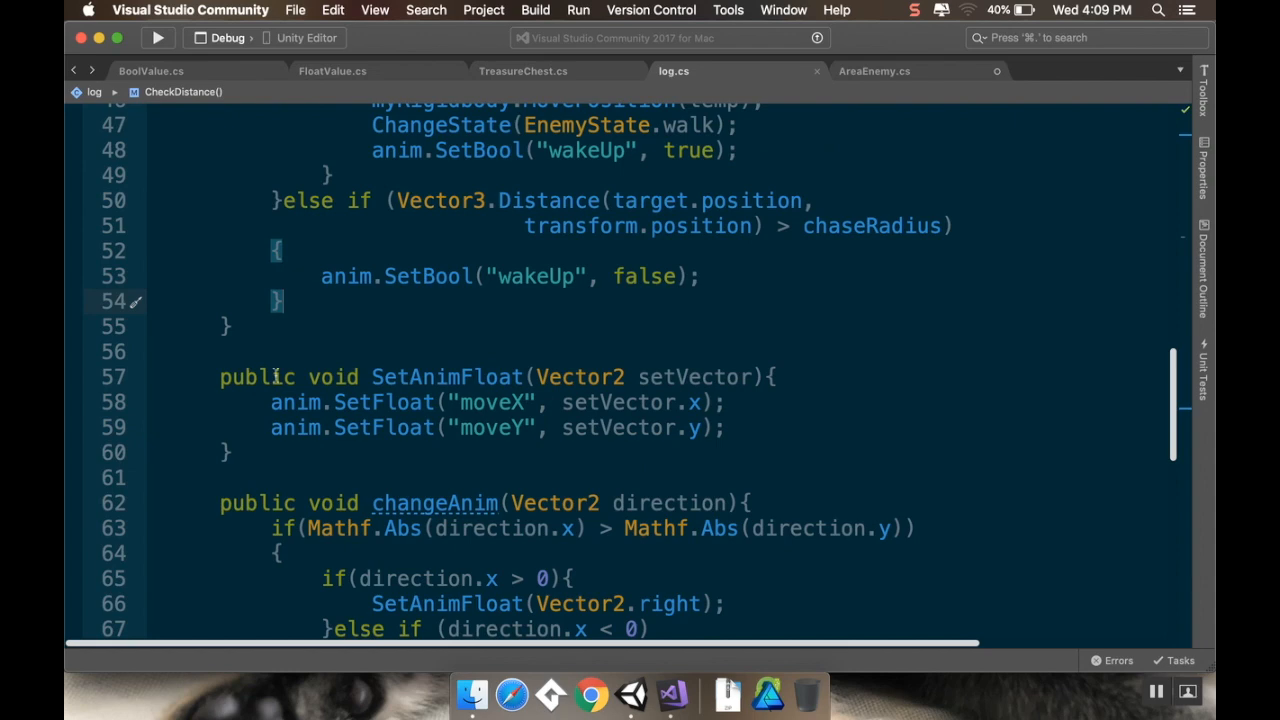
{"action": "scroll", "scroll_direction": "down", "scroll_amount": 3}
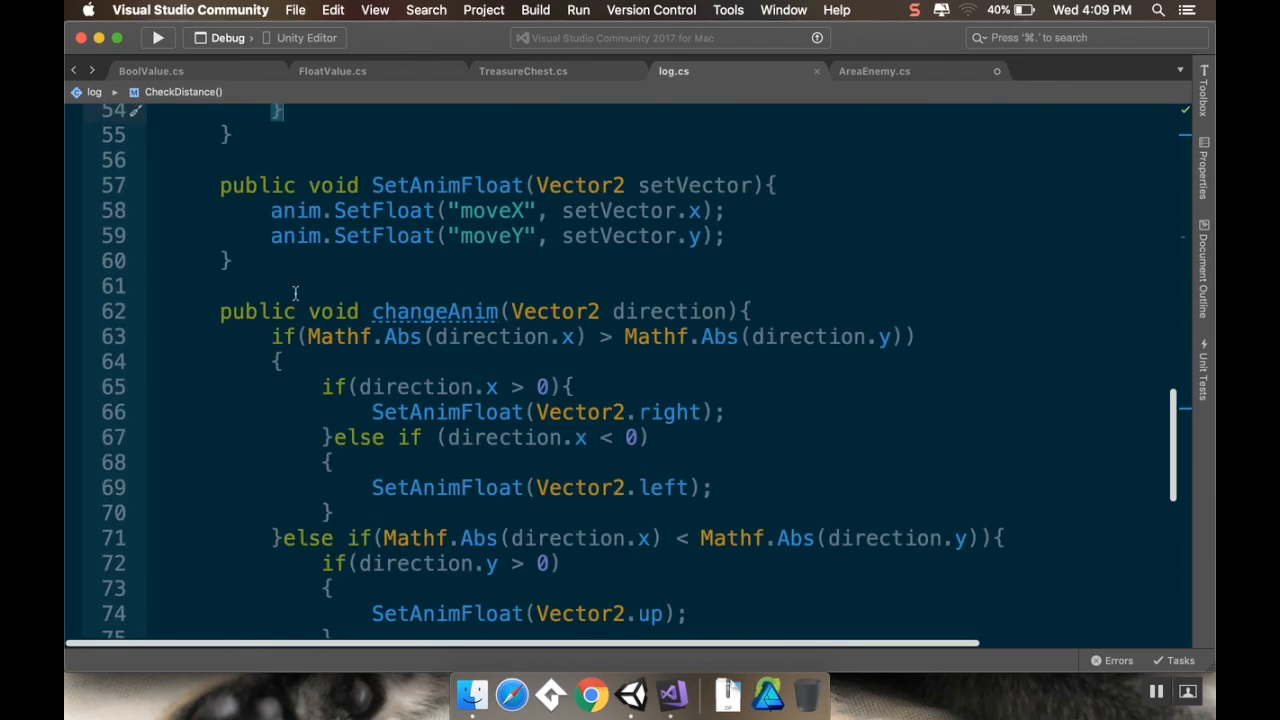
{"action": "mouse_move", "coordinate": [410, 302]}
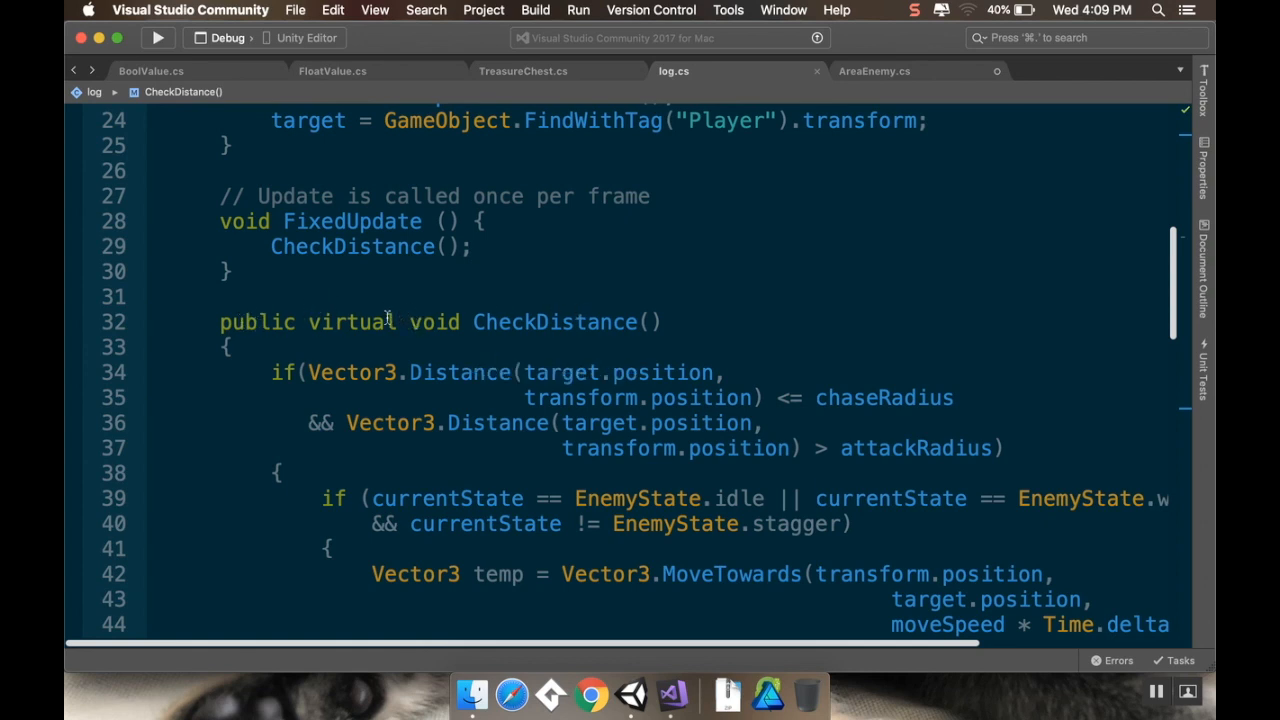
{"action": "mouse_move", "coordinate": [358, 322]}
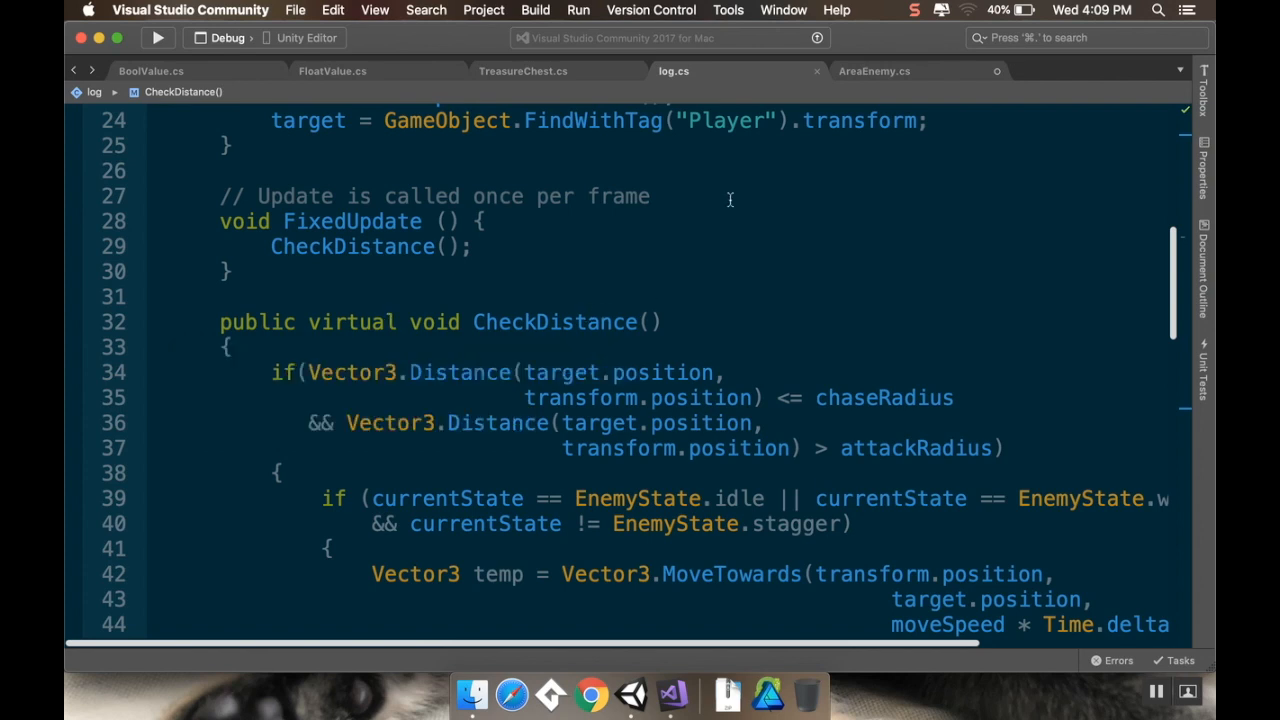
Step: Replace AreaEnemy's Start and Update with the field 'public Collider2D boundary;'
{"action": "left_click", "coordinate": [873, 71]}
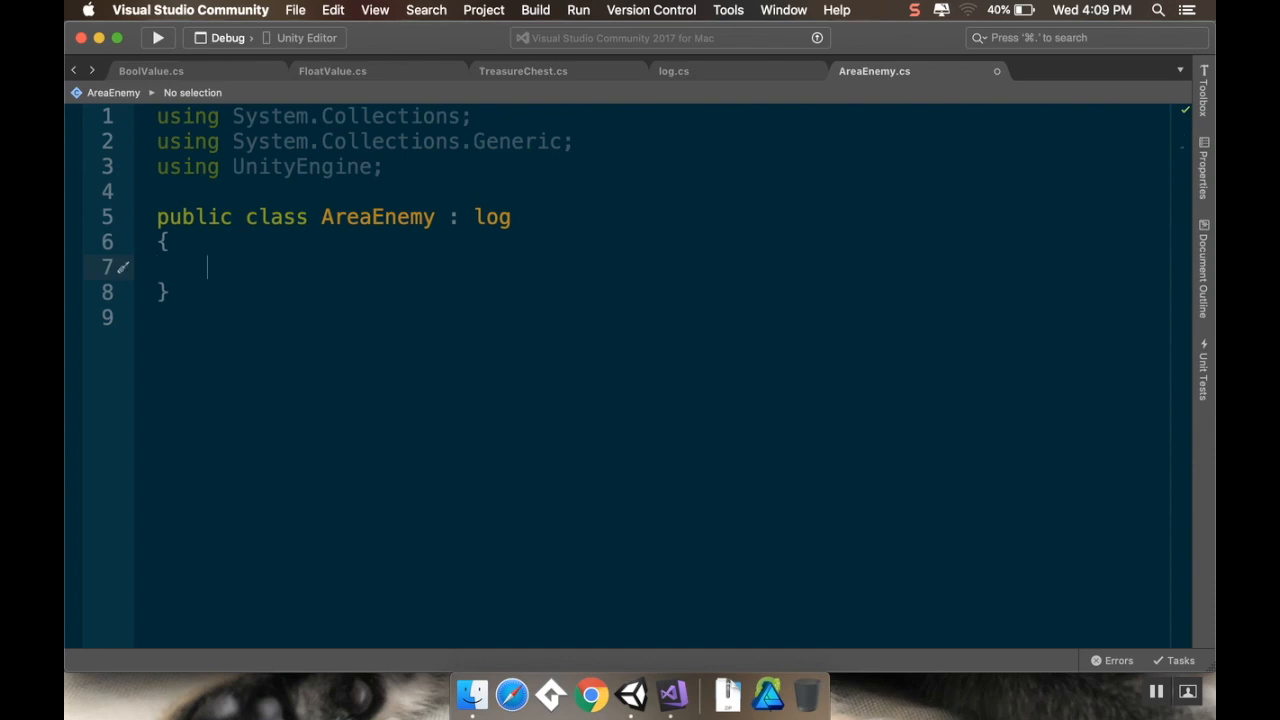
{"action": "type", "text": "public"}
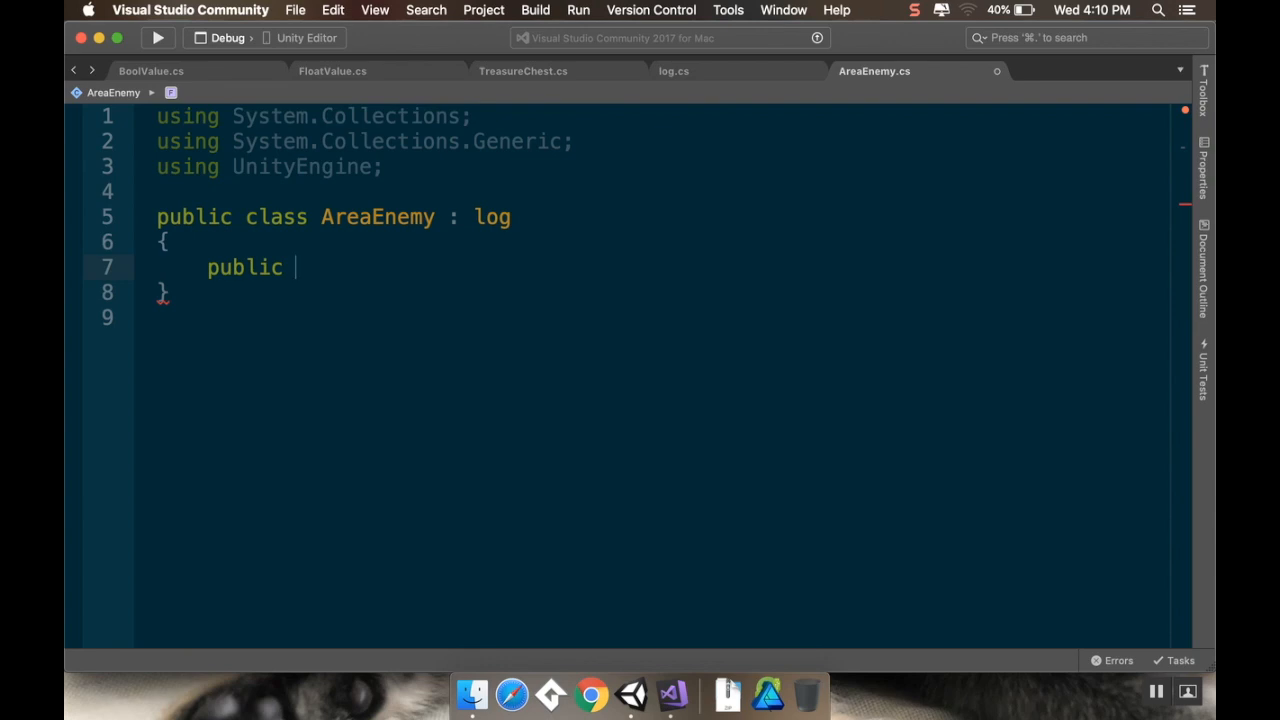
{"action": "type", "text": "Collider2D"}
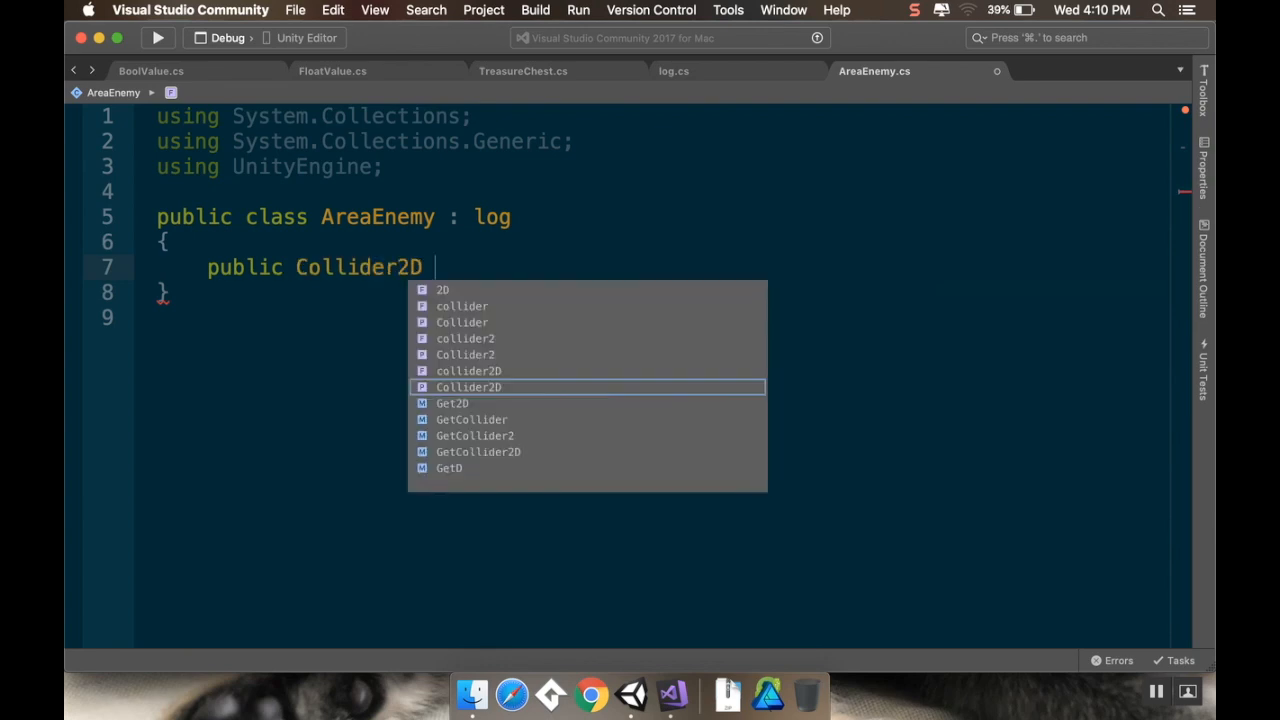
{"action": "type", "text": "bou"}
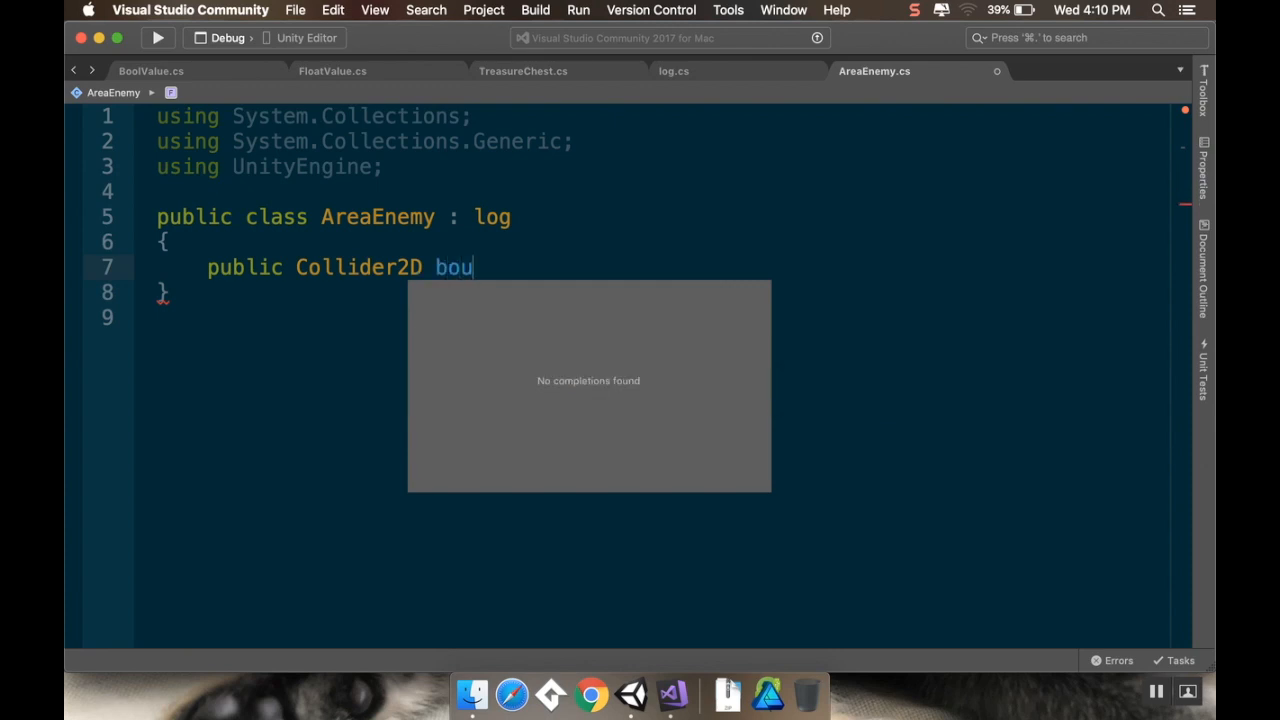
{"action": "type", "text": "ndary;"}
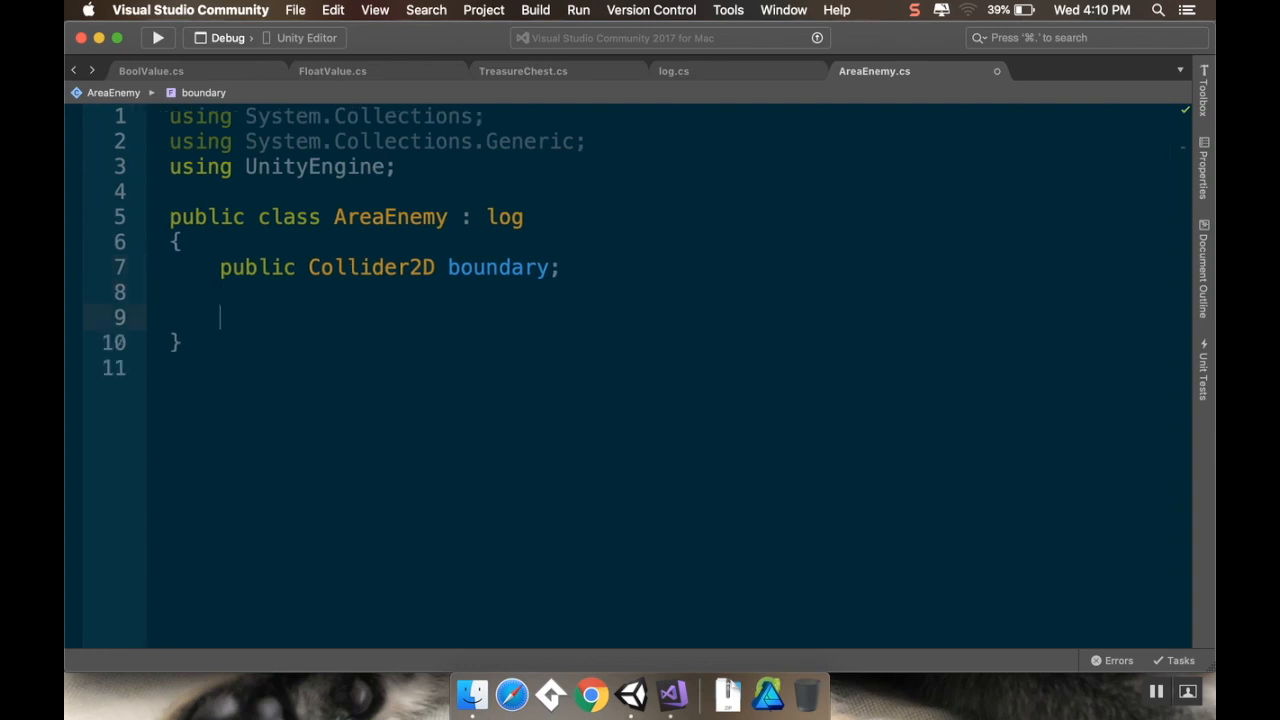
Step: Add 'public override void CheckDistance()' below boundary and delete the base call's parentheses
{"action": "type", "text": "pu"}
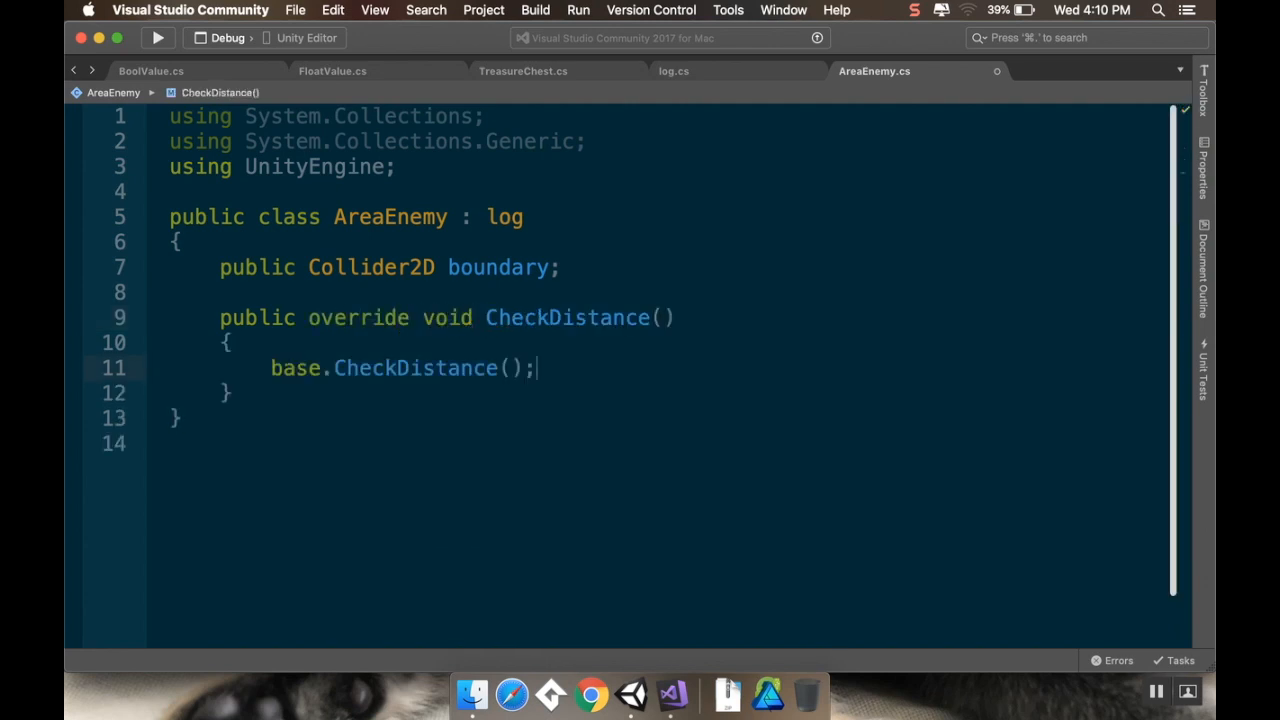
{"action": "key", "text": "backspace"}
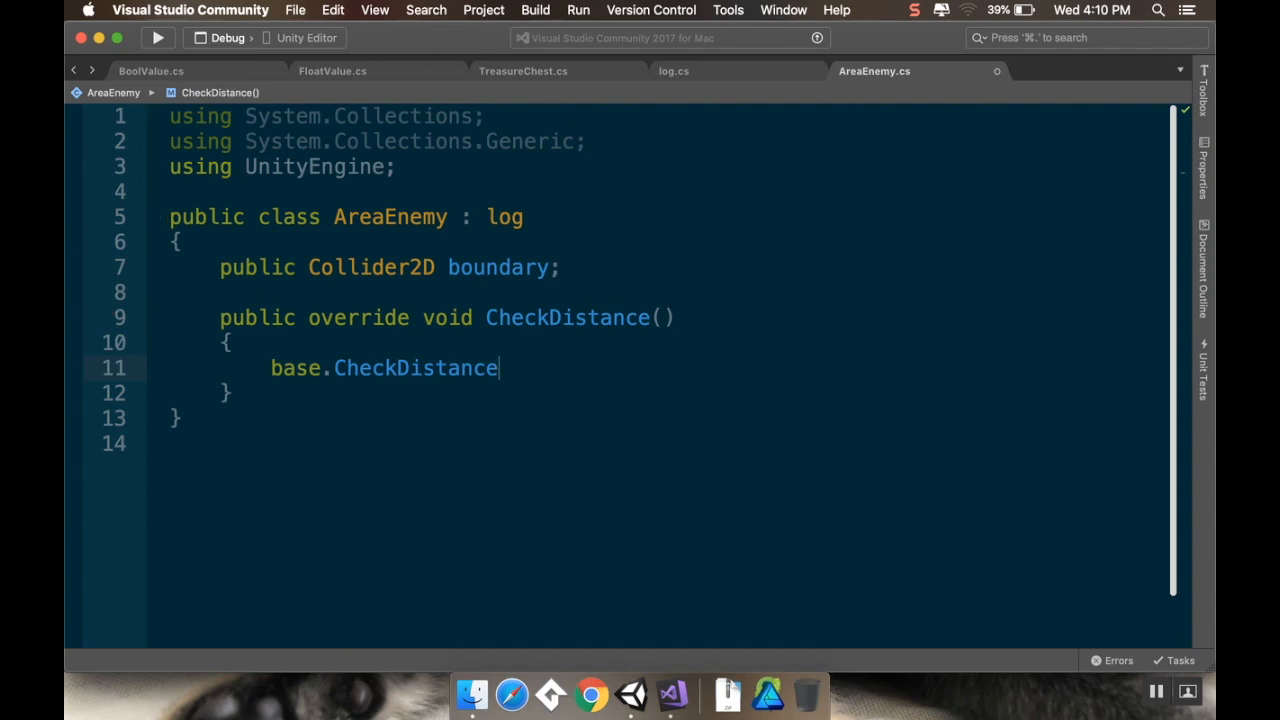
{"action": "key", "text": "backspace"}
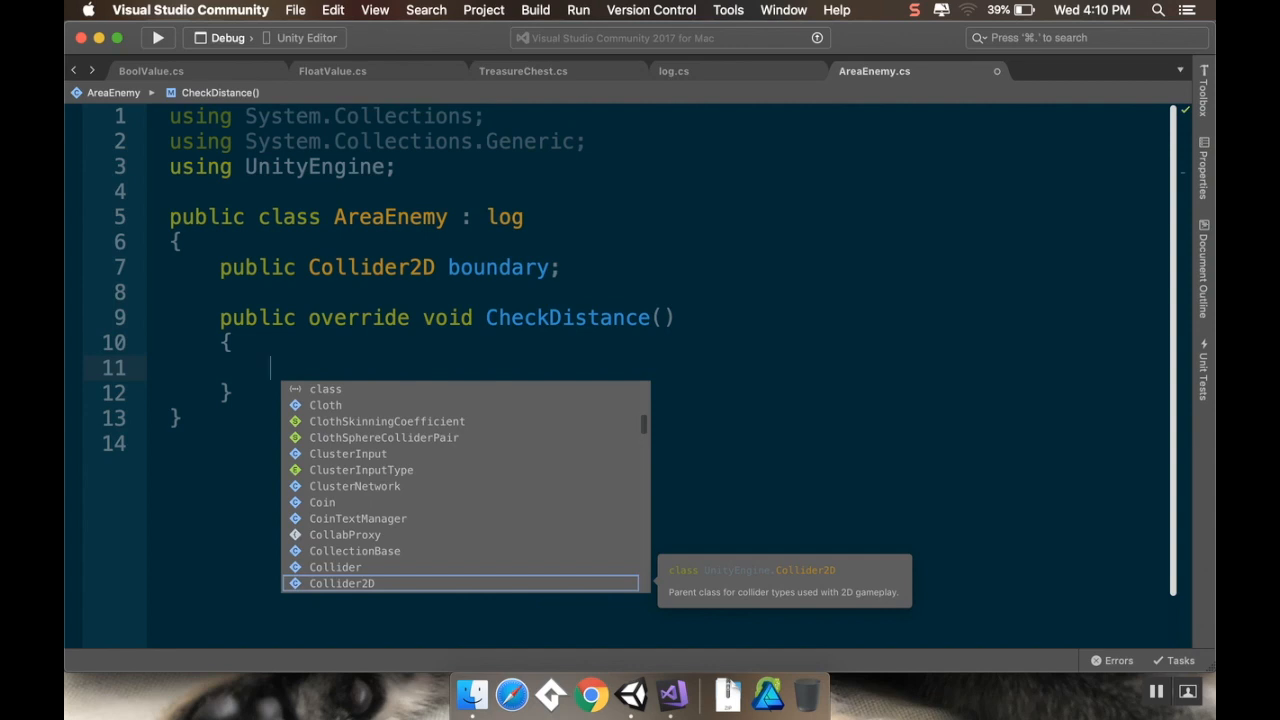
{"action": "mouse_move", "coordinate": [770, 103]}
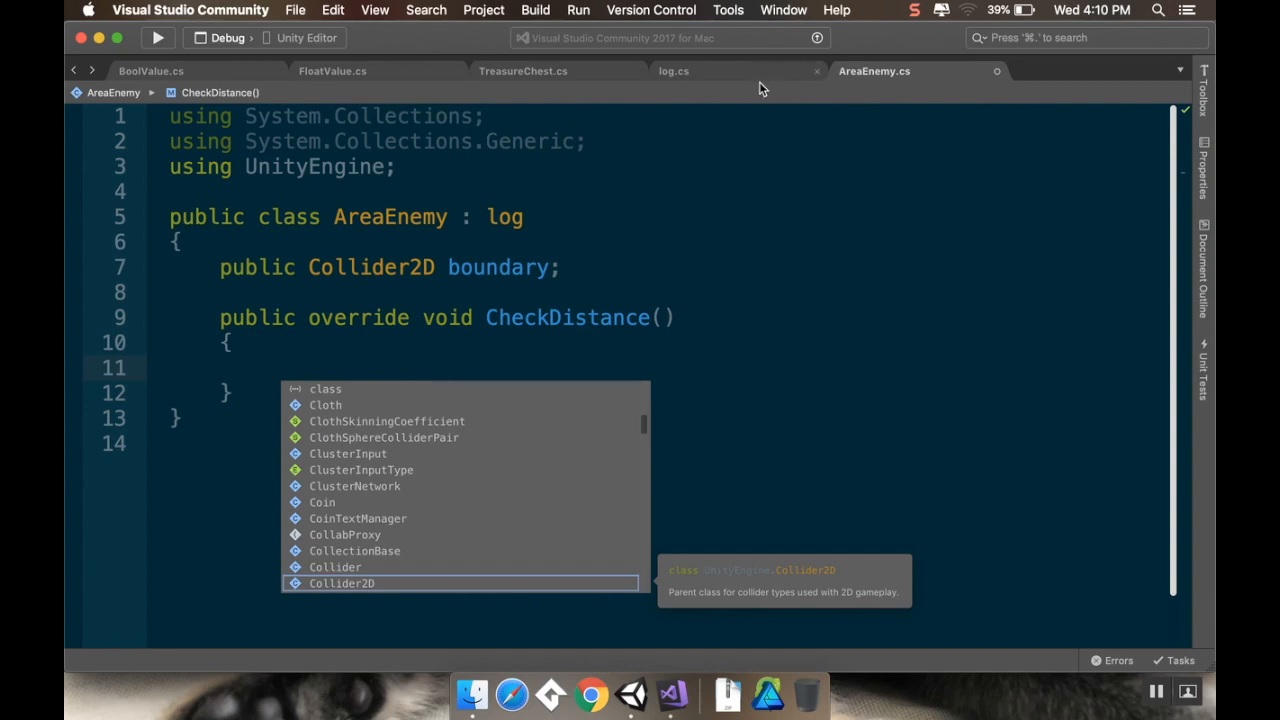
{"action": "mouse_move", "coordinate": [760, 76]}
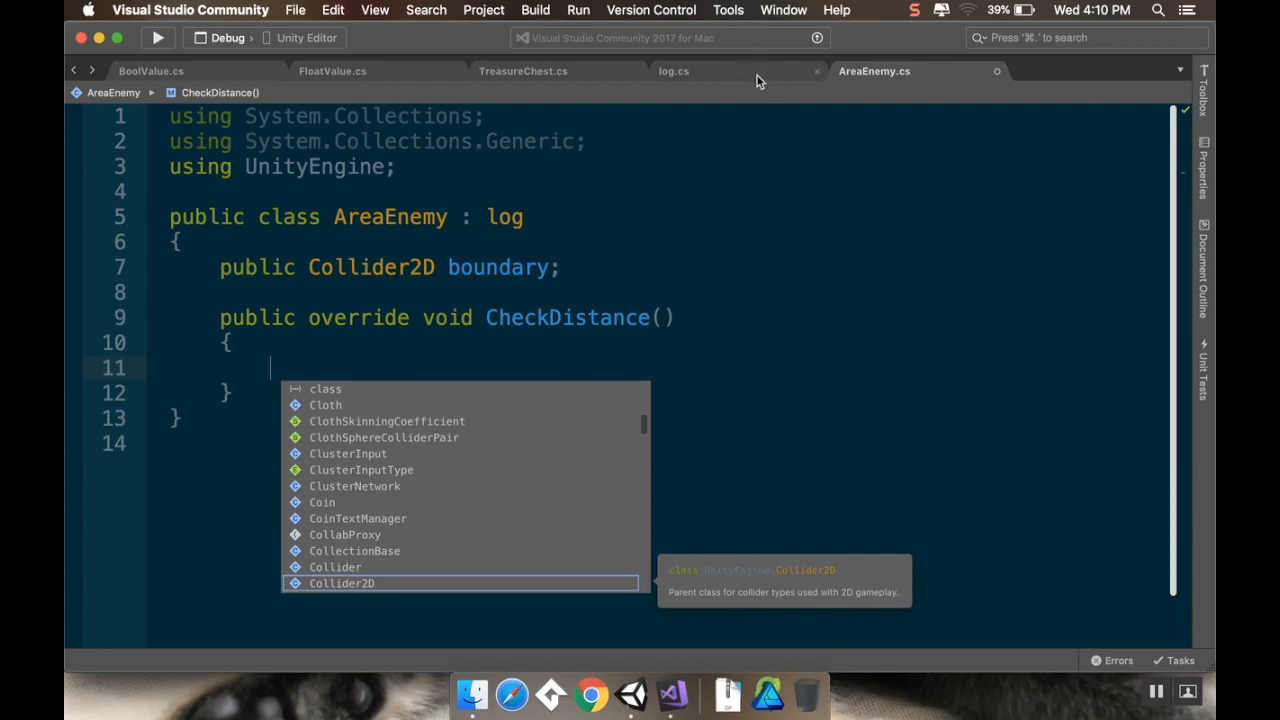
Step: Switch to log.cs and locate the if/else-if chase logic in CheckDistance
{"action": "left_click", "coordinate": [673, 71]}
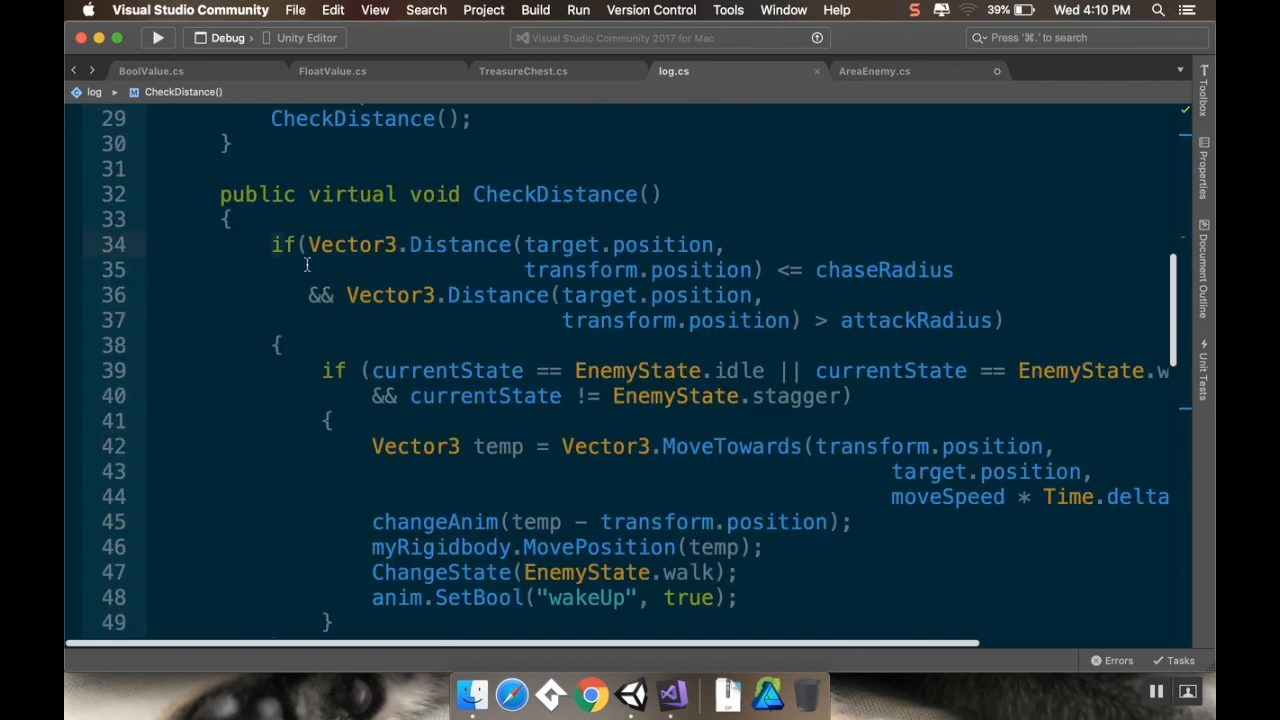
{"action": "scroll", "scroll_direction": "down", "scroll_amount": 3}
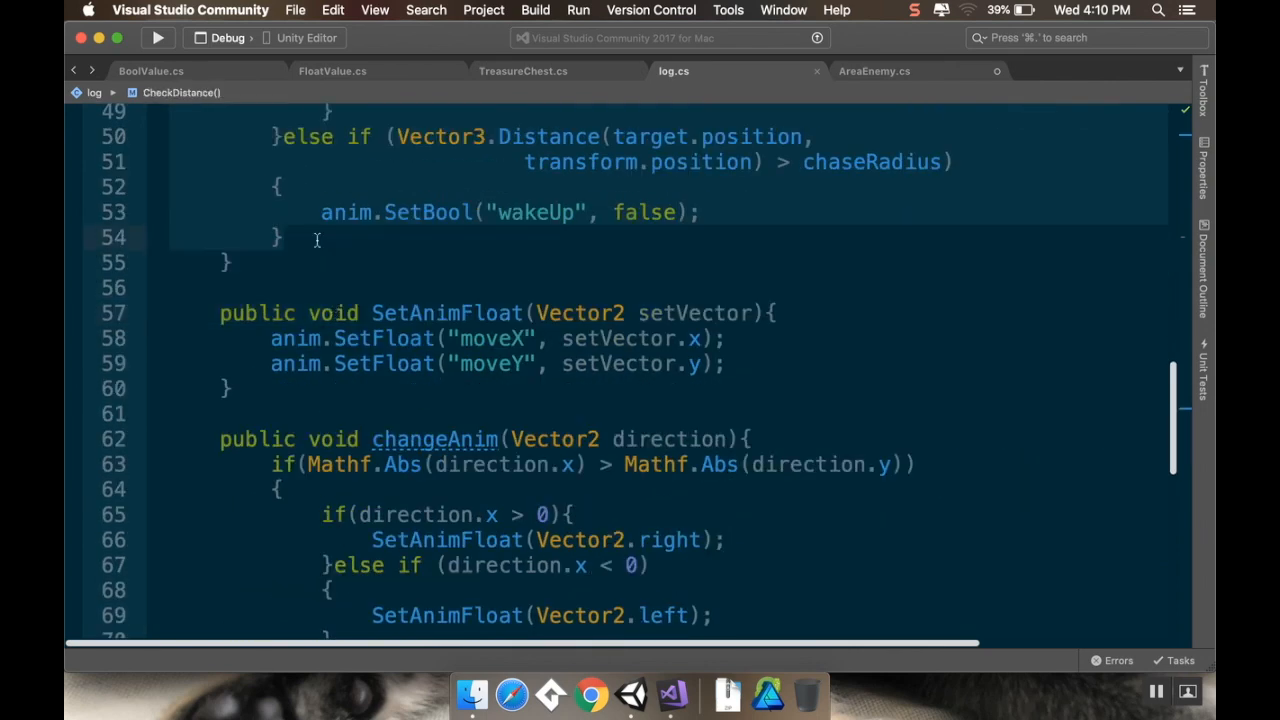
{"action": "scroll", "scroll_direction": "up", "scroll_amount": 3}
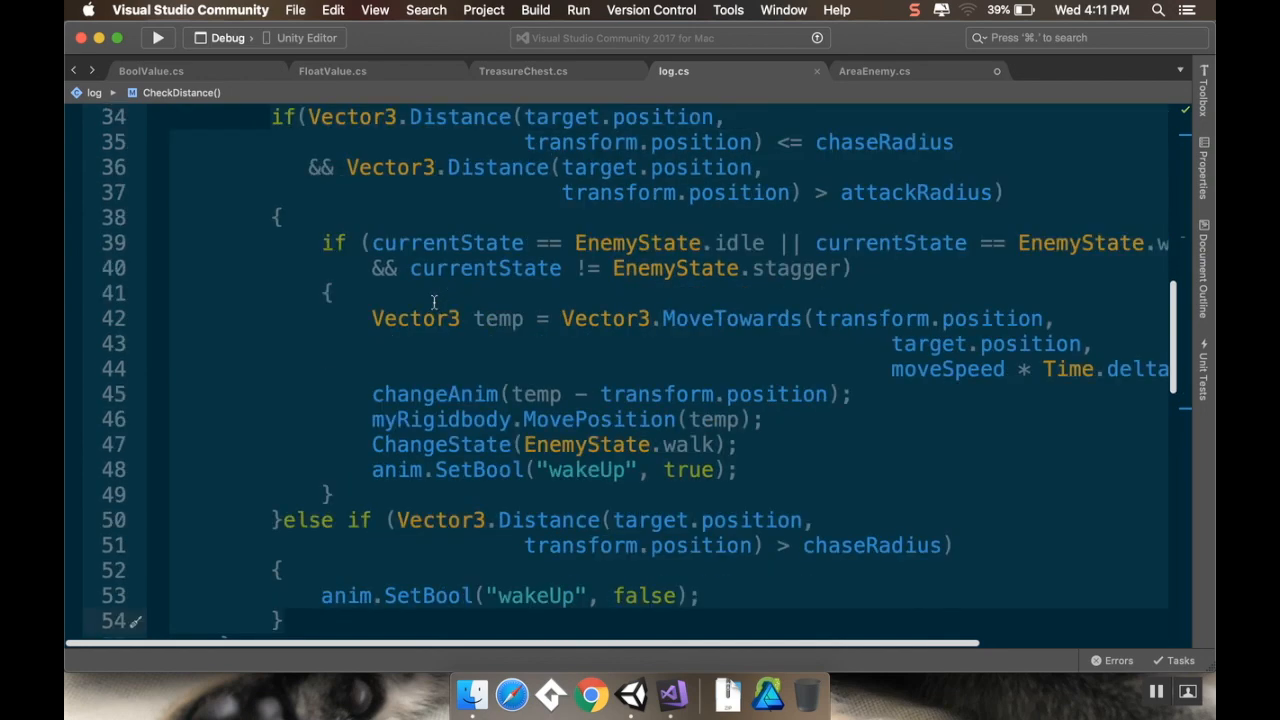
{"action": "scroll", "scroll_direction": "down", "scroll_amount": 3}
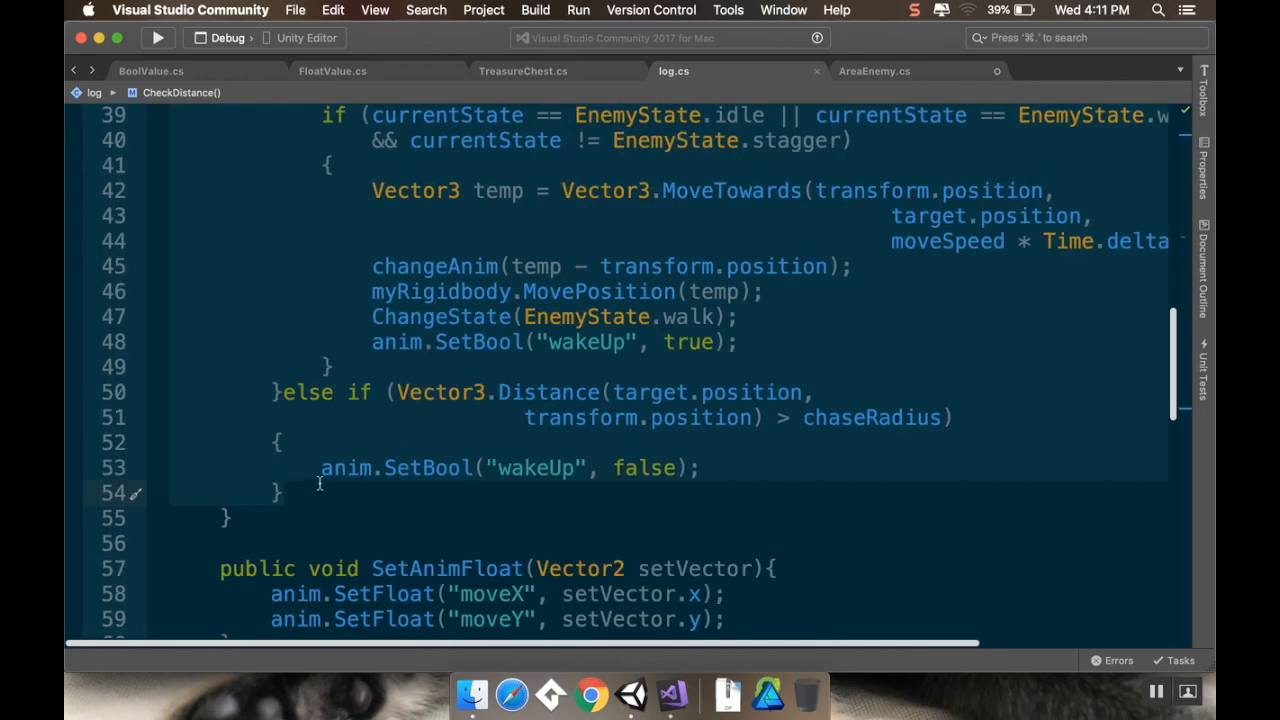
{"action": "mouse_move", "coordinate": [938, 90]}
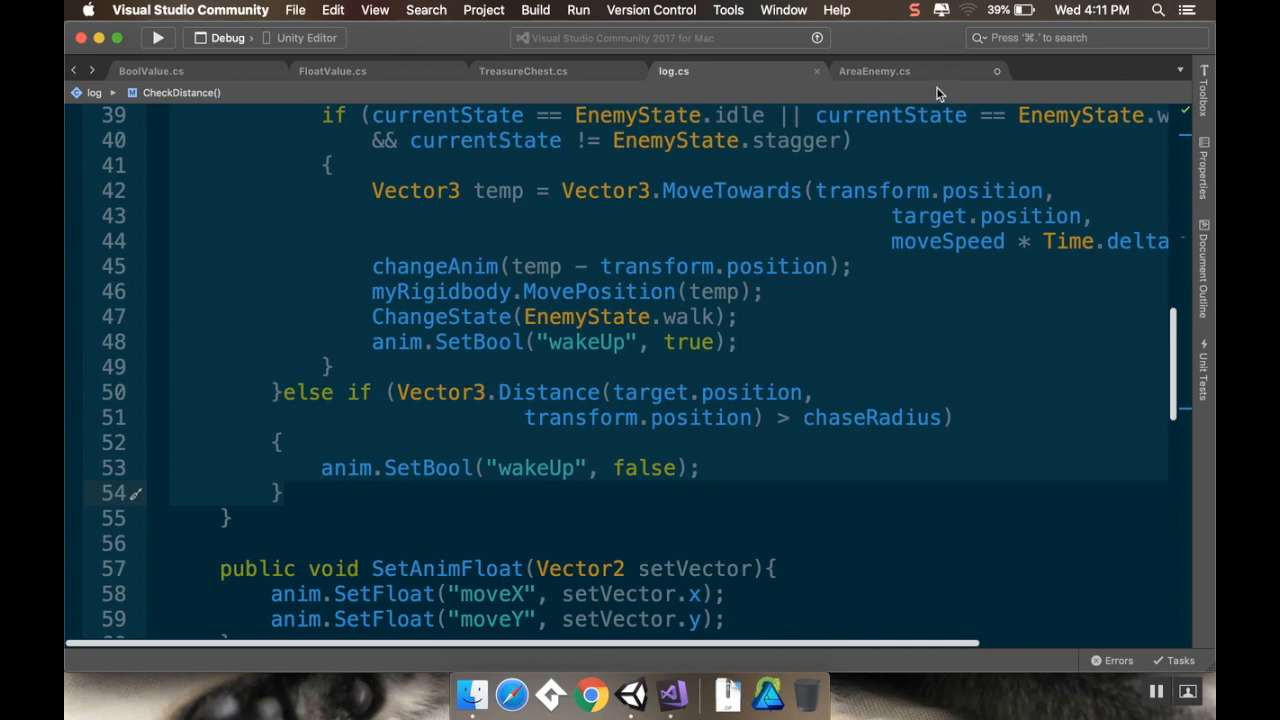
Step: Return to AreaEnemy.cs and scroll to its CheckDistance method
{"action": "left_click", "coordinate": [873, 71]}
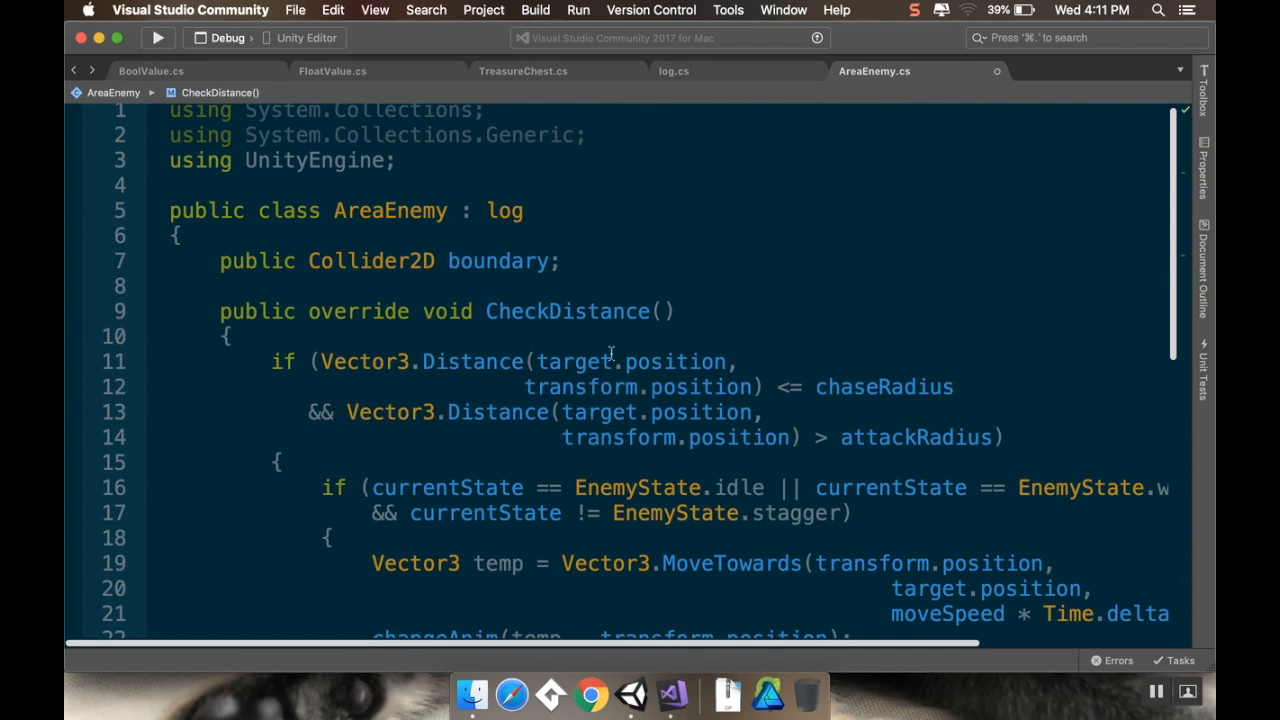
{"action": "mouse_move", "coordinate": [622, 347]}
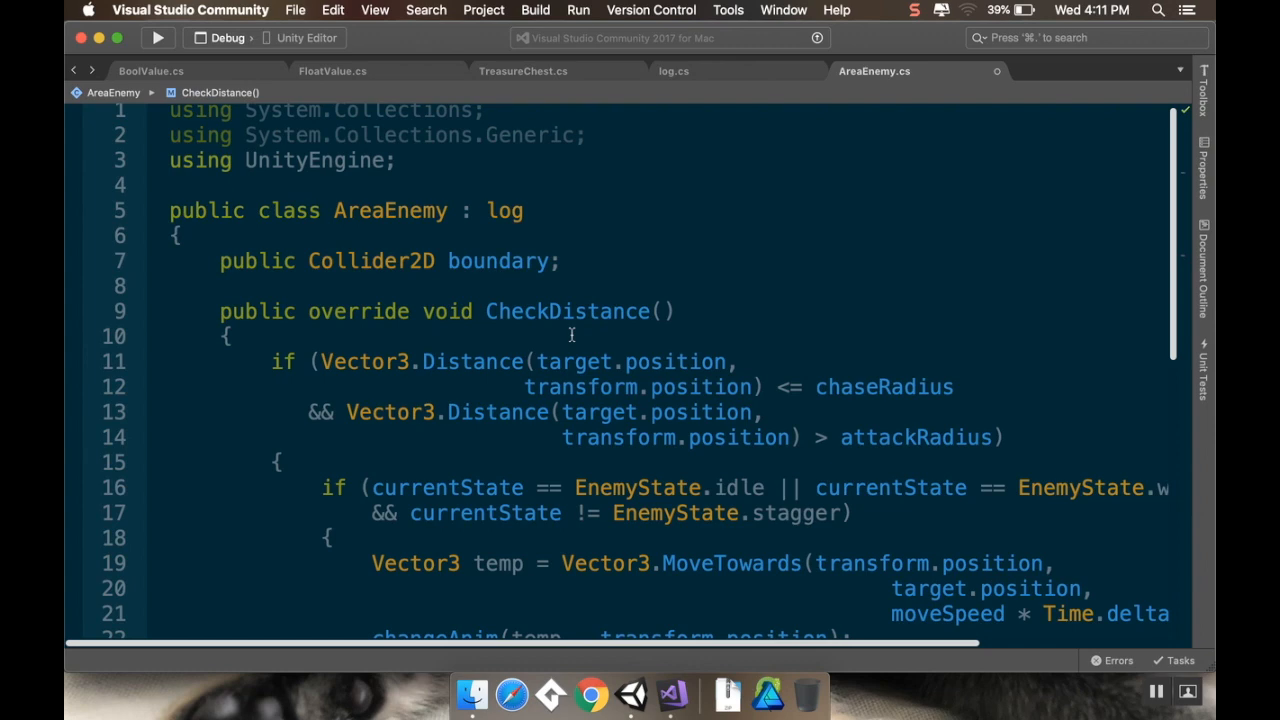
{"action": "mouse_move", "coordinate": [380, 361]}
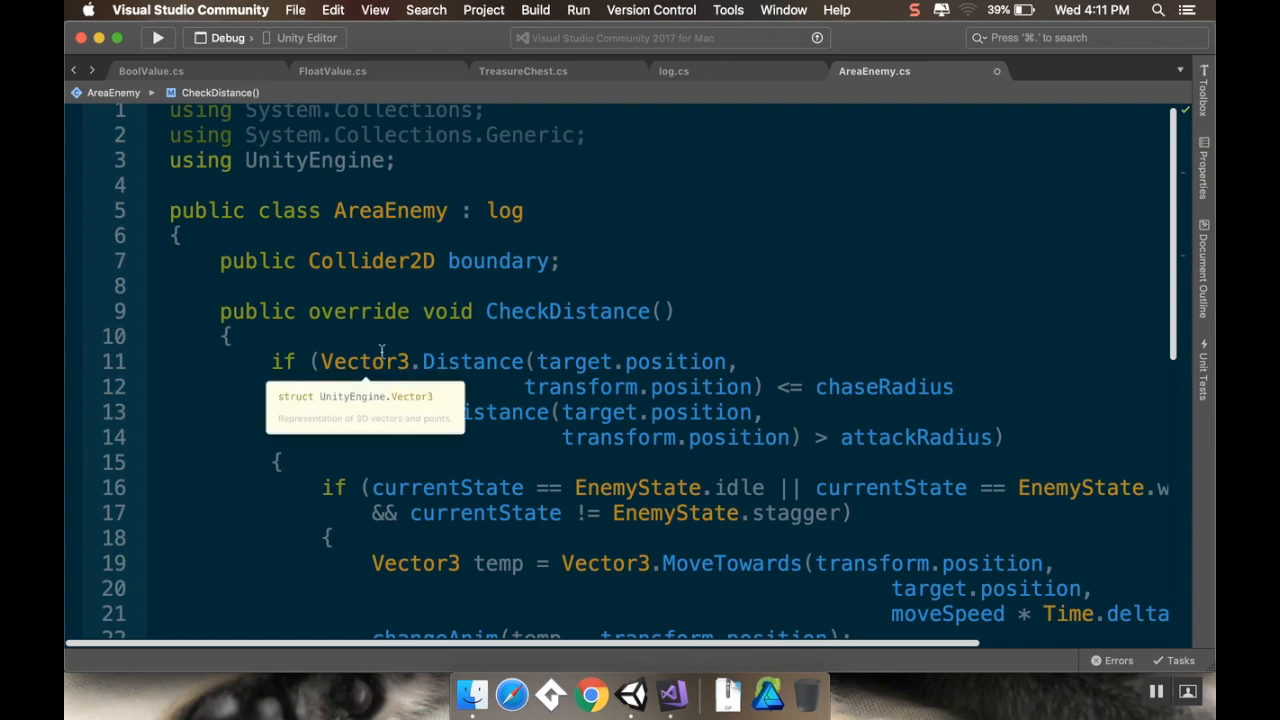
{"action": "scroll", "scroll_direction": "down", "scroll_amount": 3}
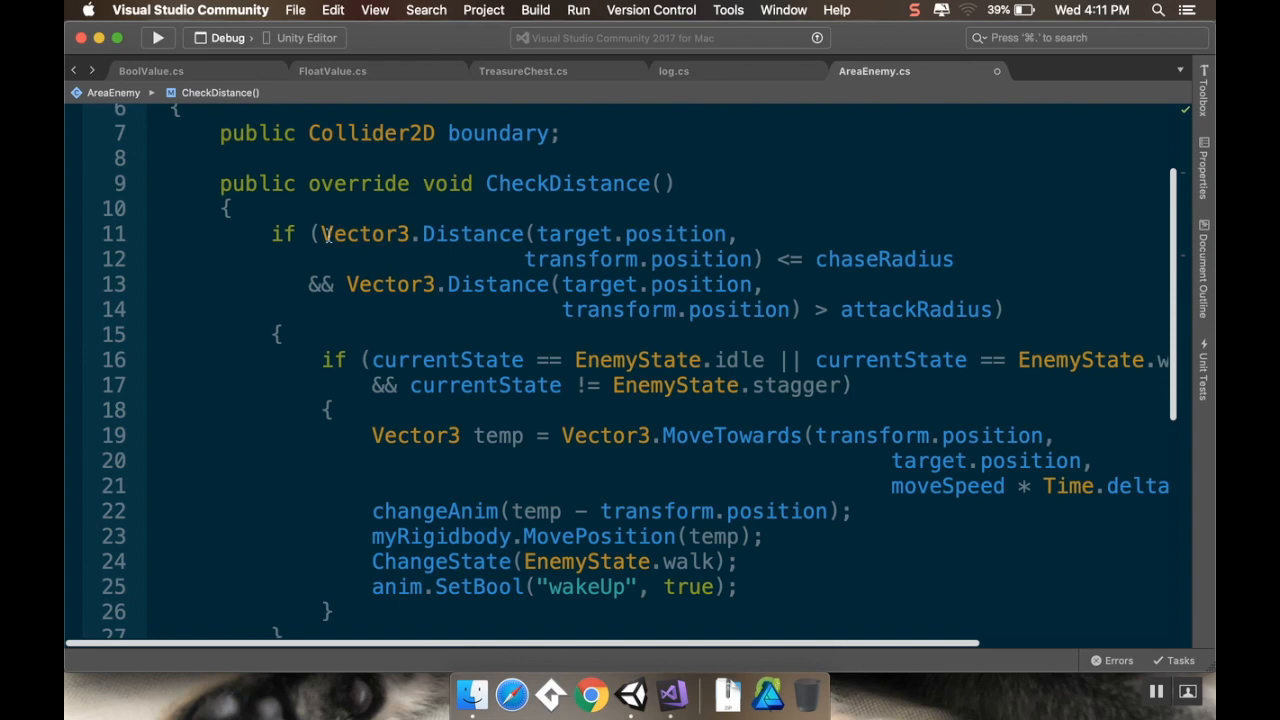
{"action": "mouse_move", "coordinate": [600, 233]}
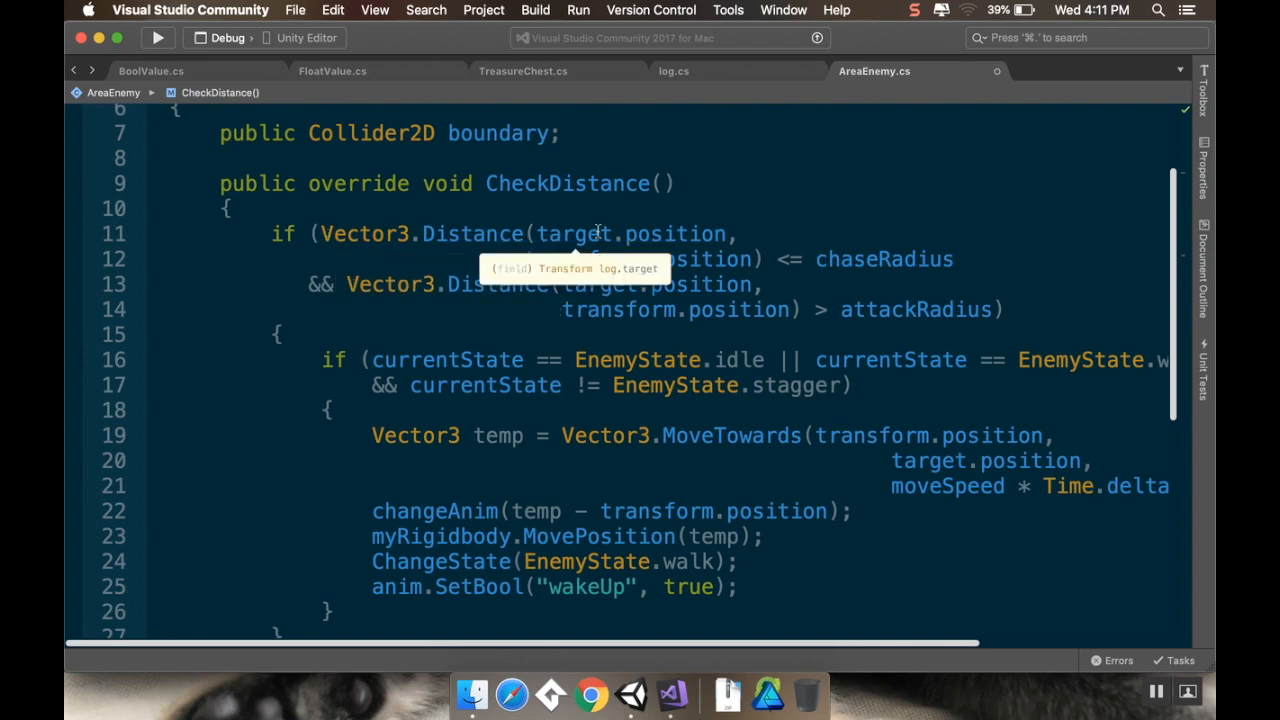
{"action": "mouse_move", "coordinate": [628, 240]}
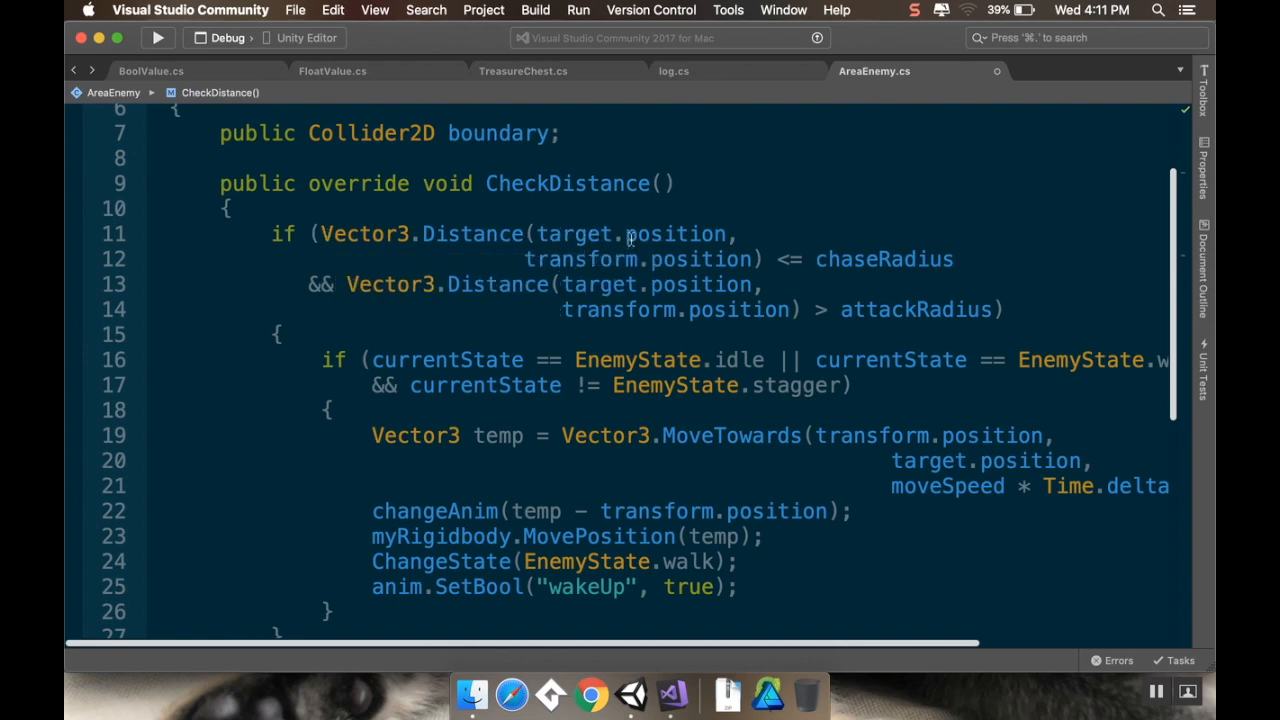
{"action": "mouse_move", "coordinate": [883, 259]}
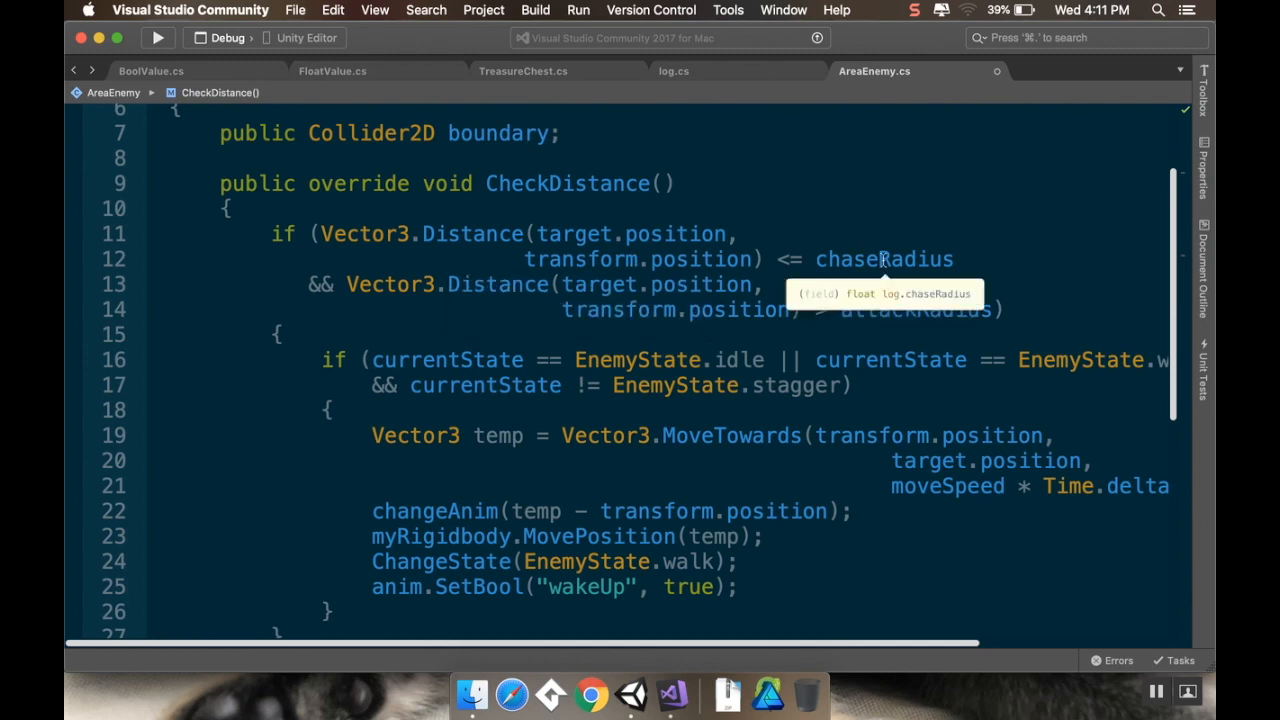
{"action": "mouse_move", "coordinate": [895, 236]}
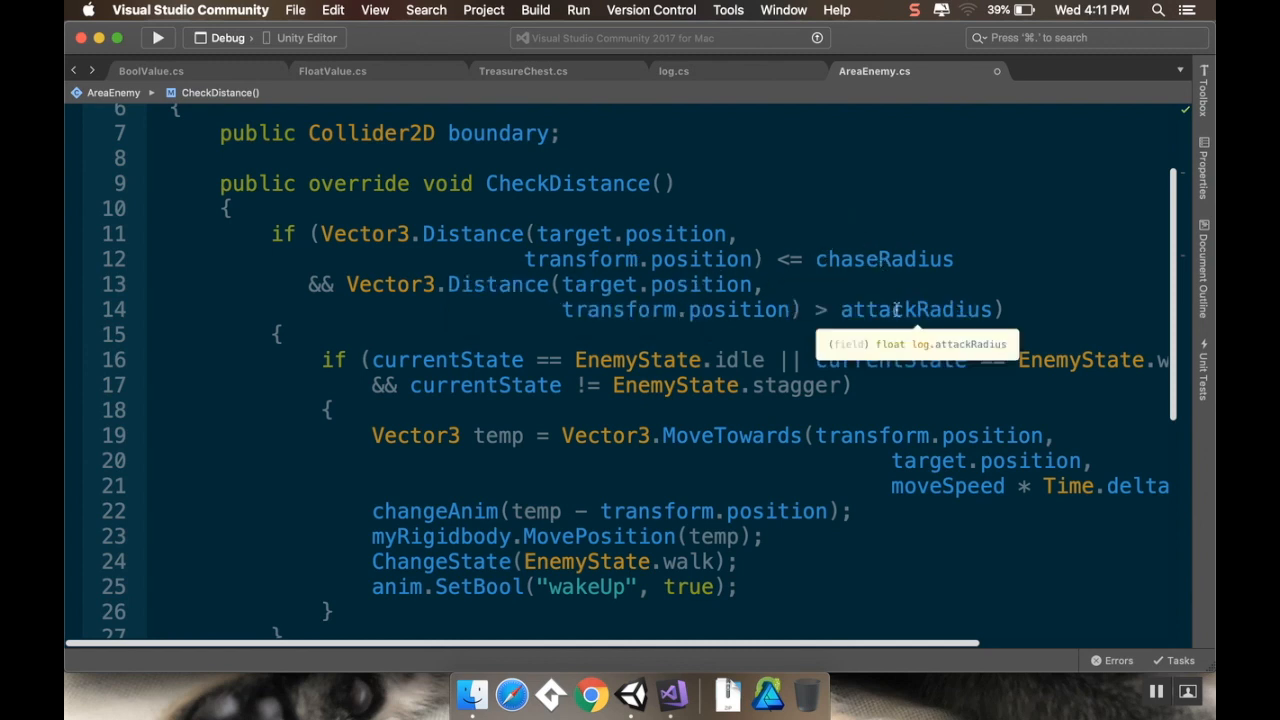
{"action": "scroll", "scroll_direction": "down", "scroll_amount": 3}
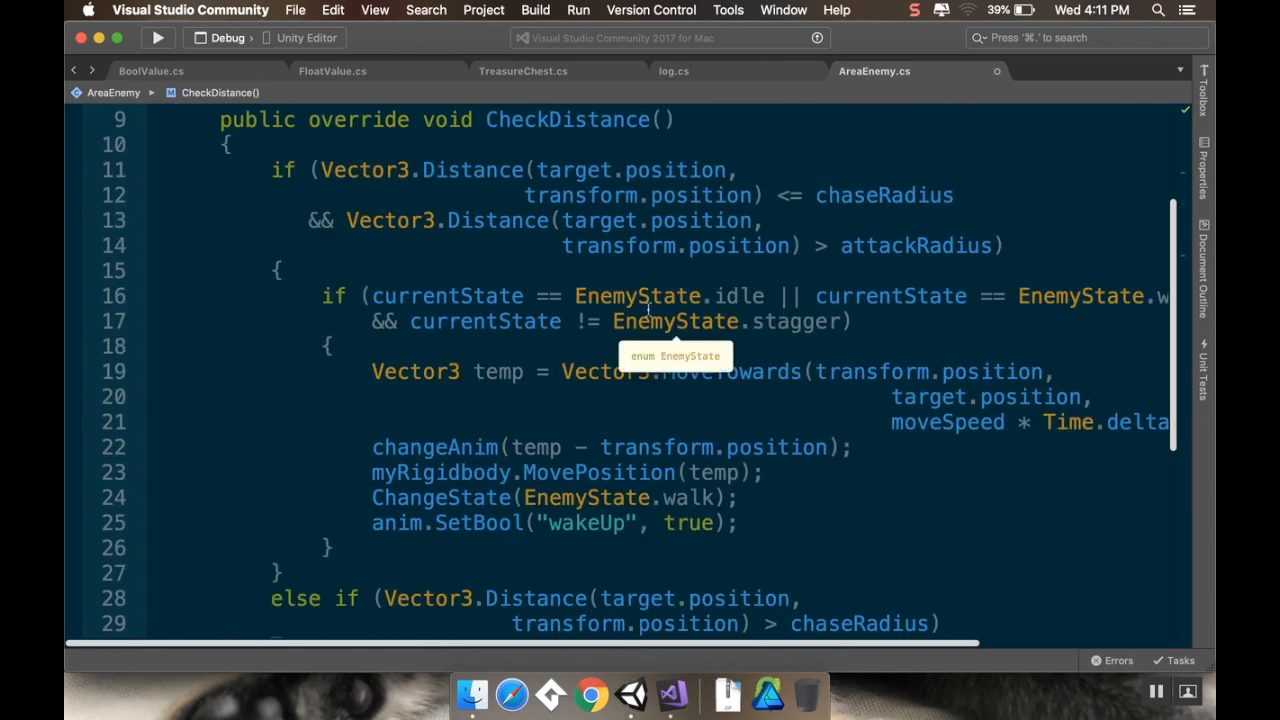
{"action": "mouse_move", "coordinate": [572, 293]}
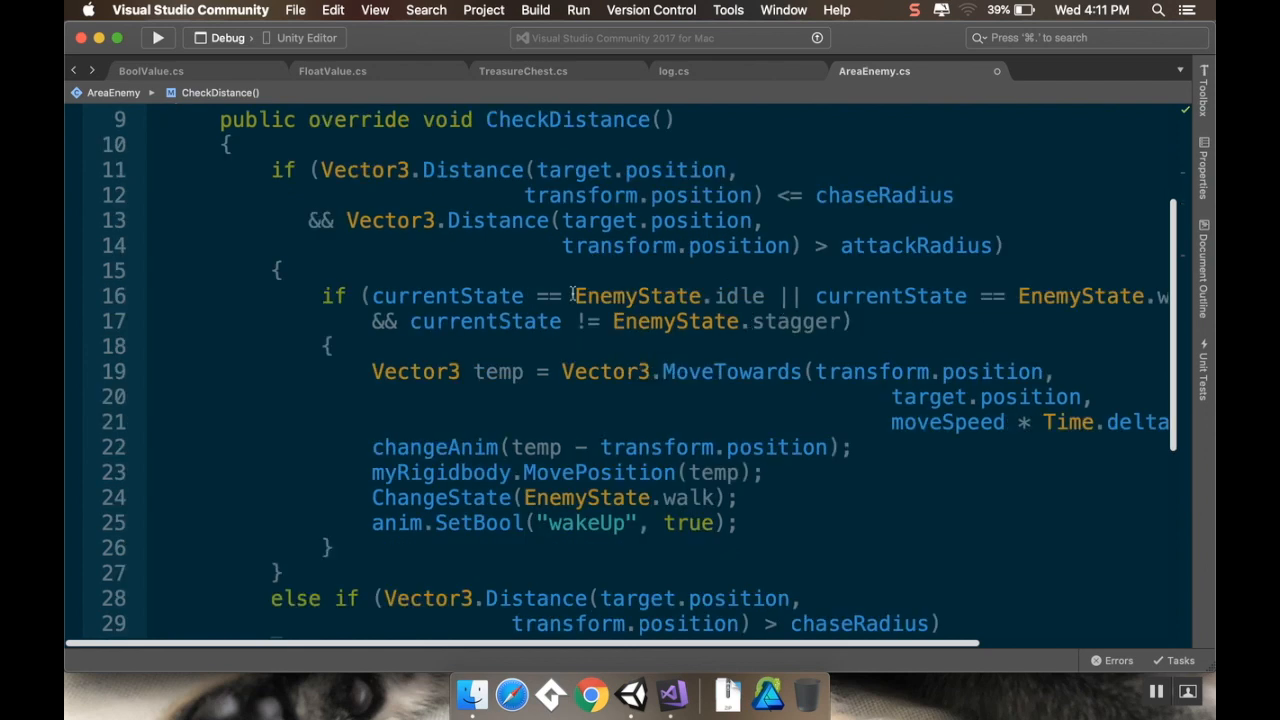
{"action": "mouse_move", "coordinate": [415, 371]}
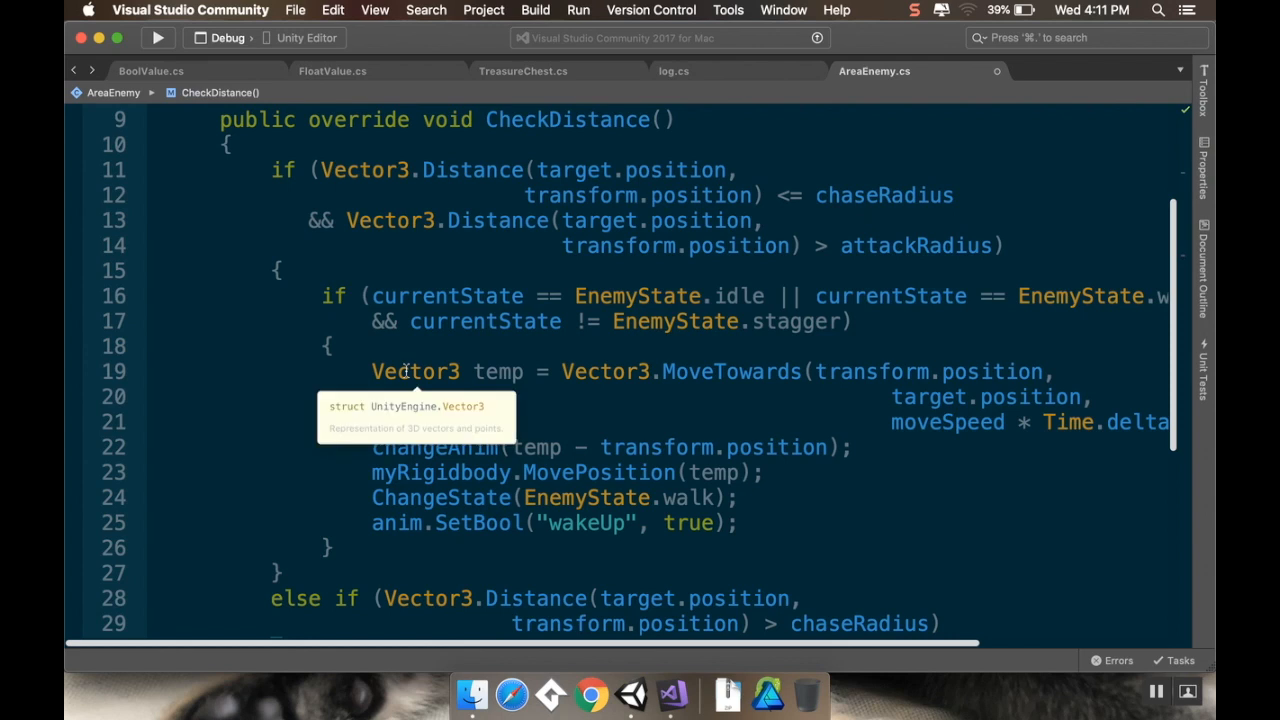
{"action": "mouse_move", "coordinate": [932, 390]}
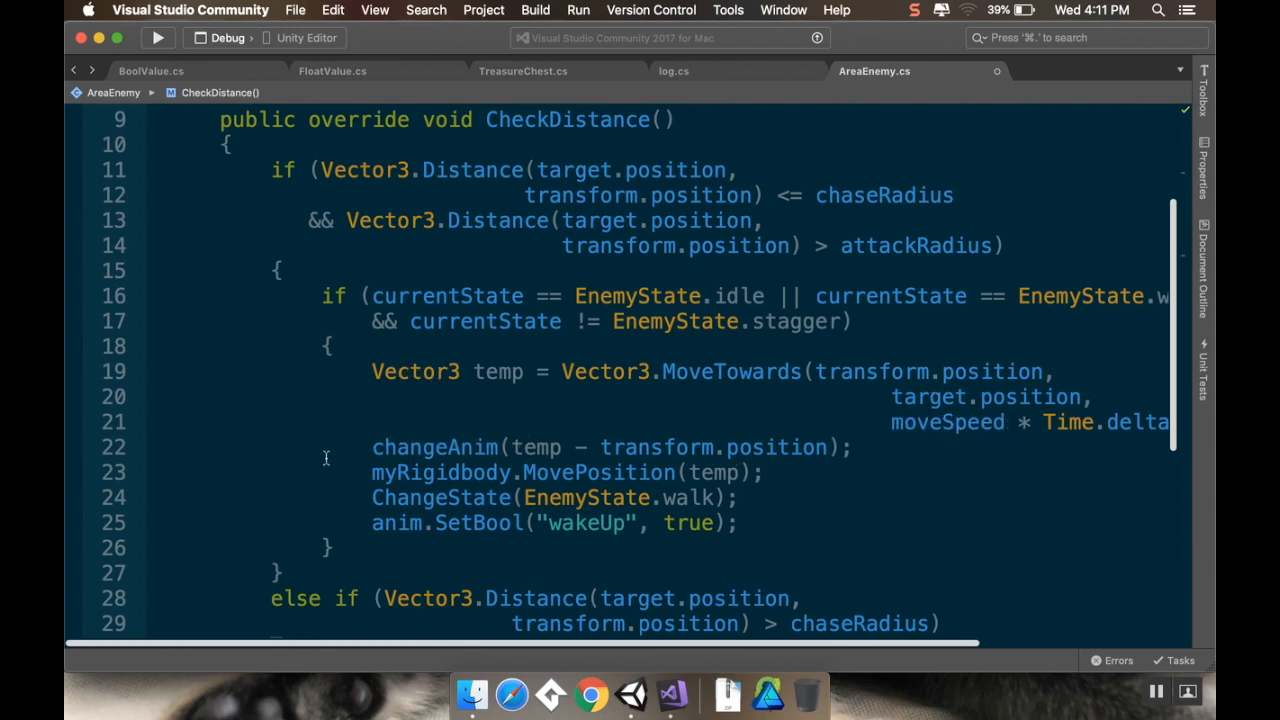
{"action": "mouse_move", "coordinate": [492, 534]}
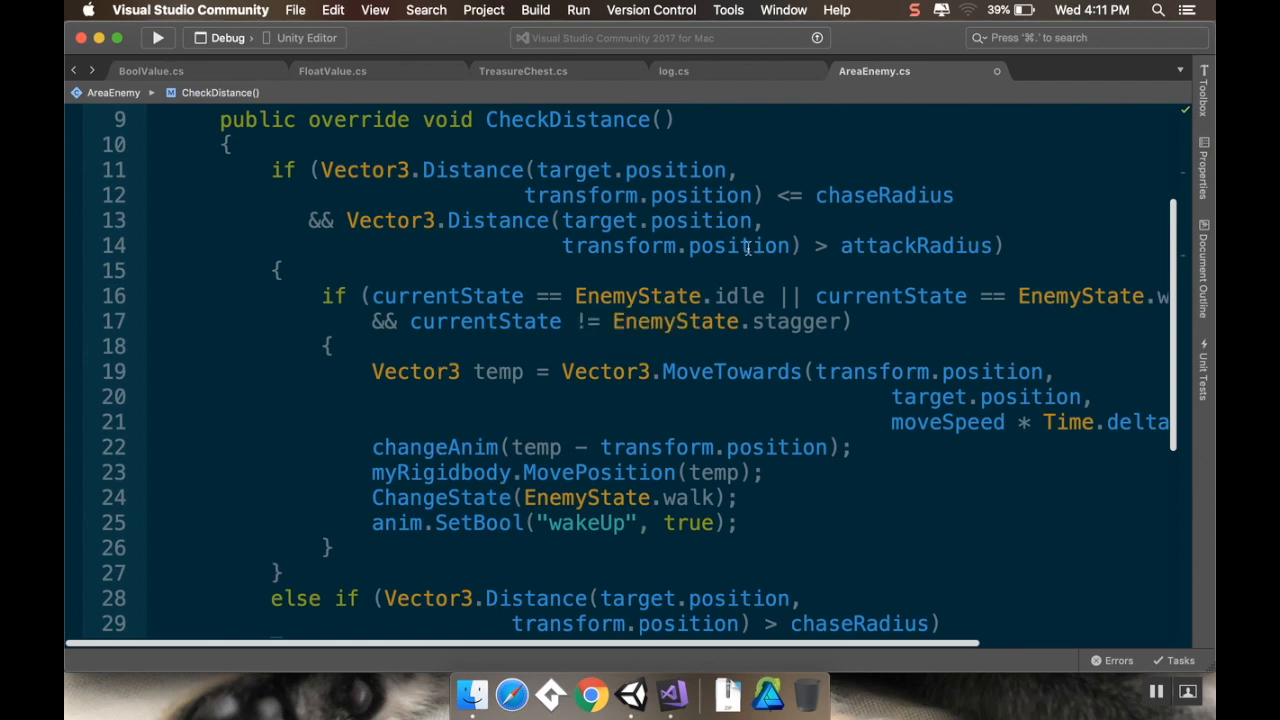
{"action": "mouse_move", "coordinate": [365, 170]}
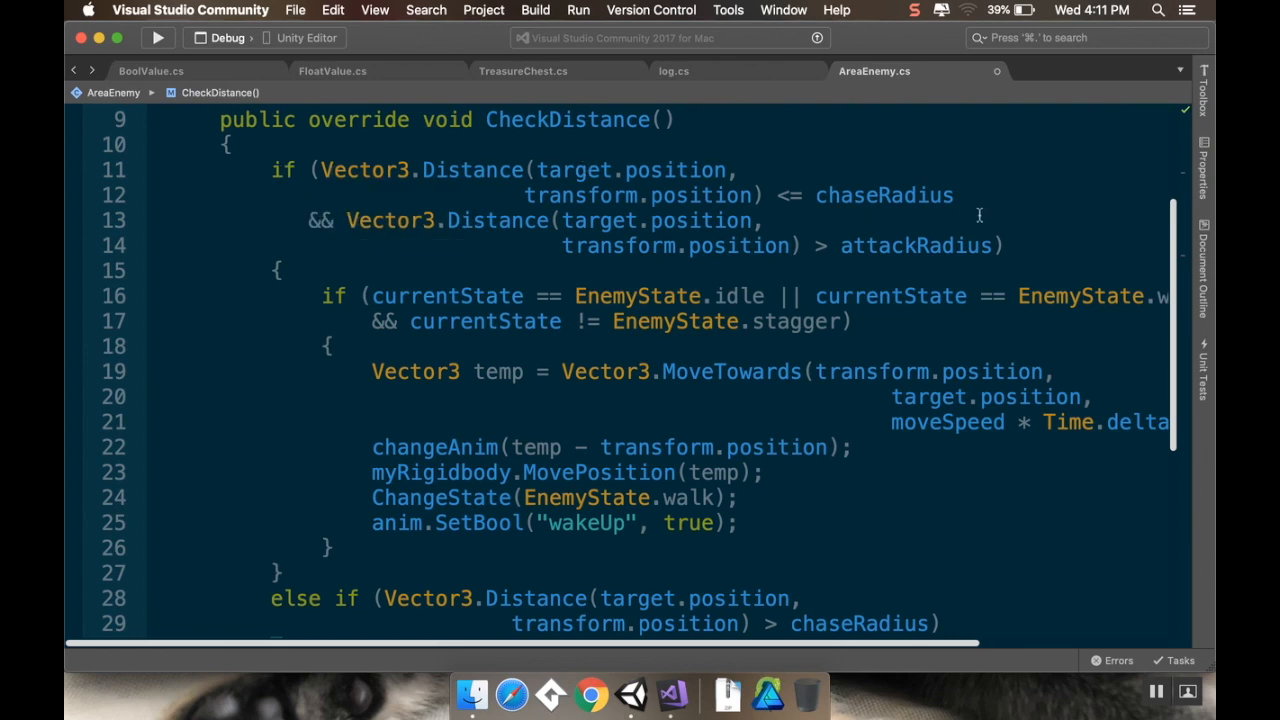
Step: Add '&& boundary.bounds.Contains(target.transform.position)' to the first if condition
{"action": "double_click", "coordinate": [917, 245]}
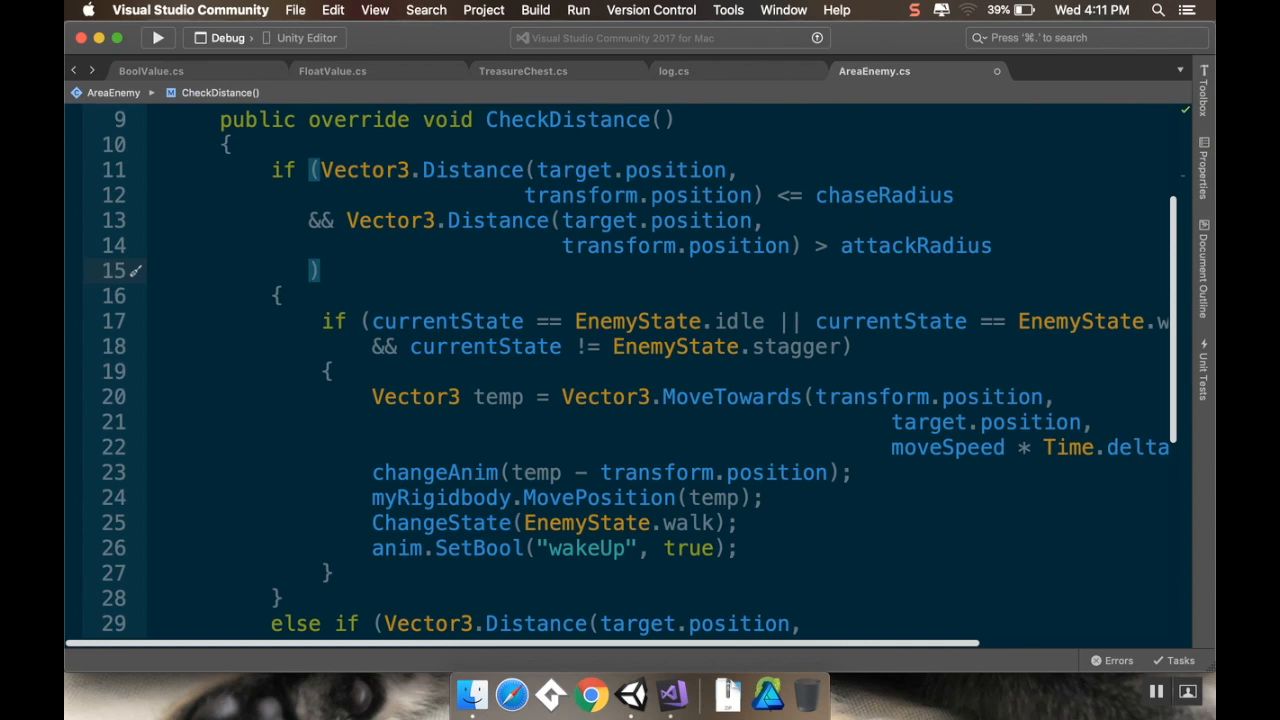
{"action": "type", "text": "&&"}
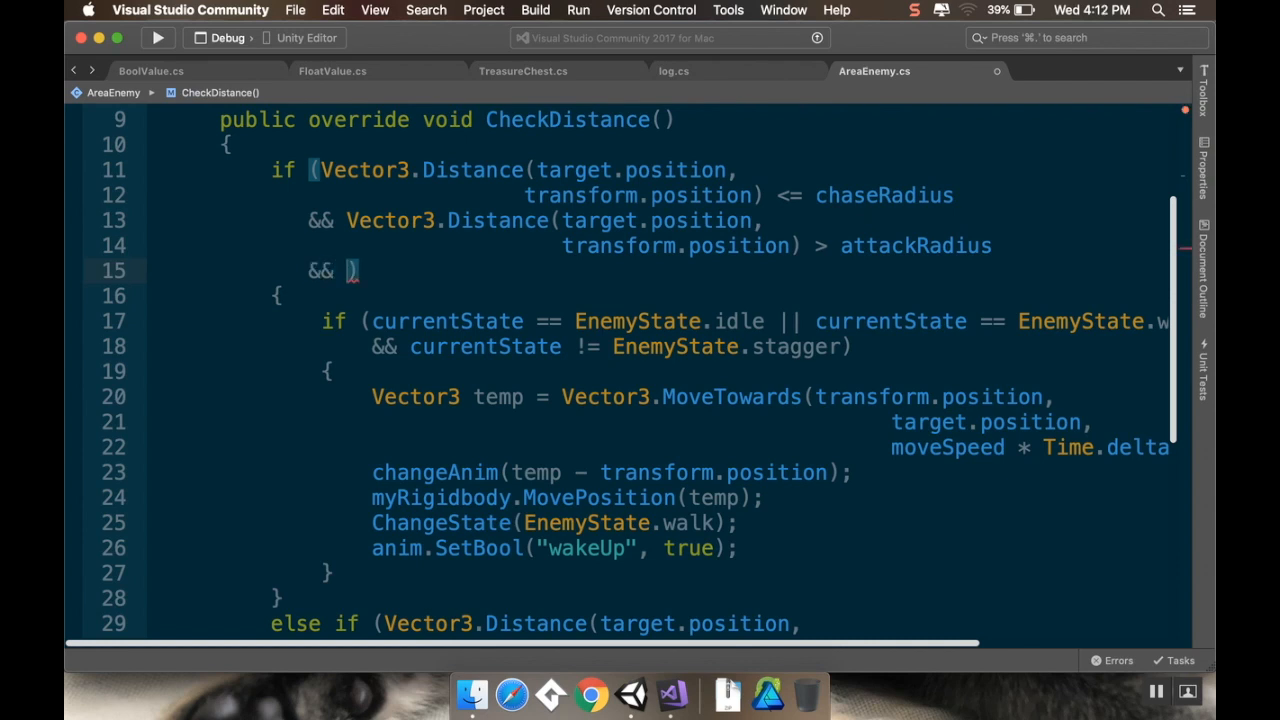
{"action": "type", "text": "ta"}
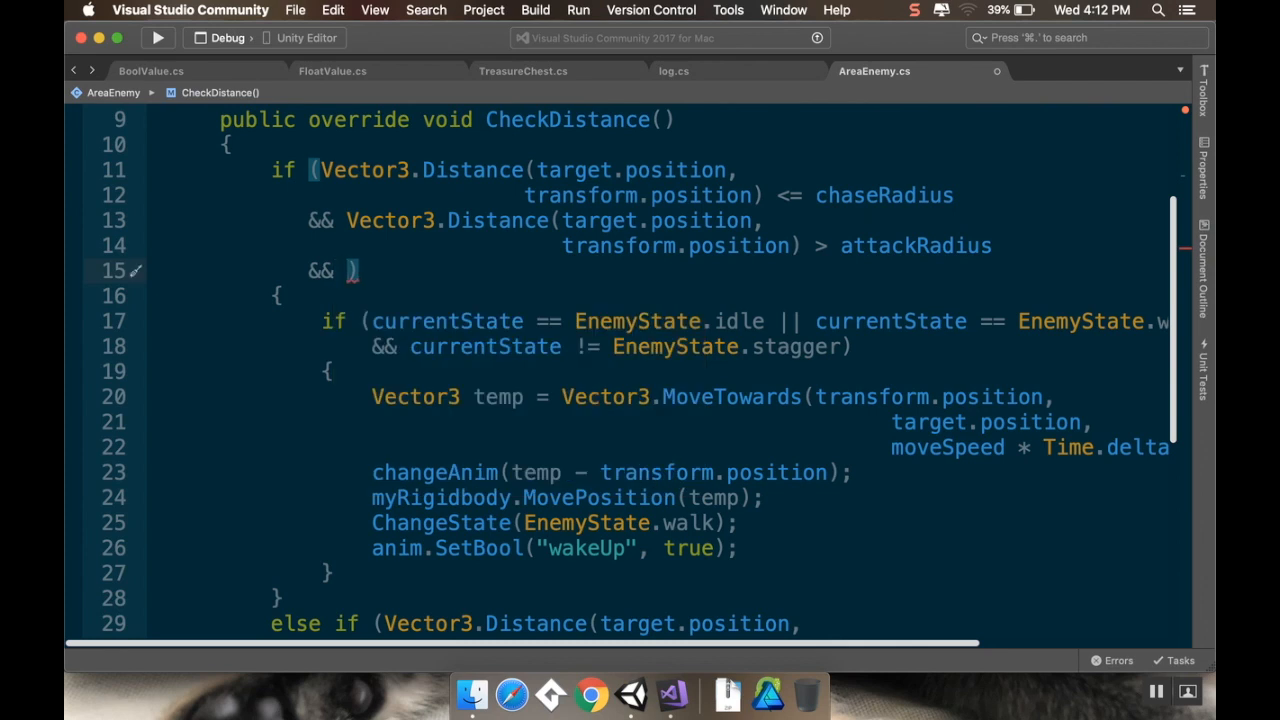
{"action": "double_click", "coordinate": [395, 270]}
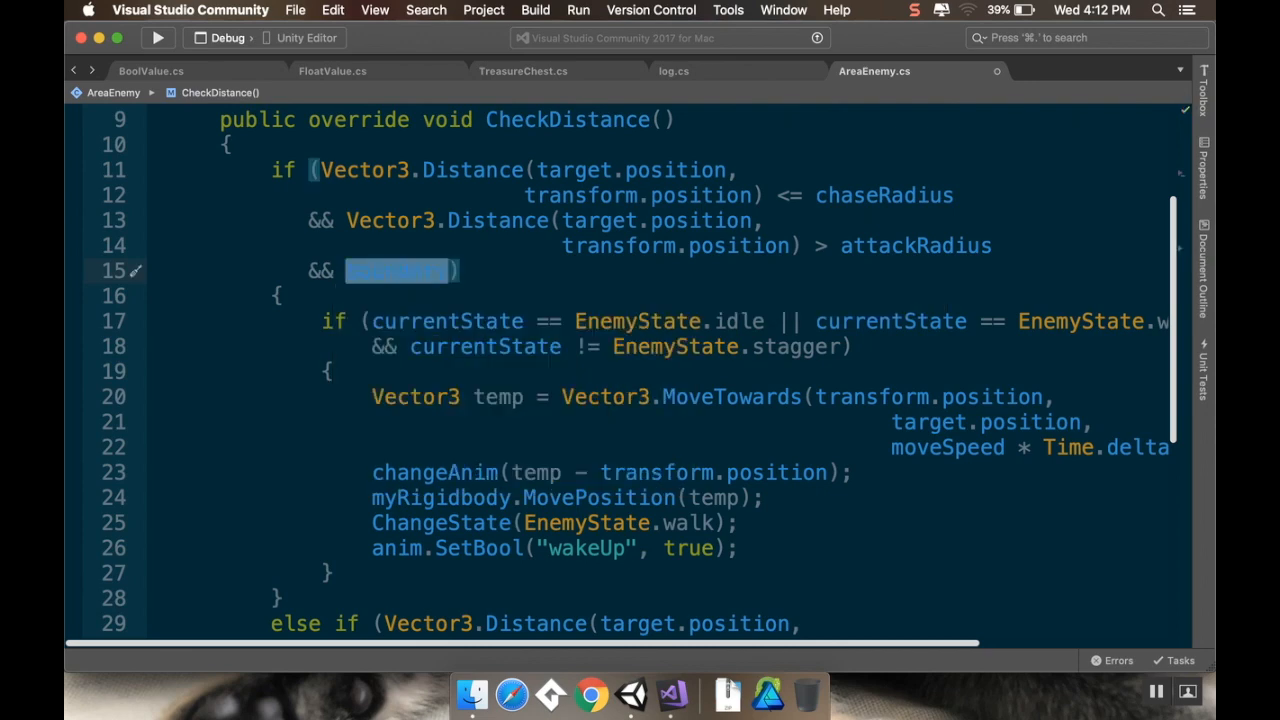
{"action": "type", "text": "boundary.bounds."}
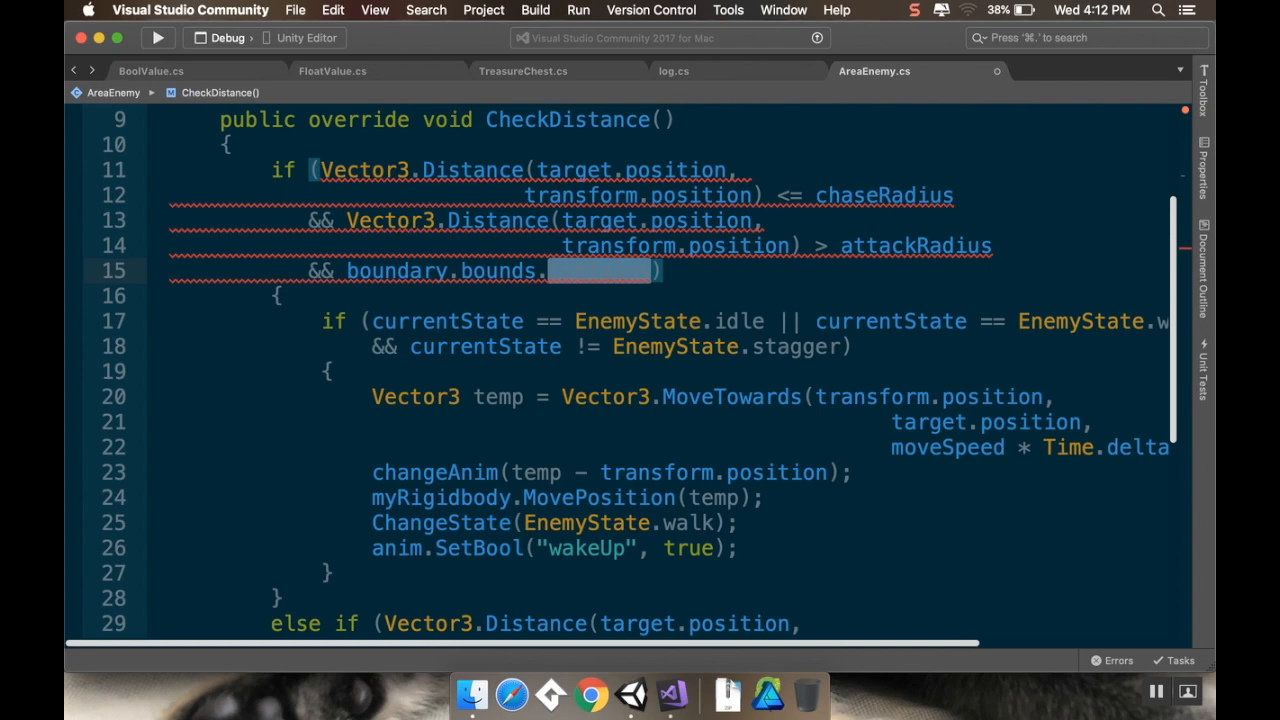
{"action": "type", "text": "Contains("}
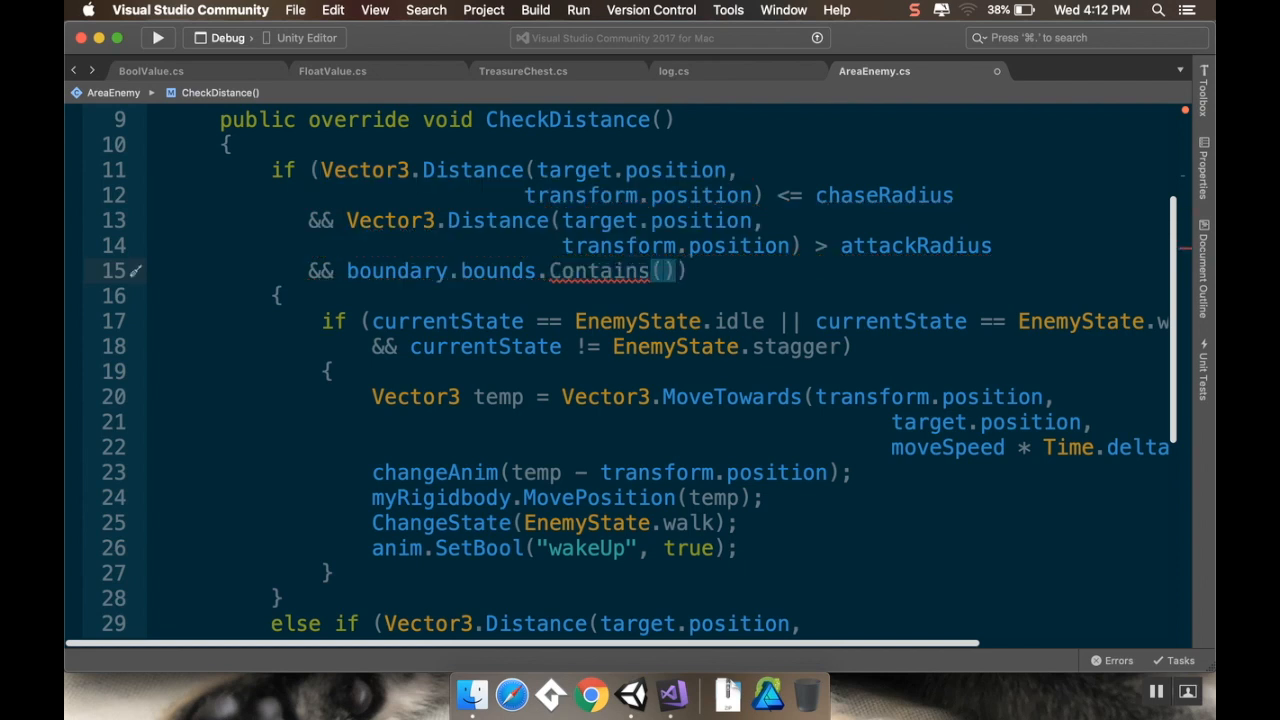
{"action": "type", "text": "target.transform.position"}
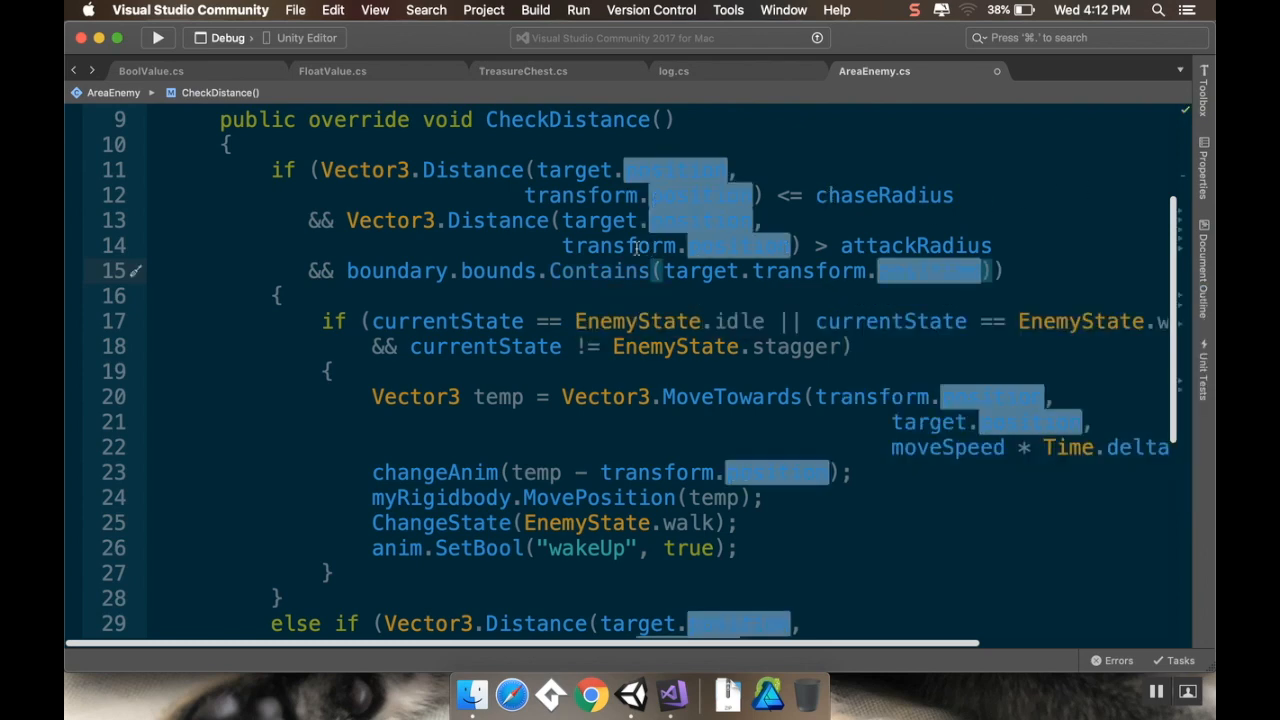
{"action": "mouse_move", "coordinate": [574, 271]}
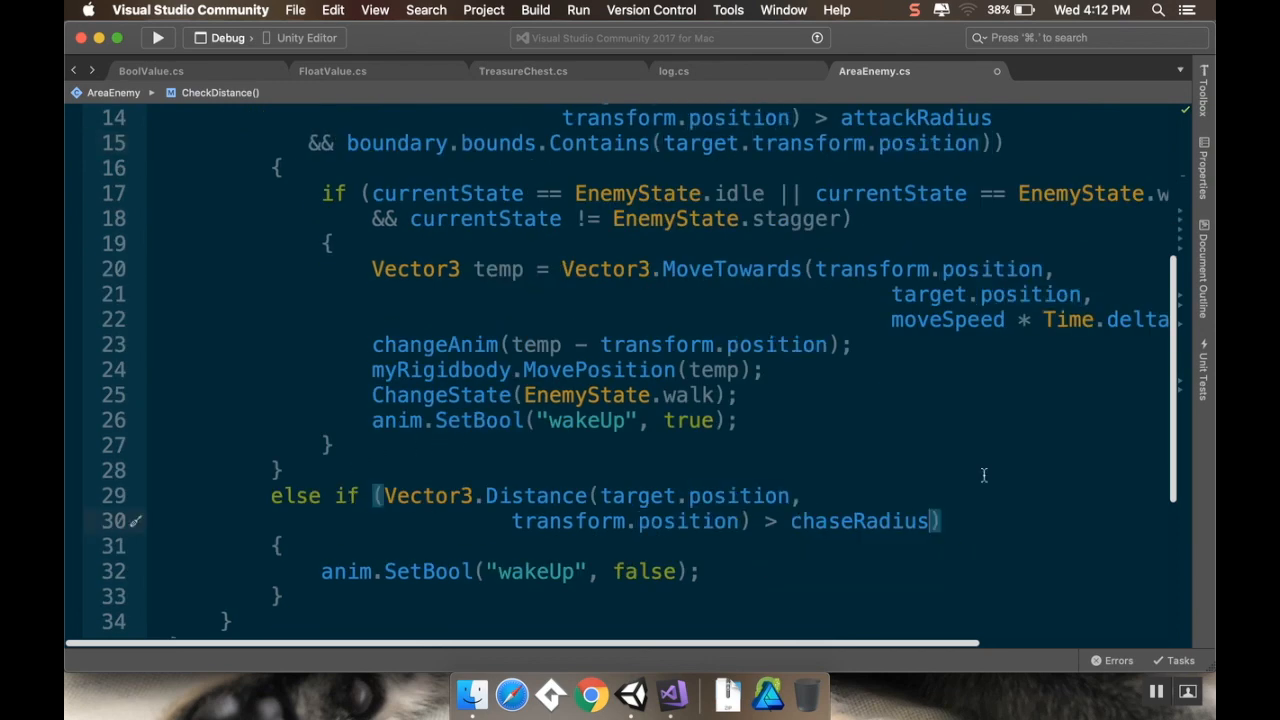
Step: Append '|| !boundary.bounds.Contains()' to the else-if chase-radius condition on line 31
{"action": "type", "text": "||)"}
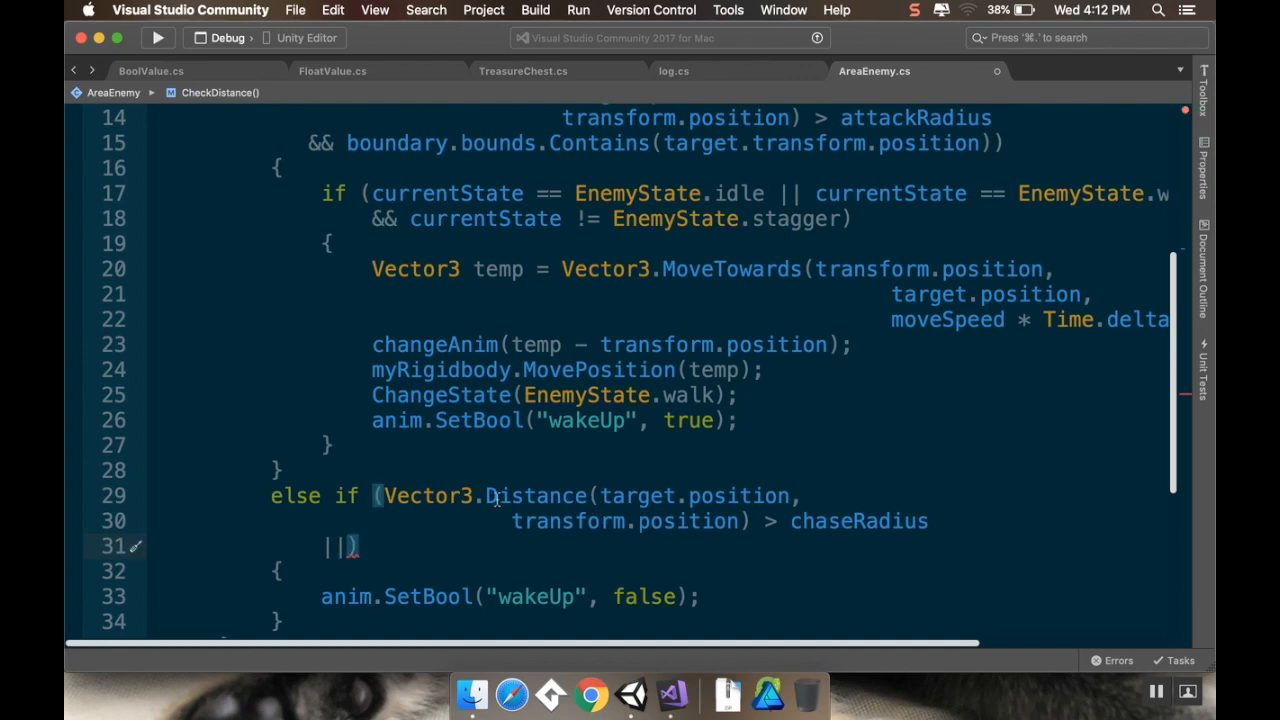
{"action": "mouse_move", "coordinate": [533, 520]}
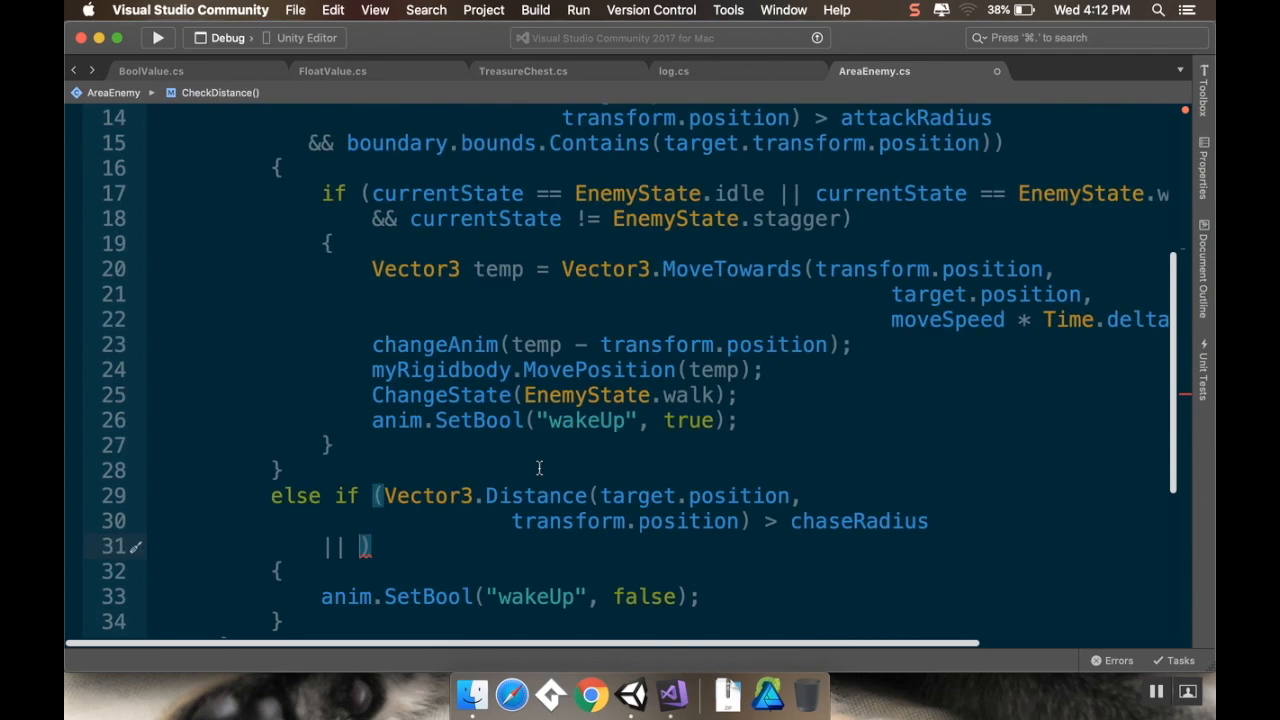
{"action": "type", "text": "boundary.b"}
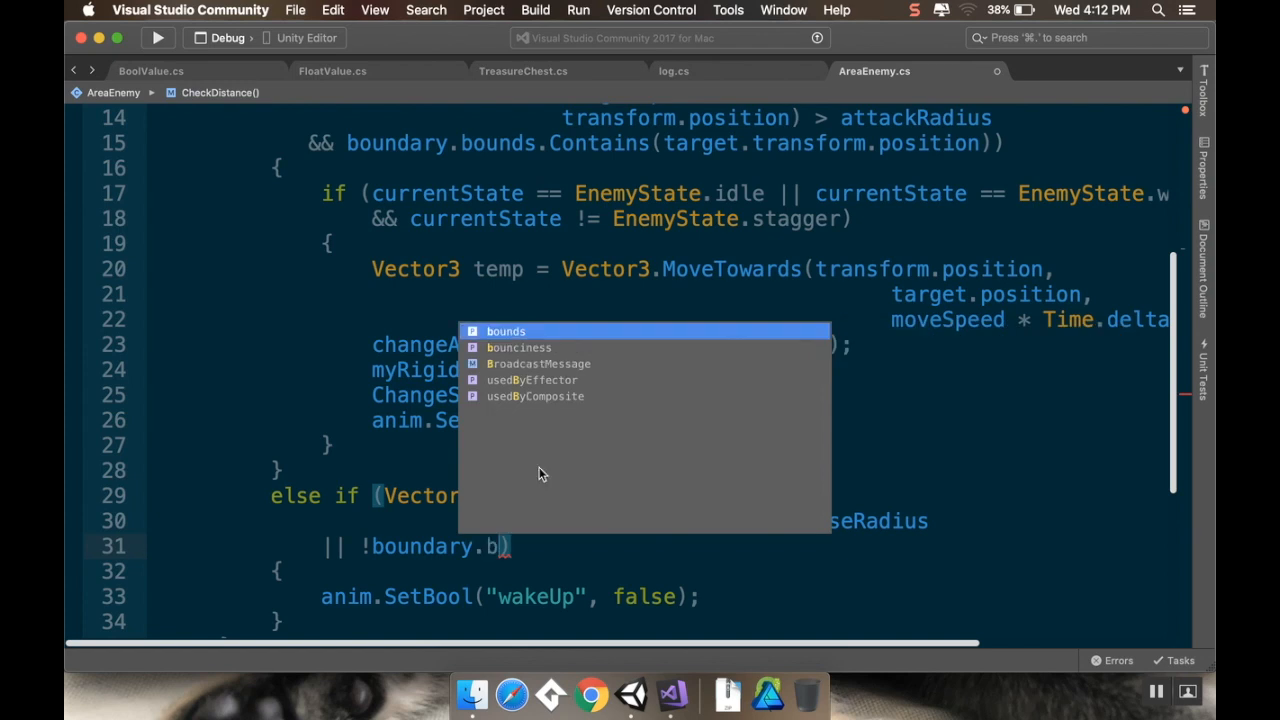
{"action": "type", "text": "ounds.Con"}
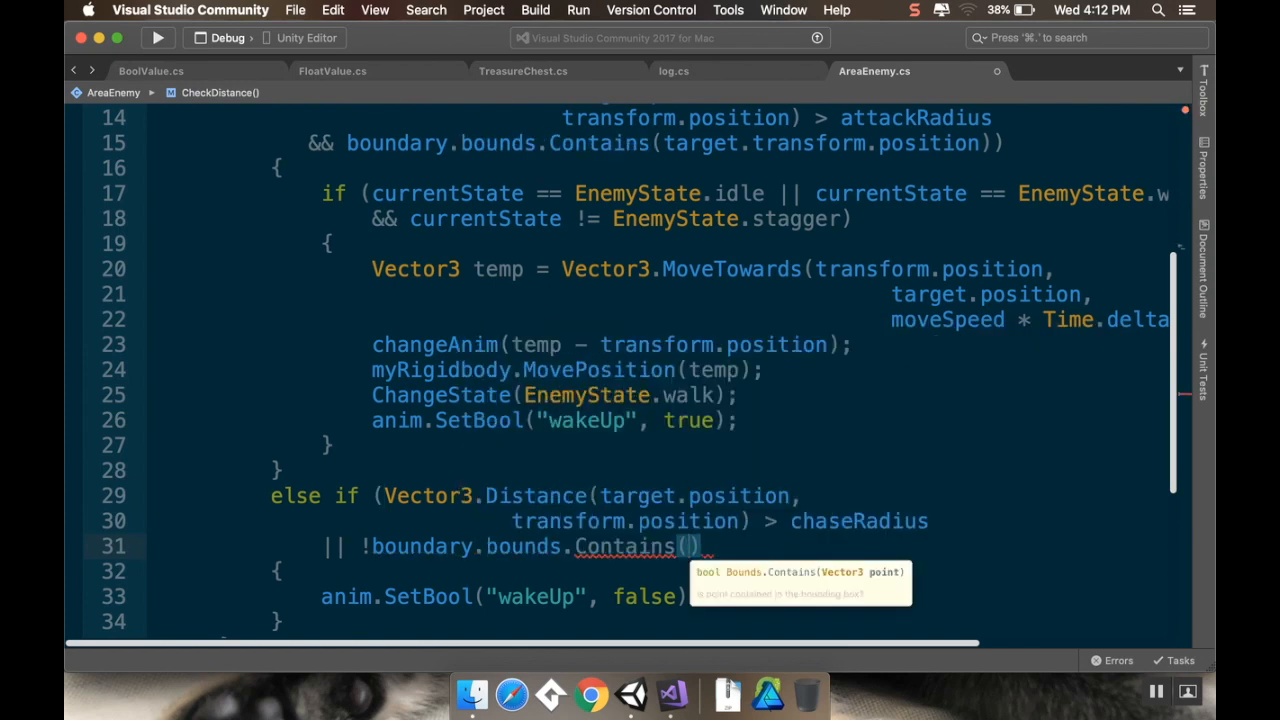
{"action": "type", "text": "ta"}
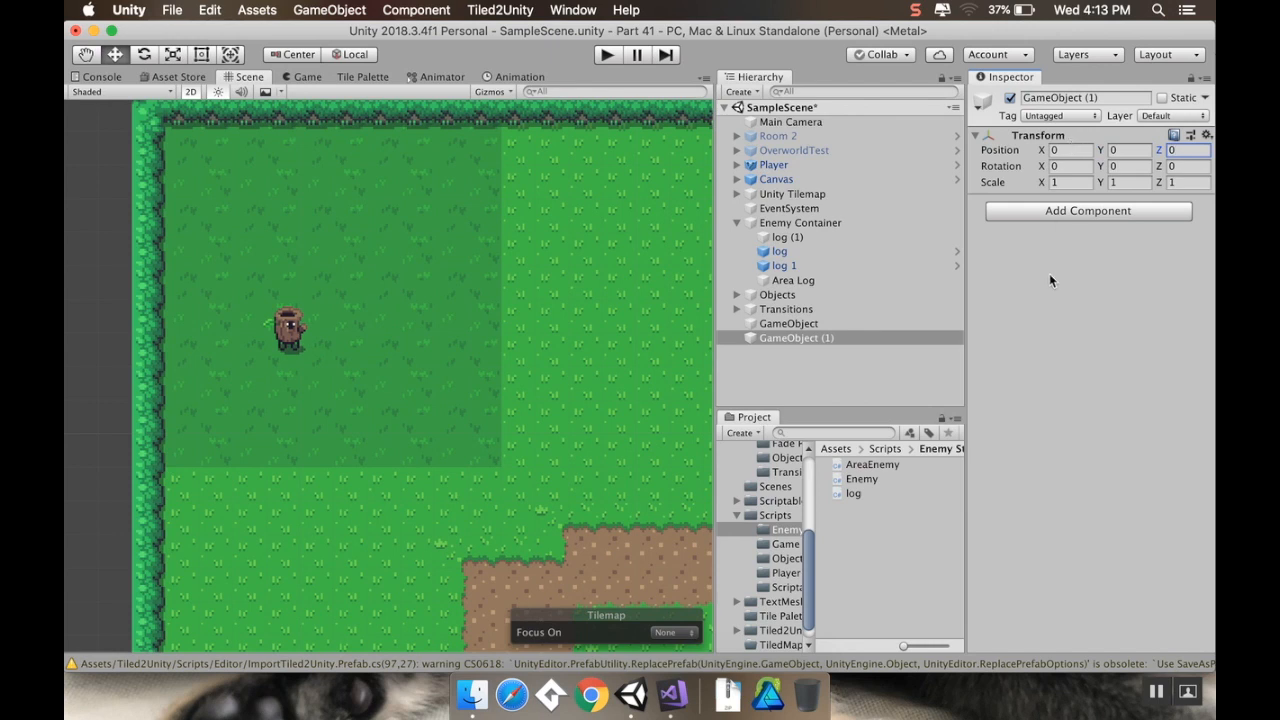
Step: Rename the new empty GameObject to 'Enemy Boundary Holder'
{"action": "double_click", "coordinate": [796, 337]}
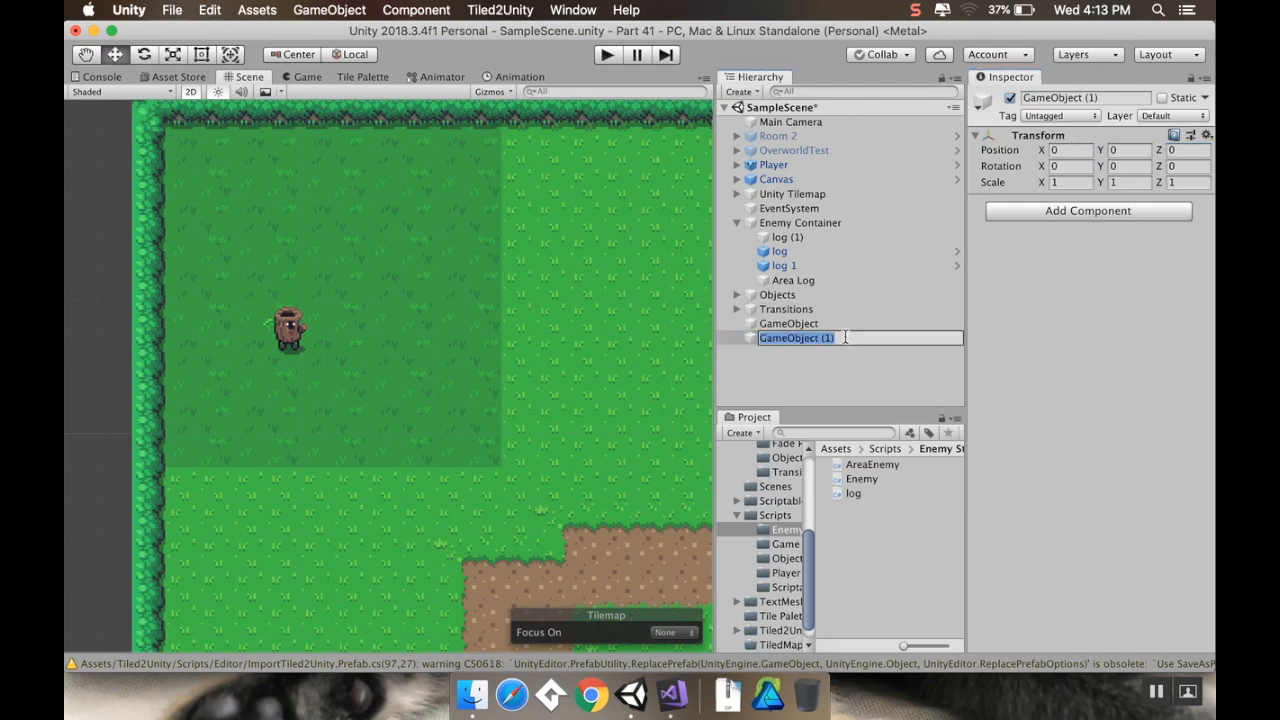
{"action": "type", "text": "Enem"}
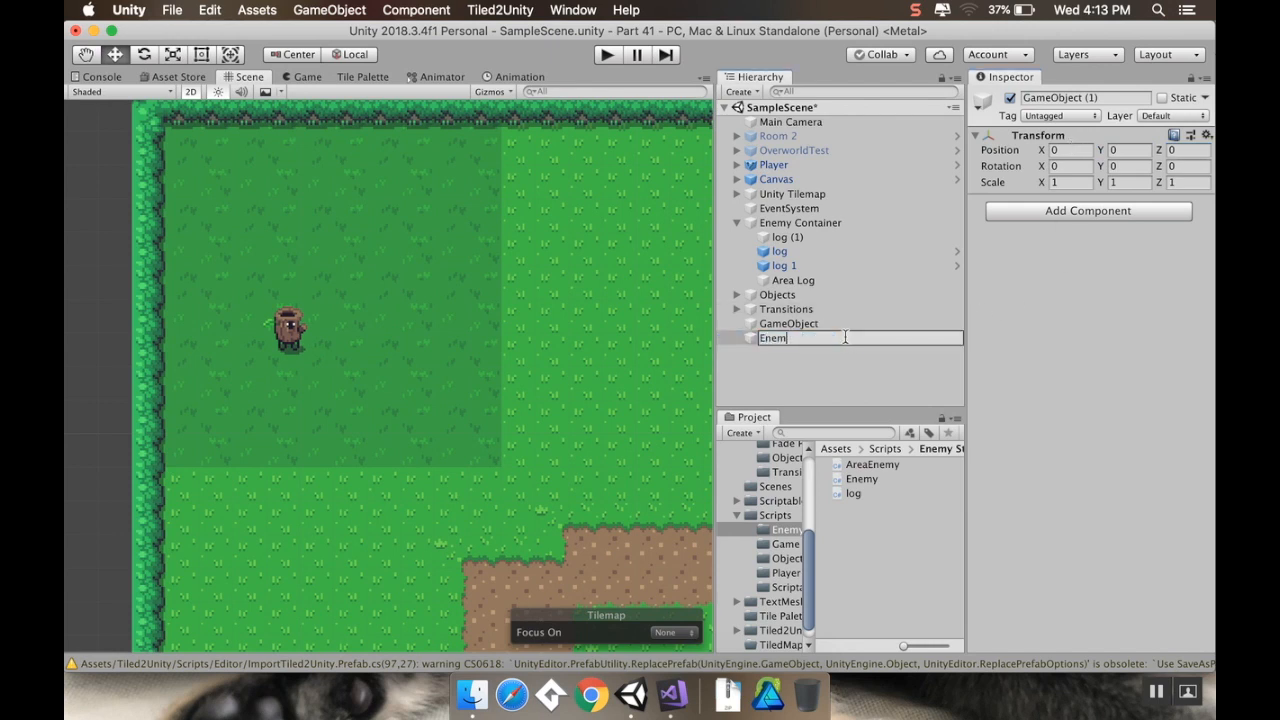
{"action": "type", "text": "Enemy Boundary lo"}
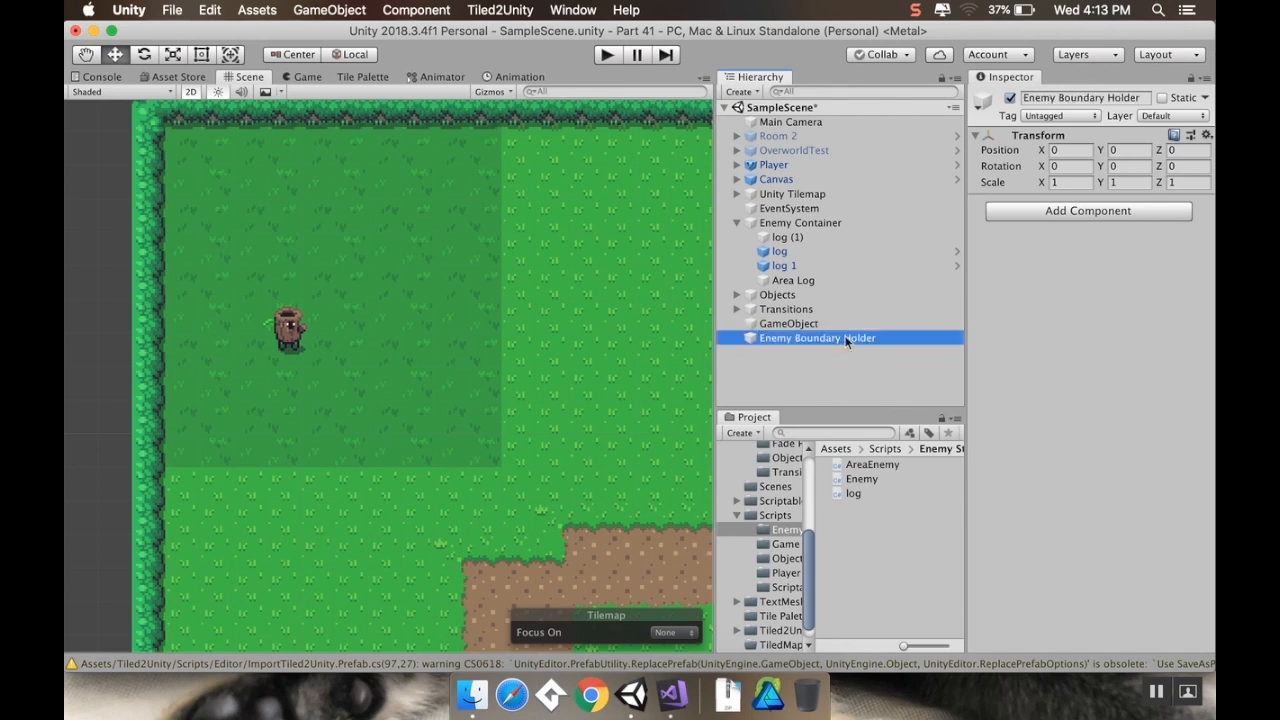
{"action": "right_click", "coordinate": [817, 337]}
{"action": "type", "text": "Boundary 1"}
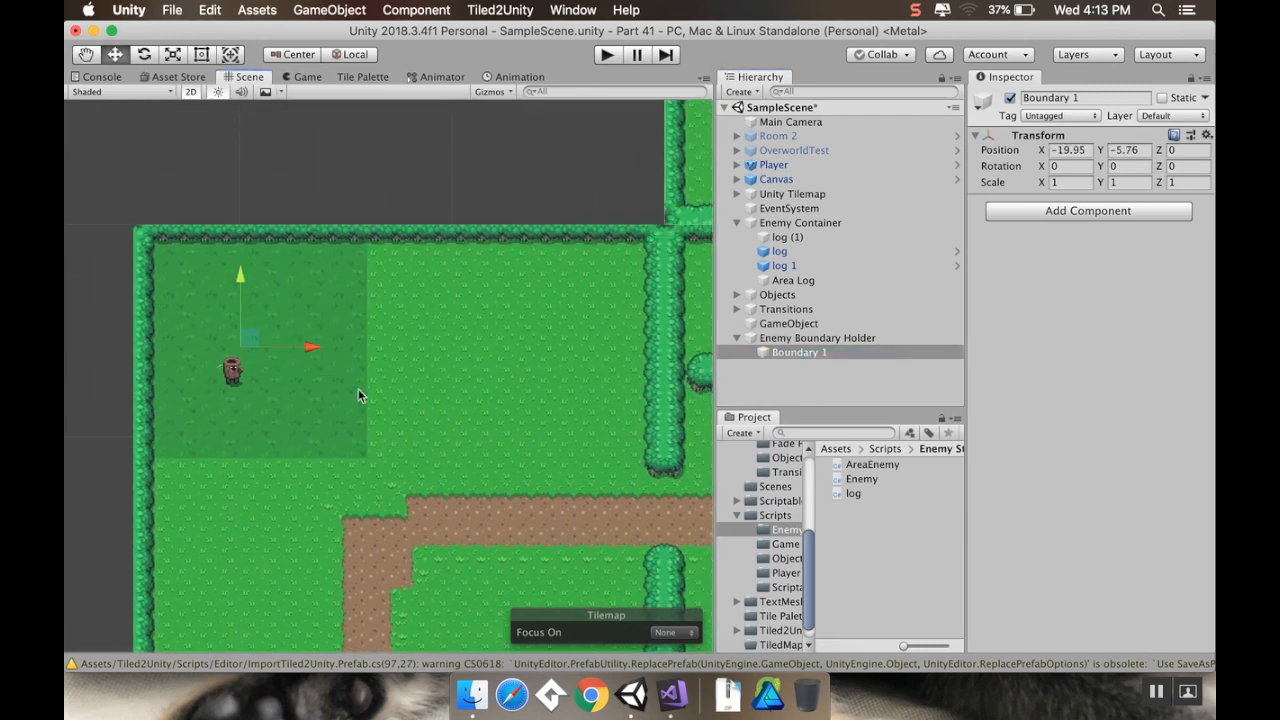
Step: Give Boundary 1 a blue label icon and add a Box Collider 2D
{"action": "left_click", "coordinate": [986, 97]}
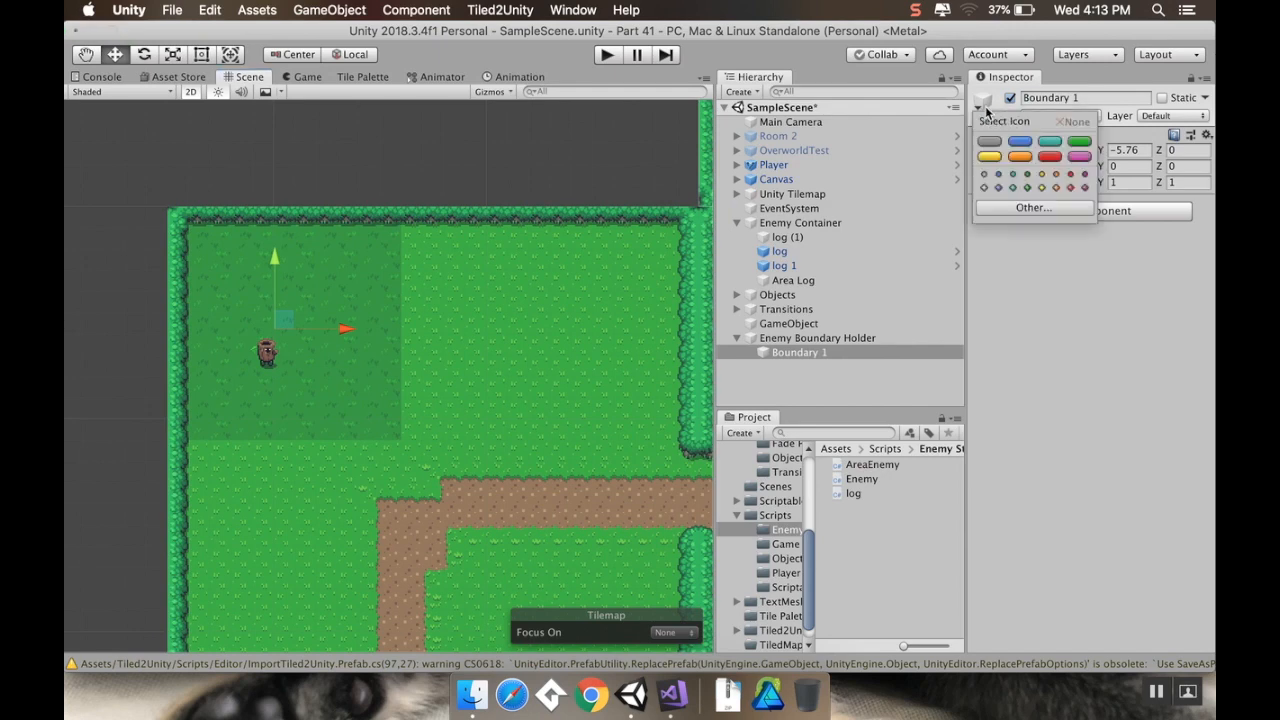
{"action": "left_click", "coordinate": [989, 140]}
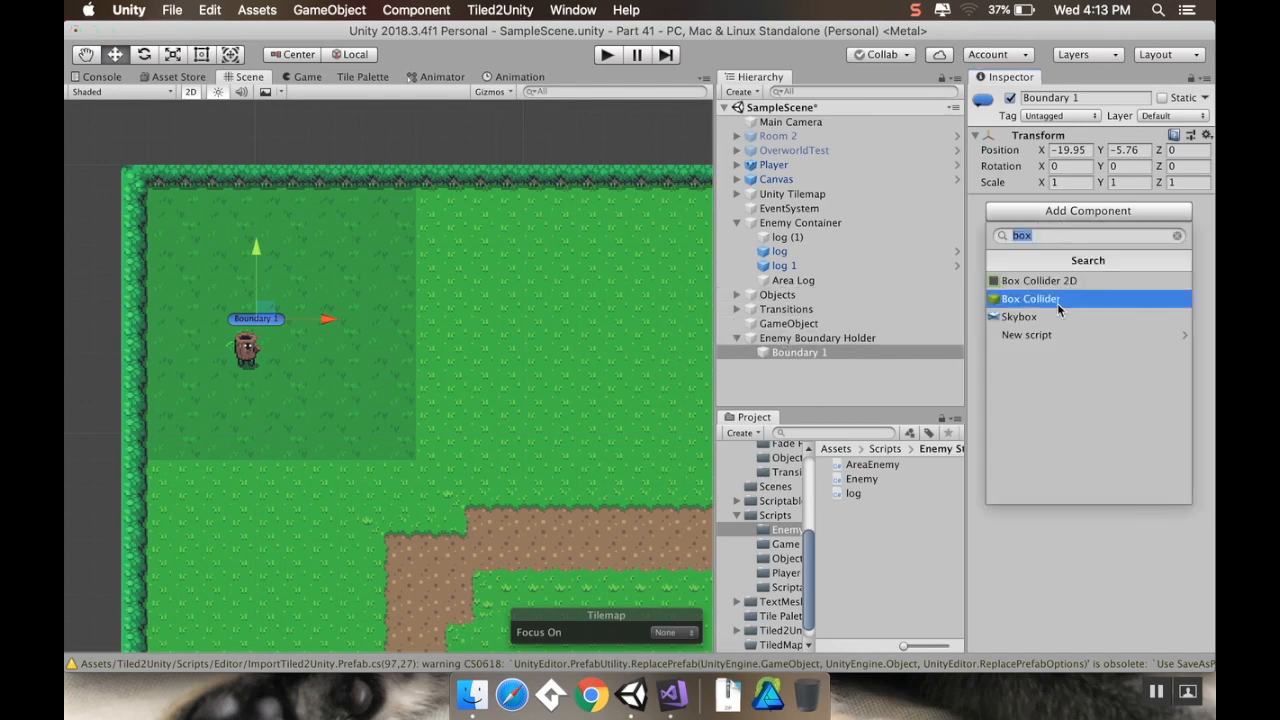
{"action": "left_click", "coordinate": [1037, 281]}
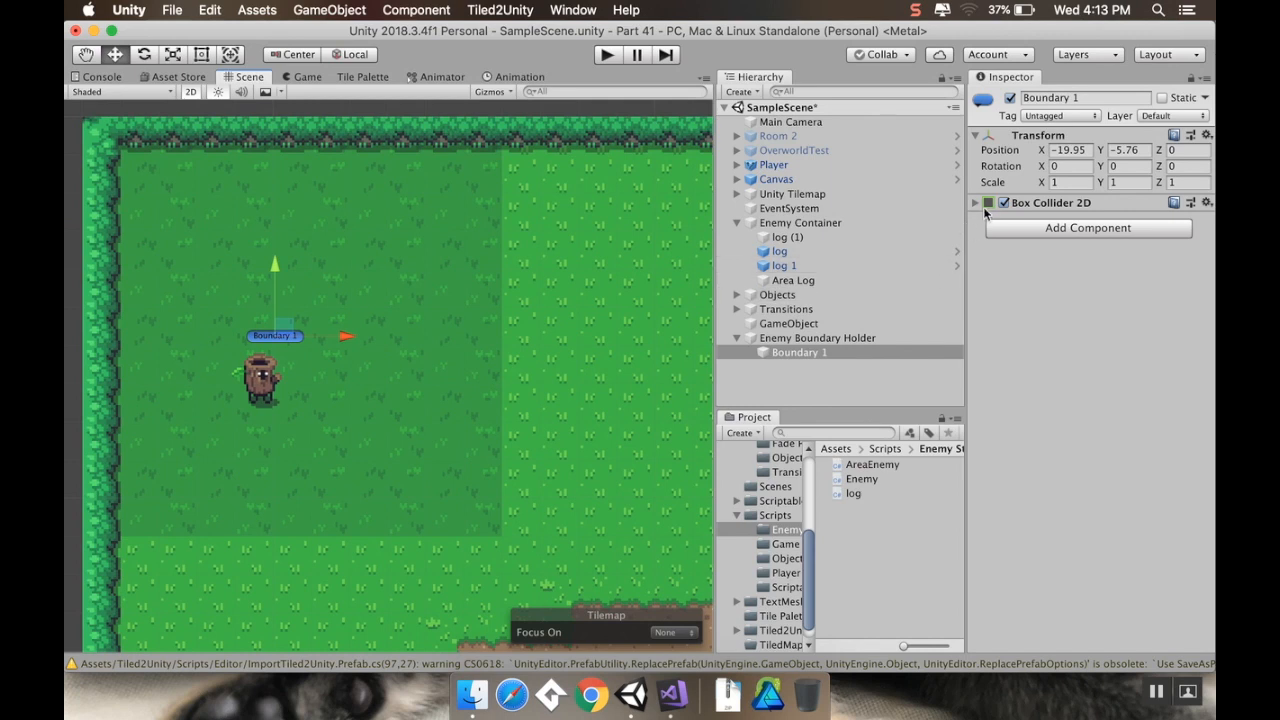
{"action": "left_click", "coordinate": [975, 202]}
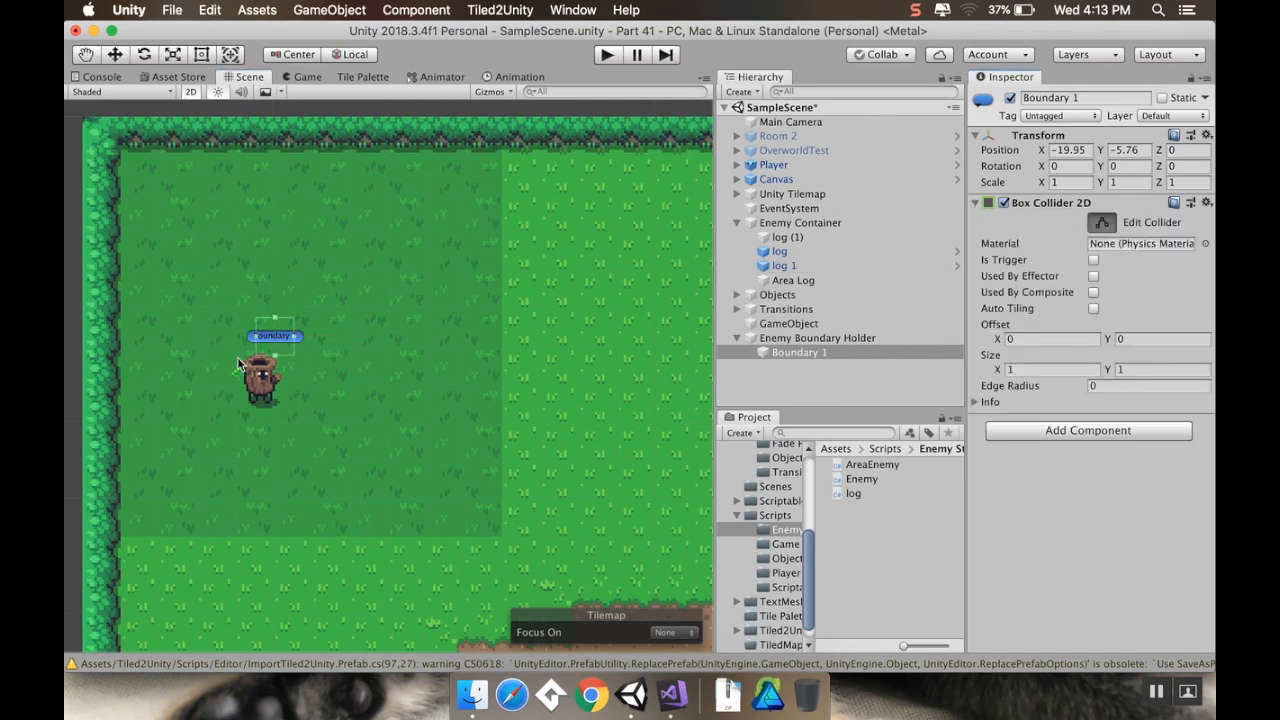
Step: Stretch the collider over the darker grass square and tick Is Trigger
{"action": "left_click_drag", "start_coordinate": [275, 338], "coordinate": [505, 345]}
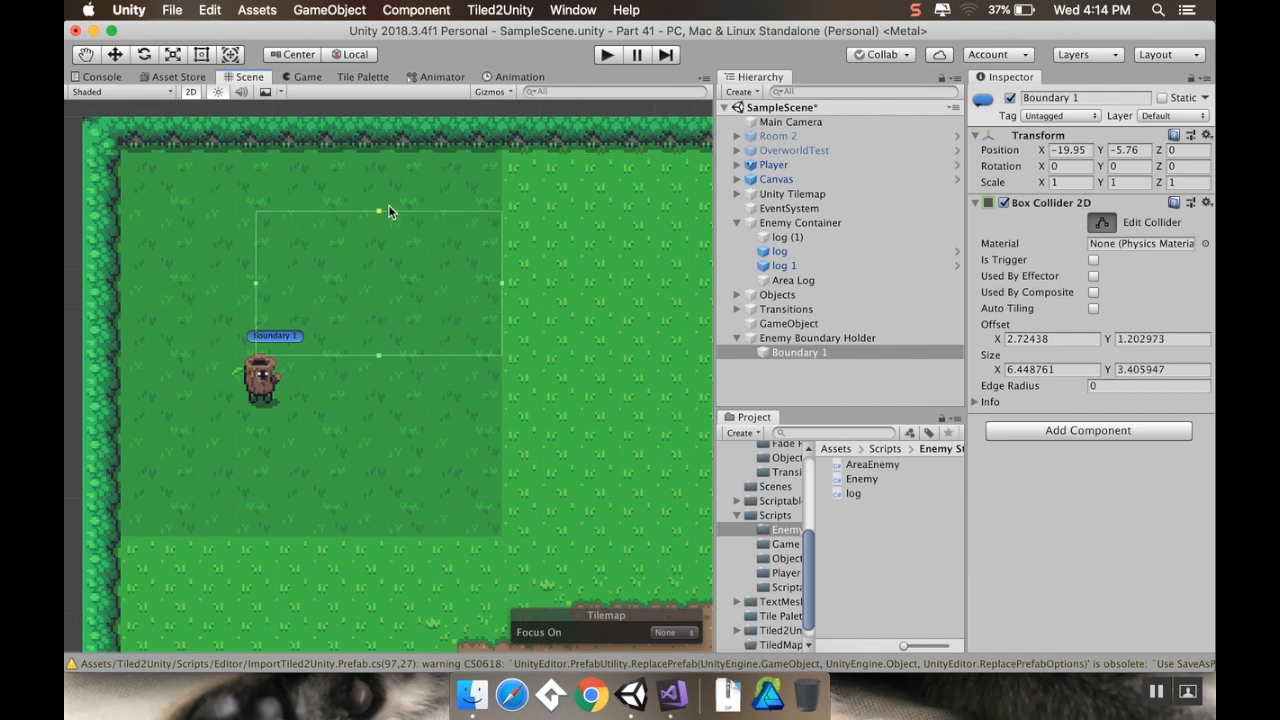
{"action": "left_click_drag", "start_coordinate": [378, 211], "coordinate": [378, 508]}
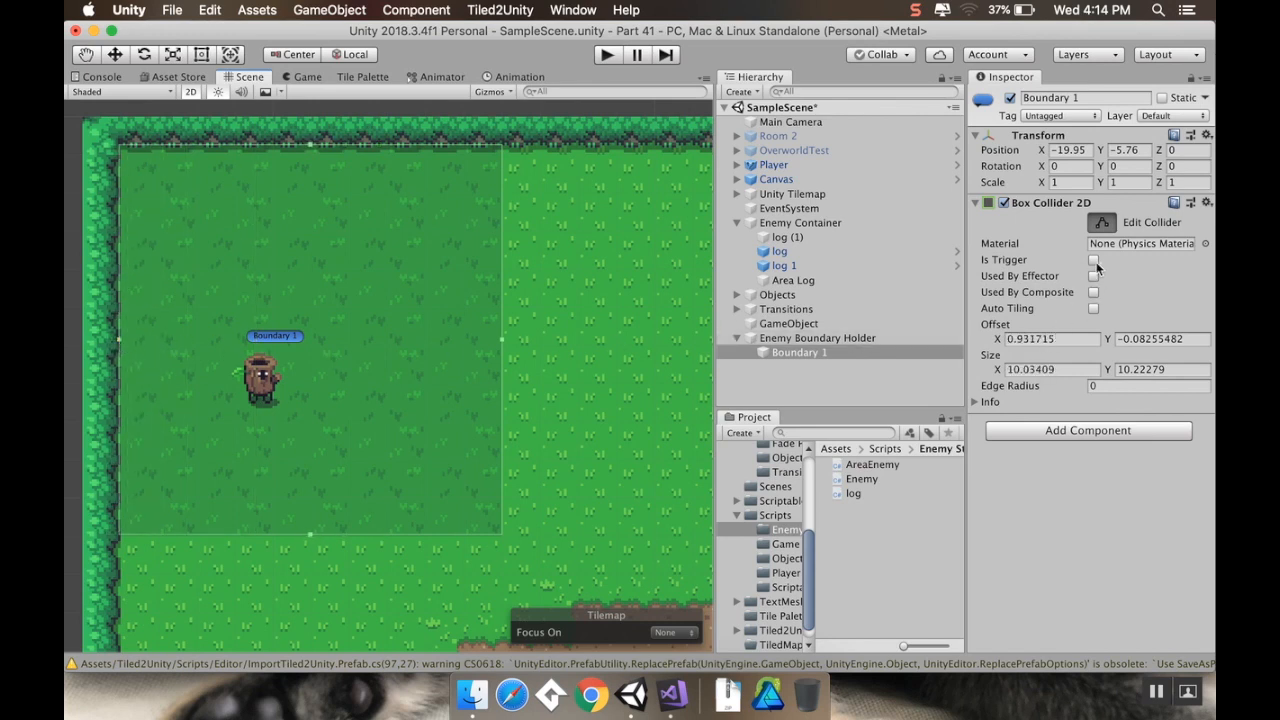
{"action": "left_click", "coordinate": [1093, 259]}
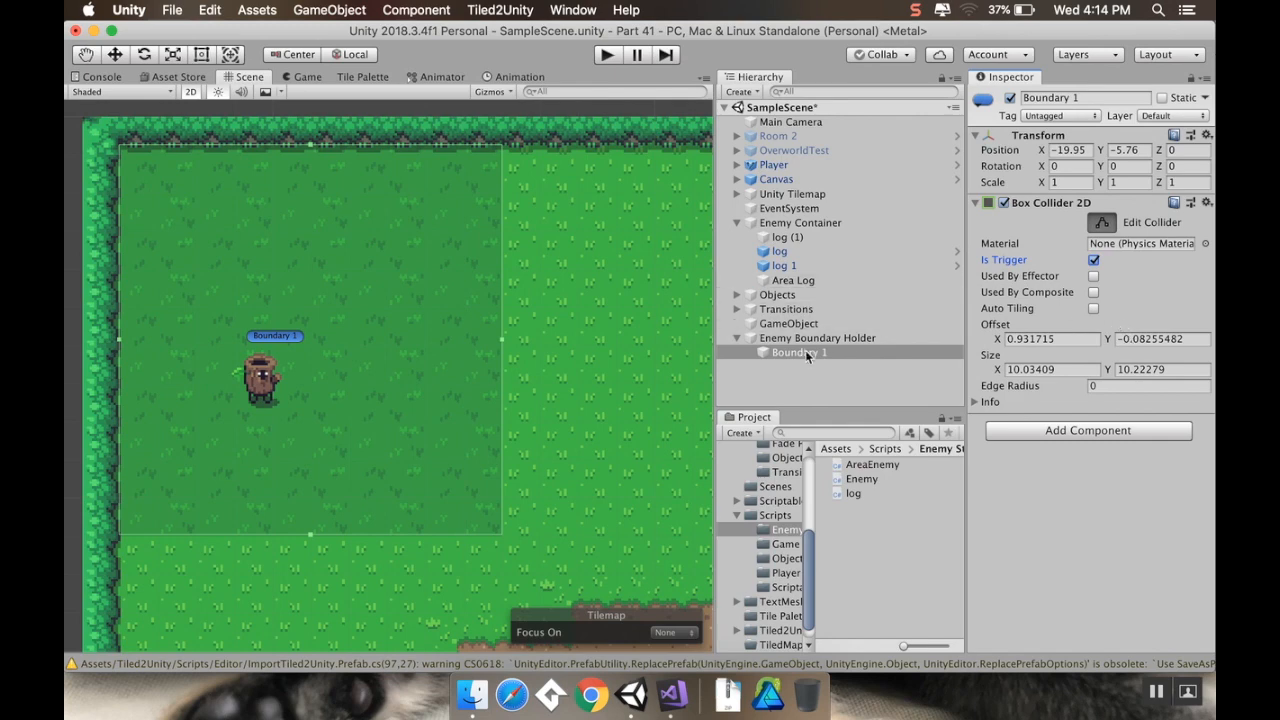
{"action": "left_click", "coordinate": [793, 280]}
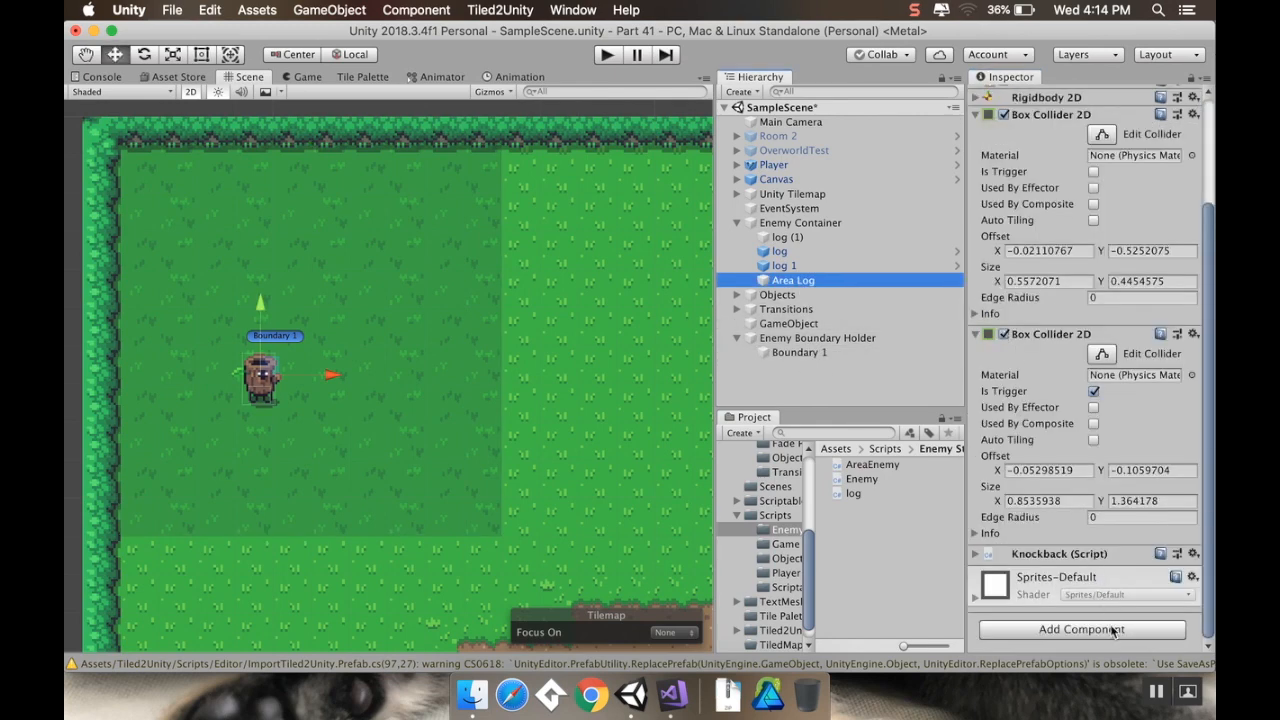
Step: Add the AreaEnemy script to Area Log and assign TwoHitEnemyHealth as max health
{"action": "left_click", "coordinate": [1081, 629]}
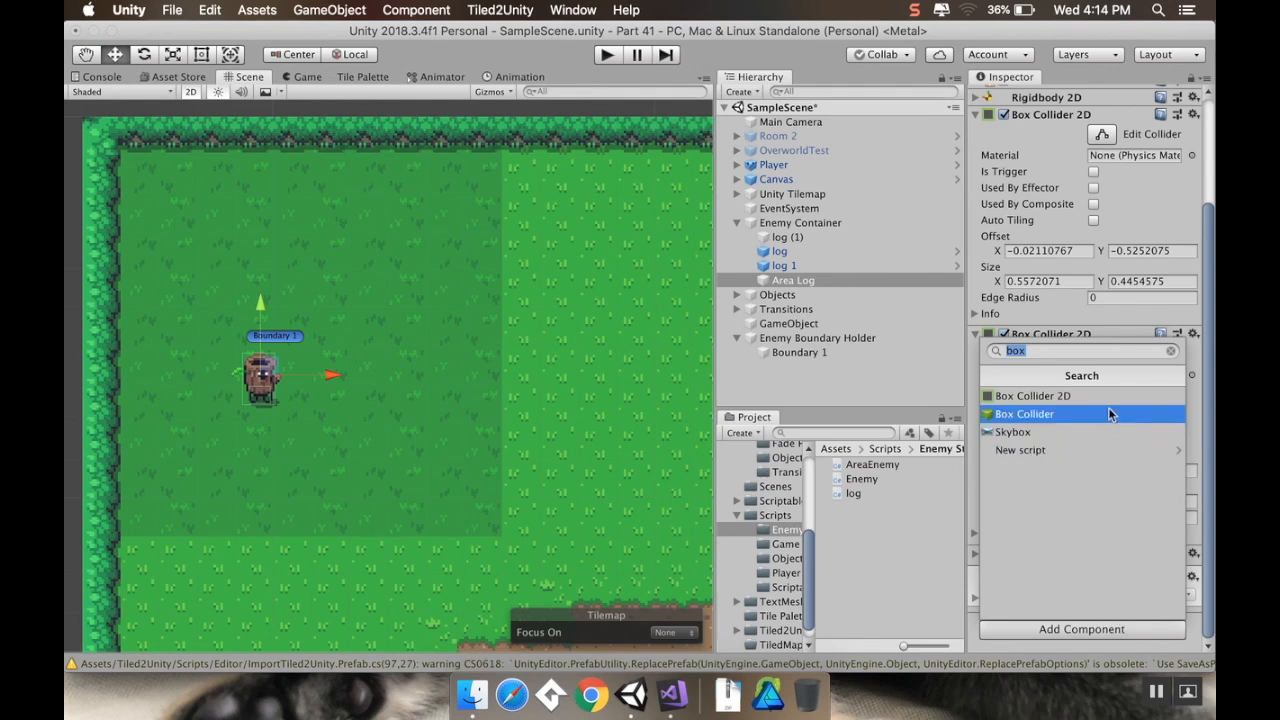
{"action": "type", "text": "area"}
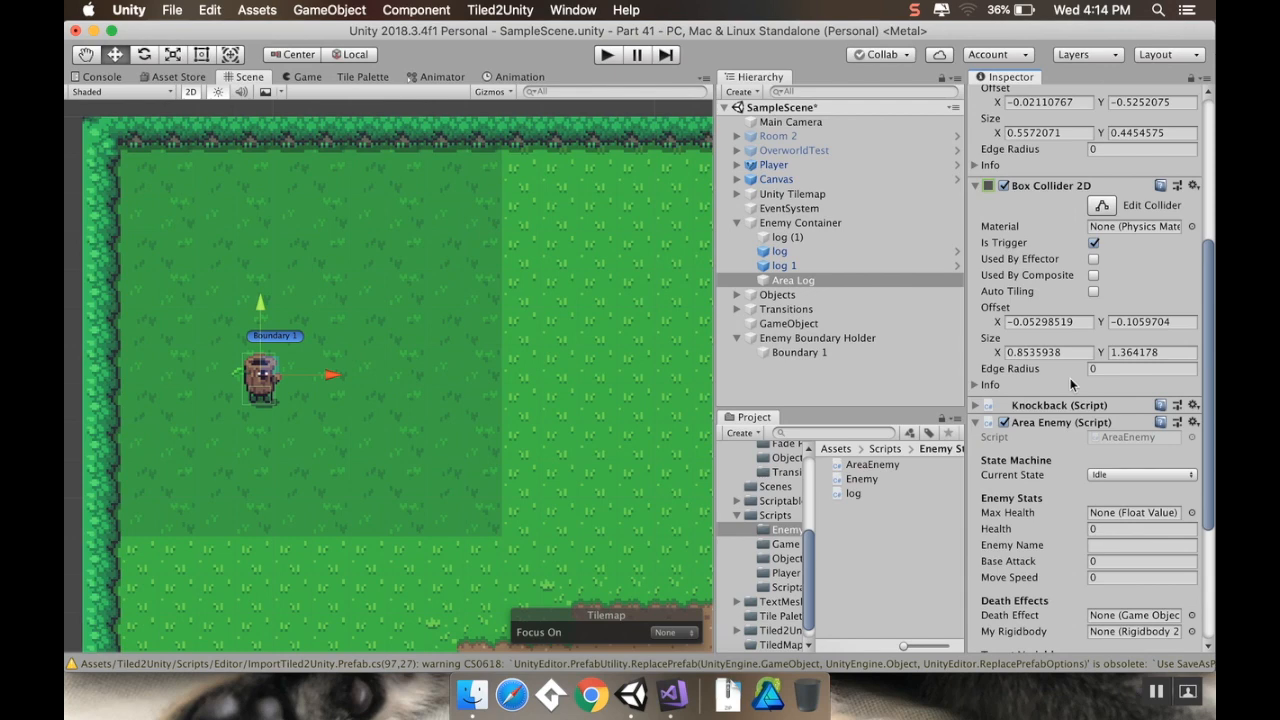
{"action": "scroll", "scroll_direction": "down", "scroll_amount": 3}
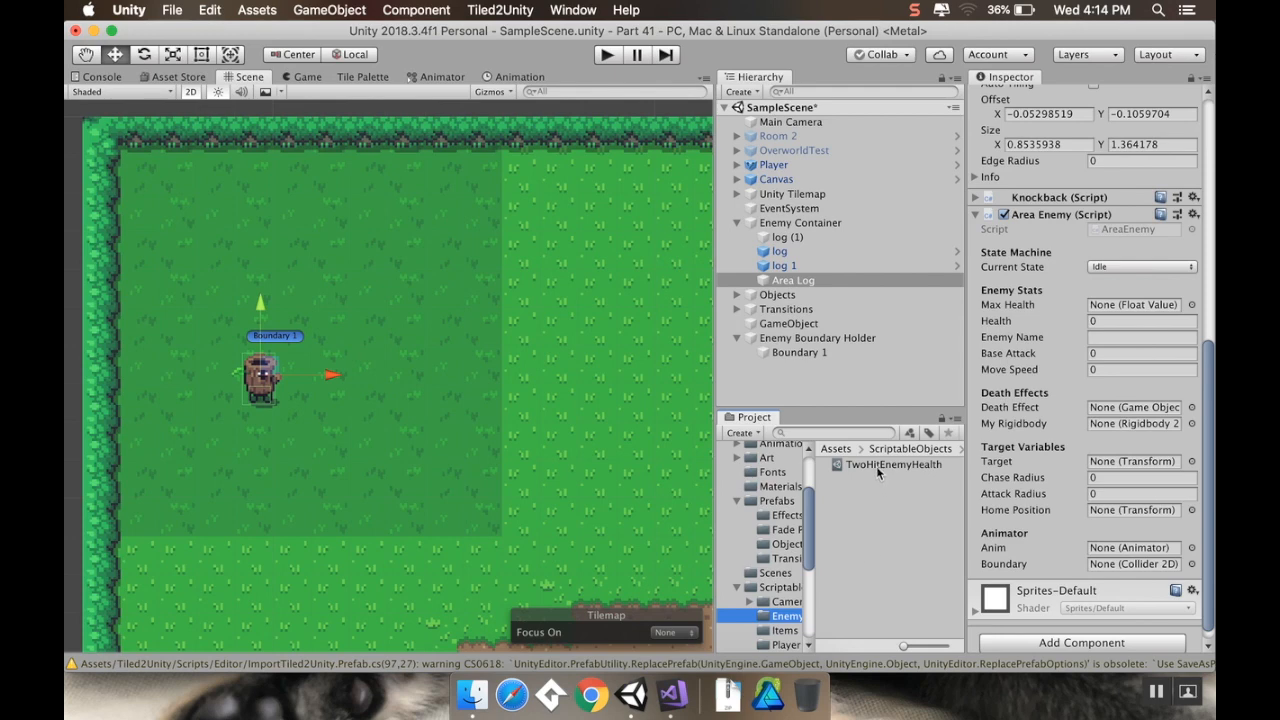
{"action": "left_click_drag", "start_coordinate": [894, 464], "coordinate": [1140, 304]}
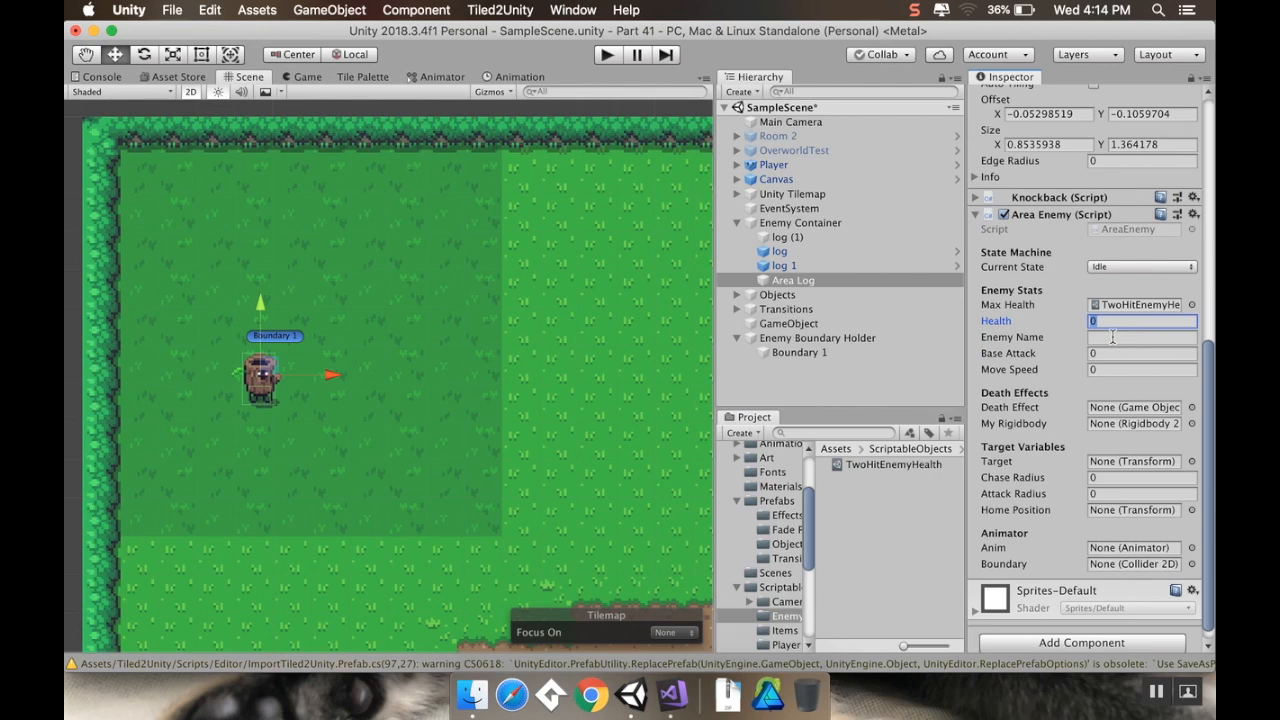
Step: Name the enemy 'bob', edit base attack, and assign Enemy Death Effect
{"action": "left_click", "coordinate": [1141, 337]}
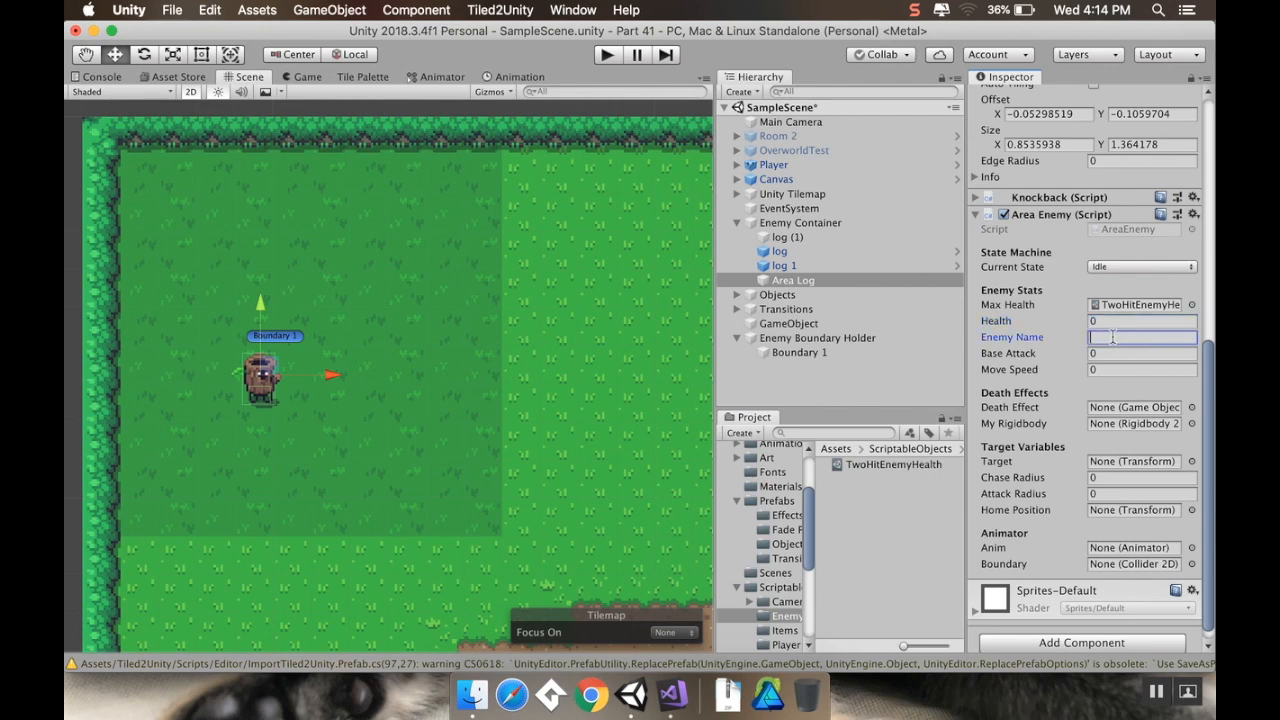
{"action": "type", "text": "bob"}
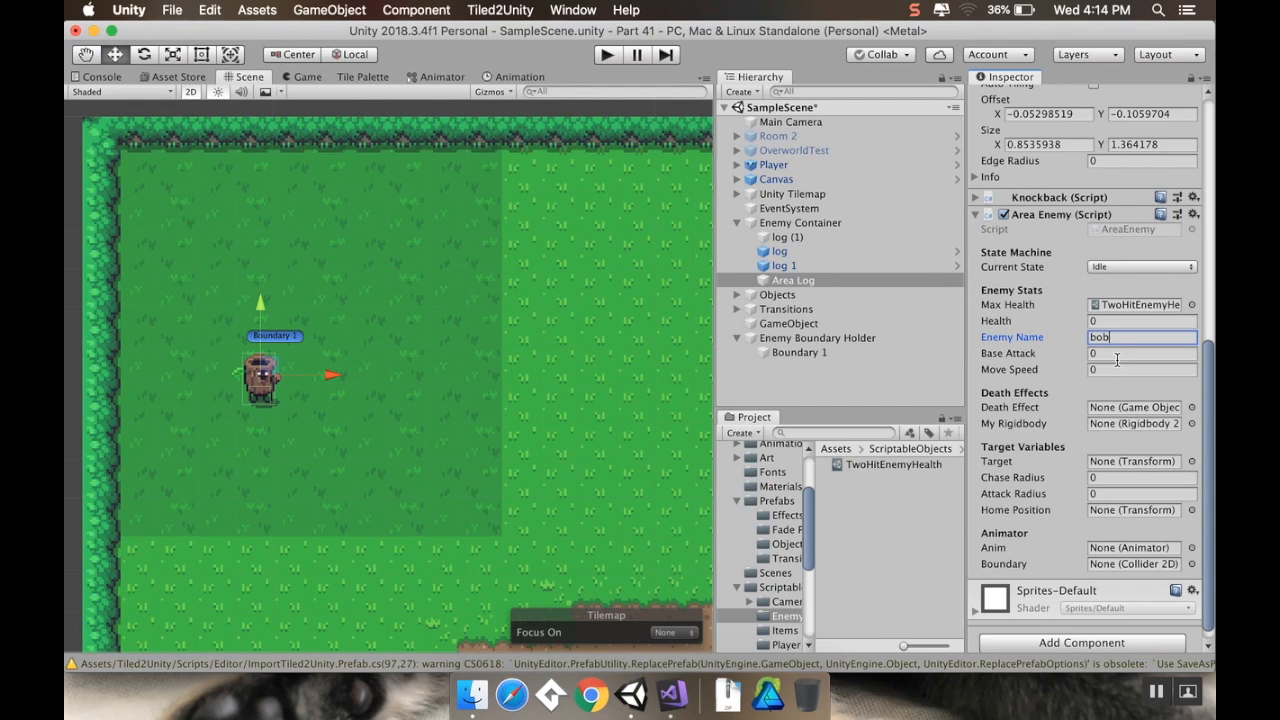
{"action": "mouse_move", "coordinate": [1113, 356]}
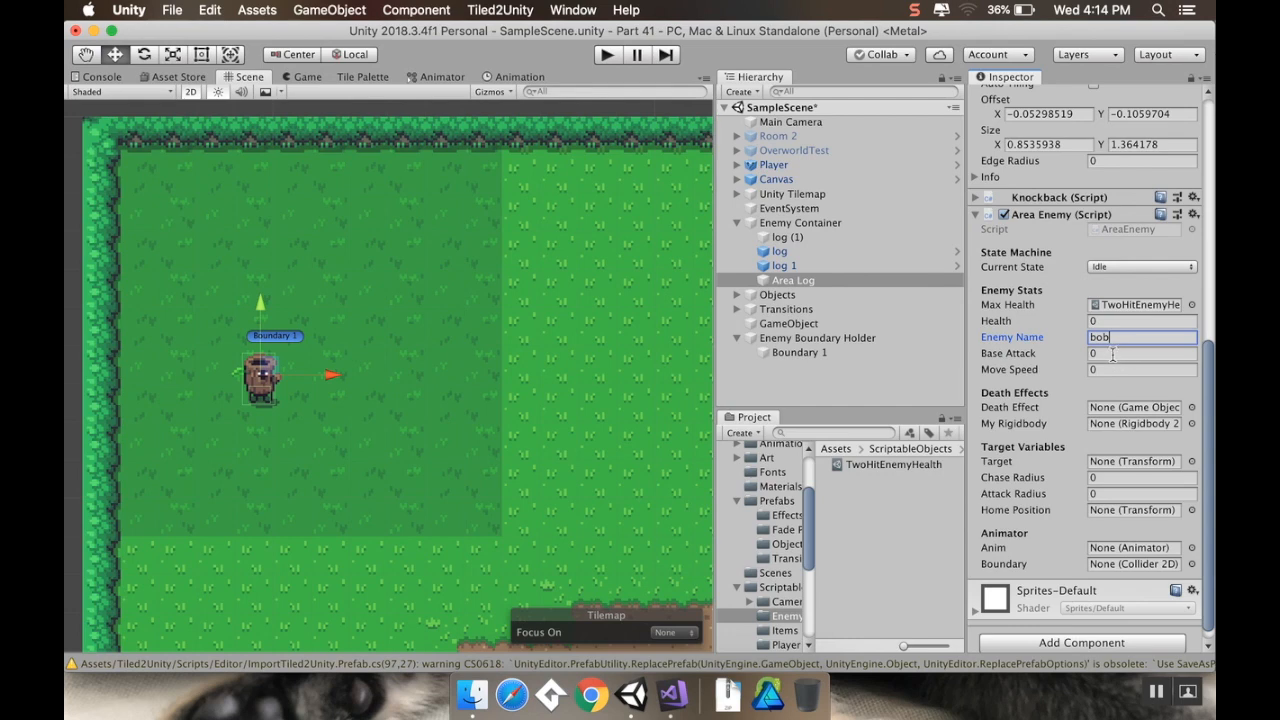
{"action": "left_click", "coordinate": [1140, 353]}
{"action": "type", "text": "1"}
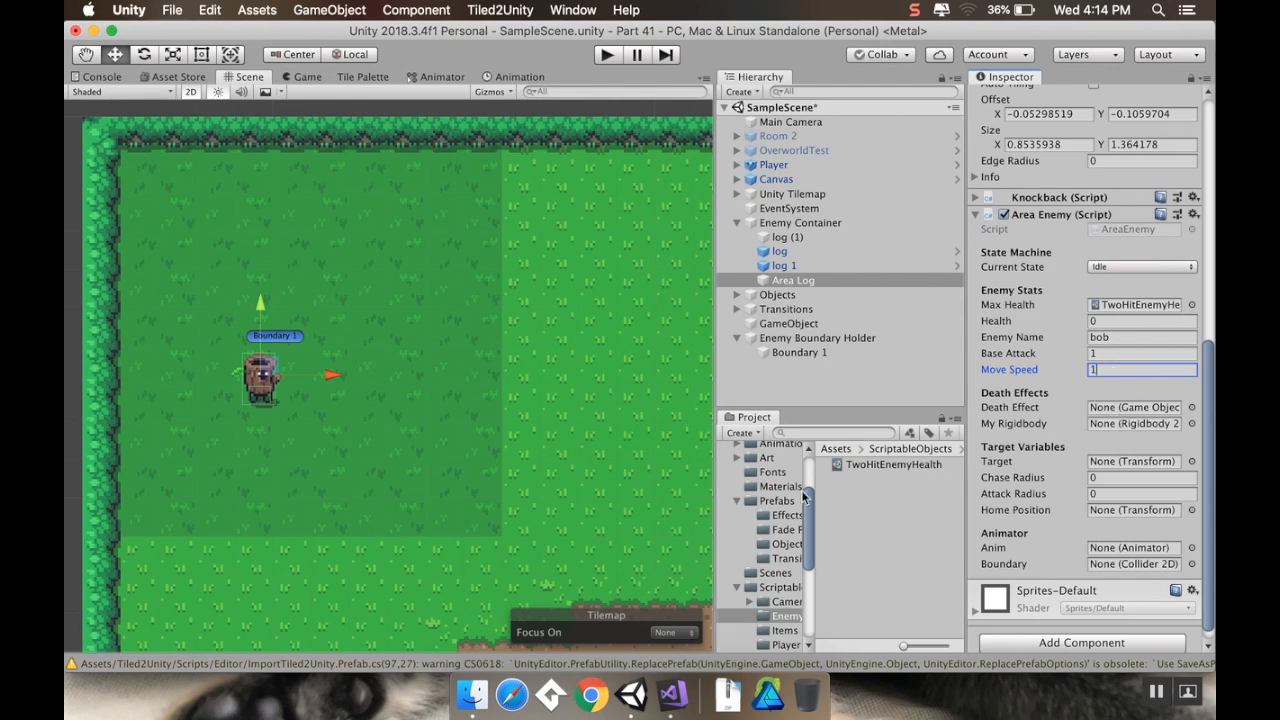
{"action": "left_click", "coordinate": [777, 500]}
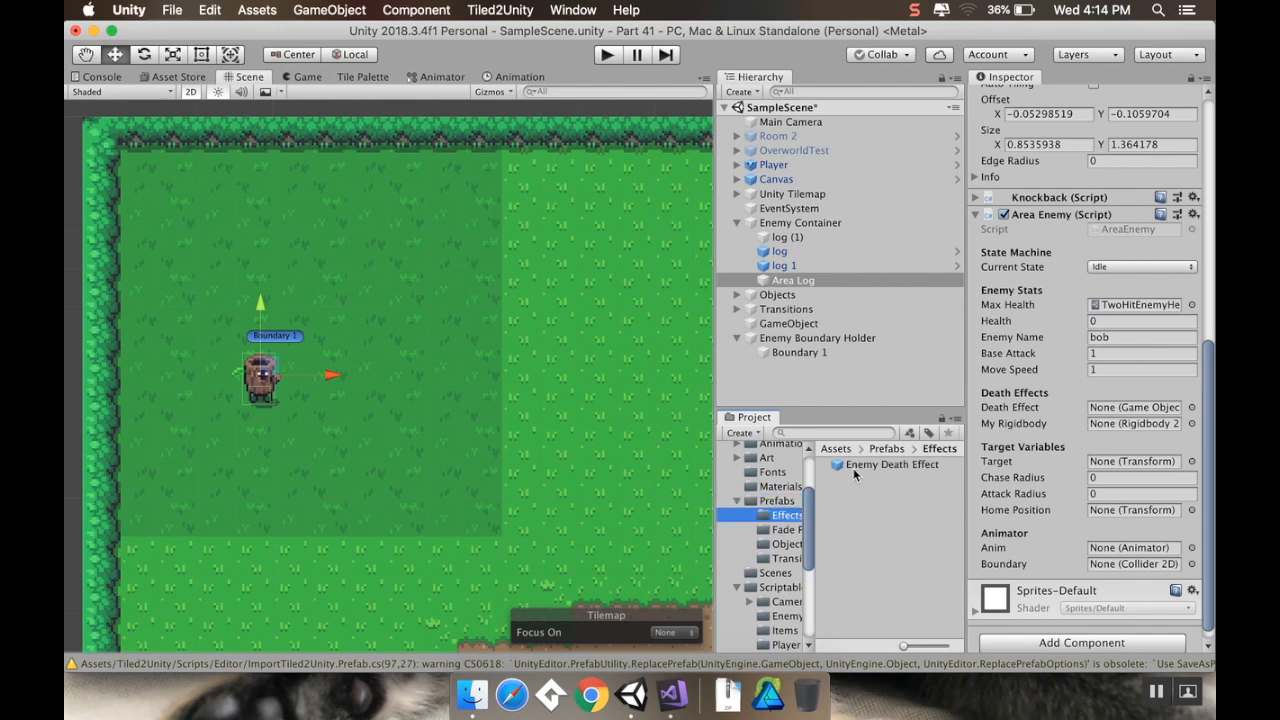
{"action": "left_click", "coordinate": [1134, 407]}
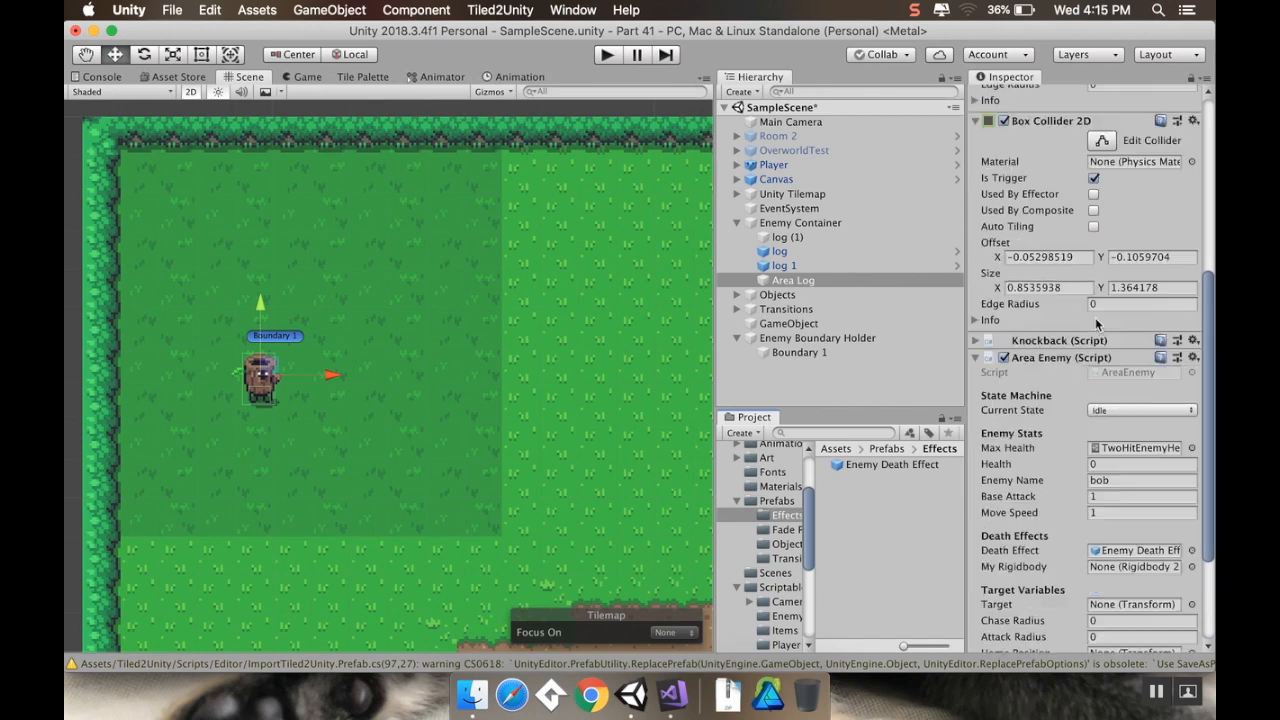
Step: Set Player as the chase target and the attack radius to 1
{"action": "scroll", "scroll_direction": "down", "scroll_amount": 3}
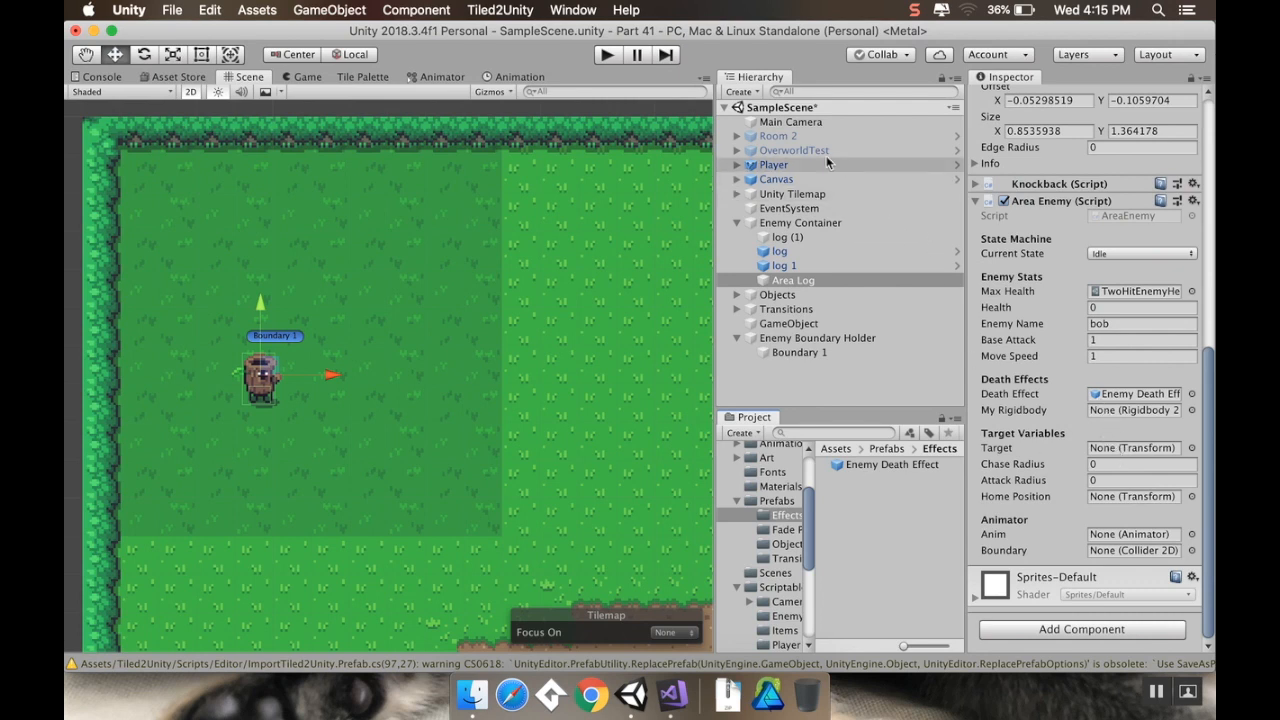
{"action": "left_click", "coordinate": [793, 280]}
{"action": "type", "text": "6"}
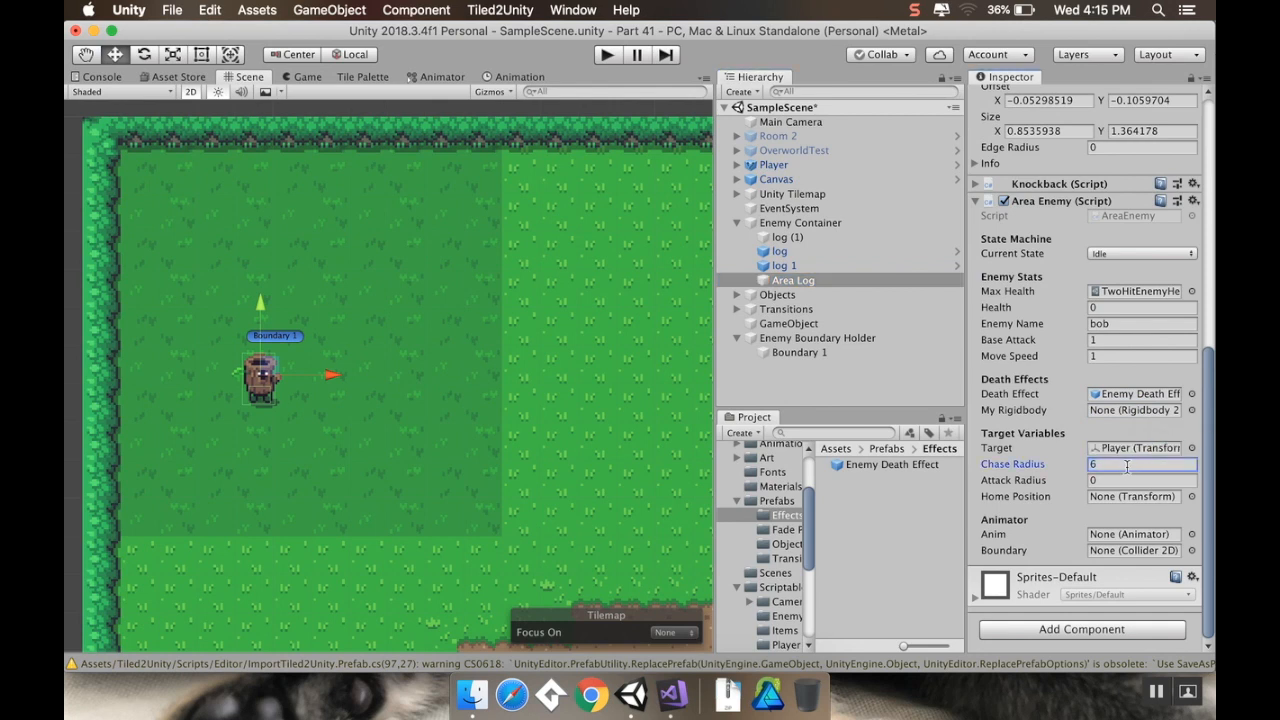
{"action": "left_click", "coordinate": [1140, 480]}
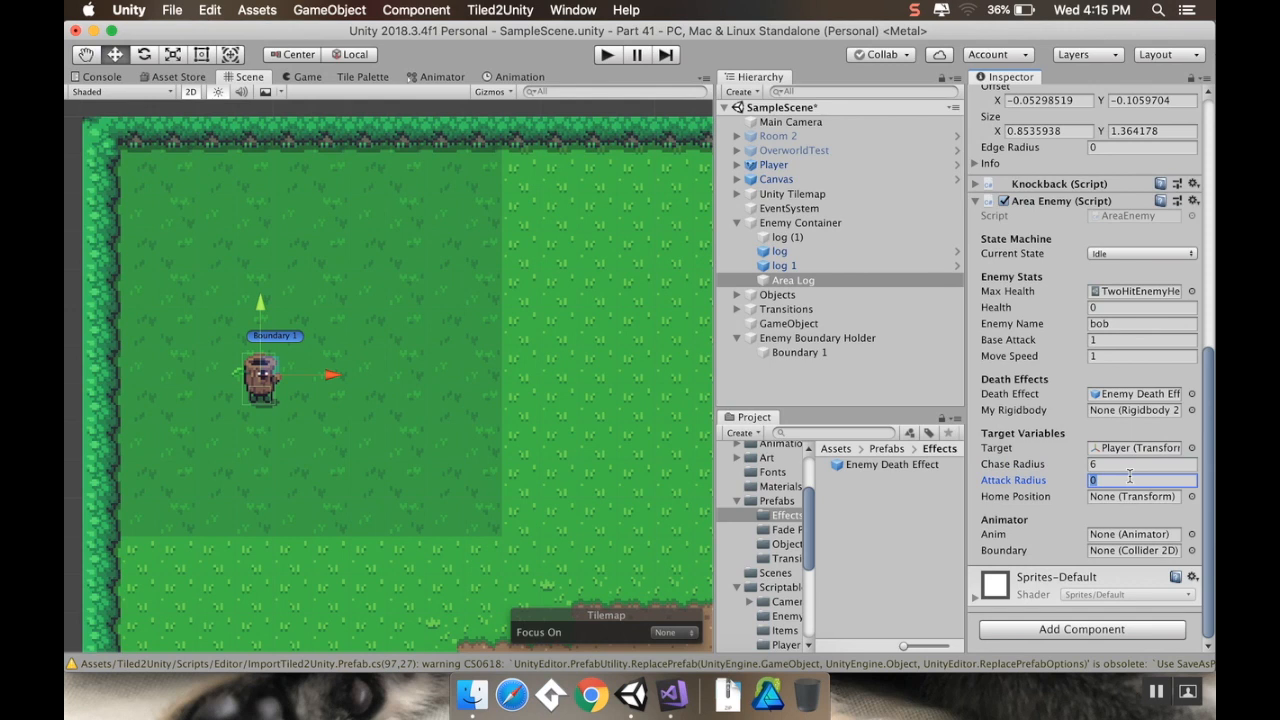
{"action": "type", "text": "1"}
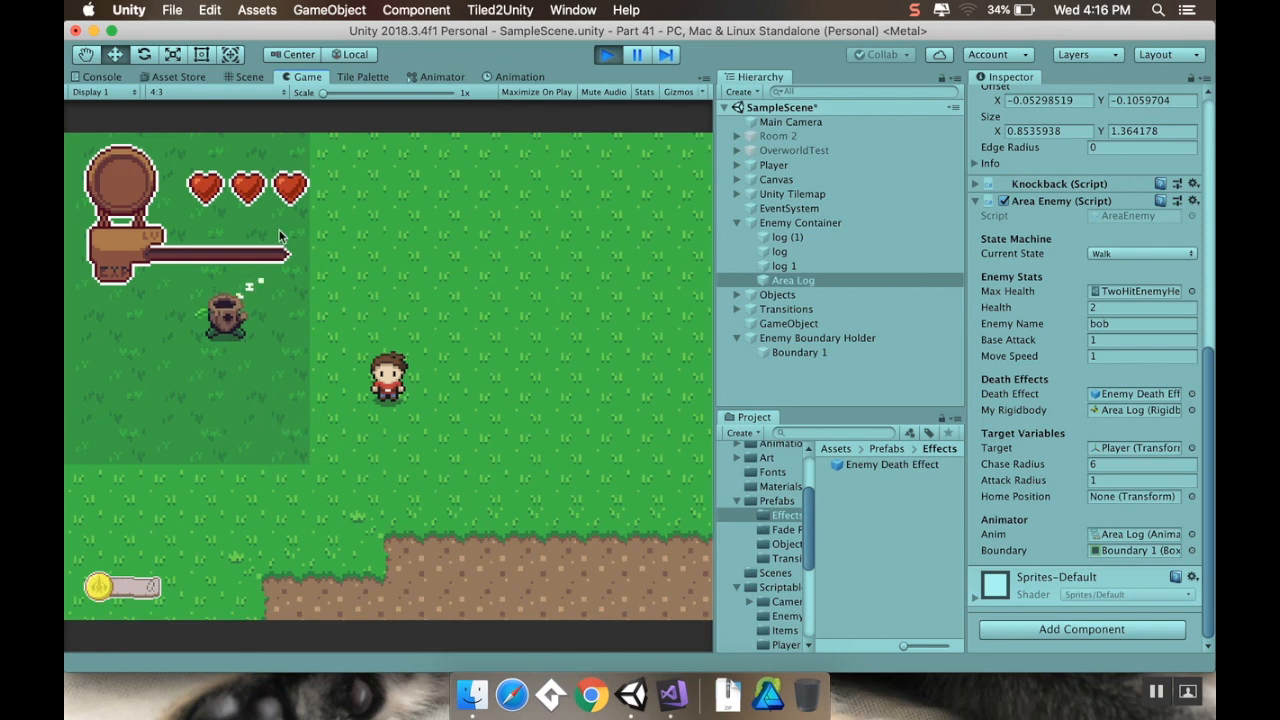
{"action": "mouse_move", "coordinate": [430, 275]}
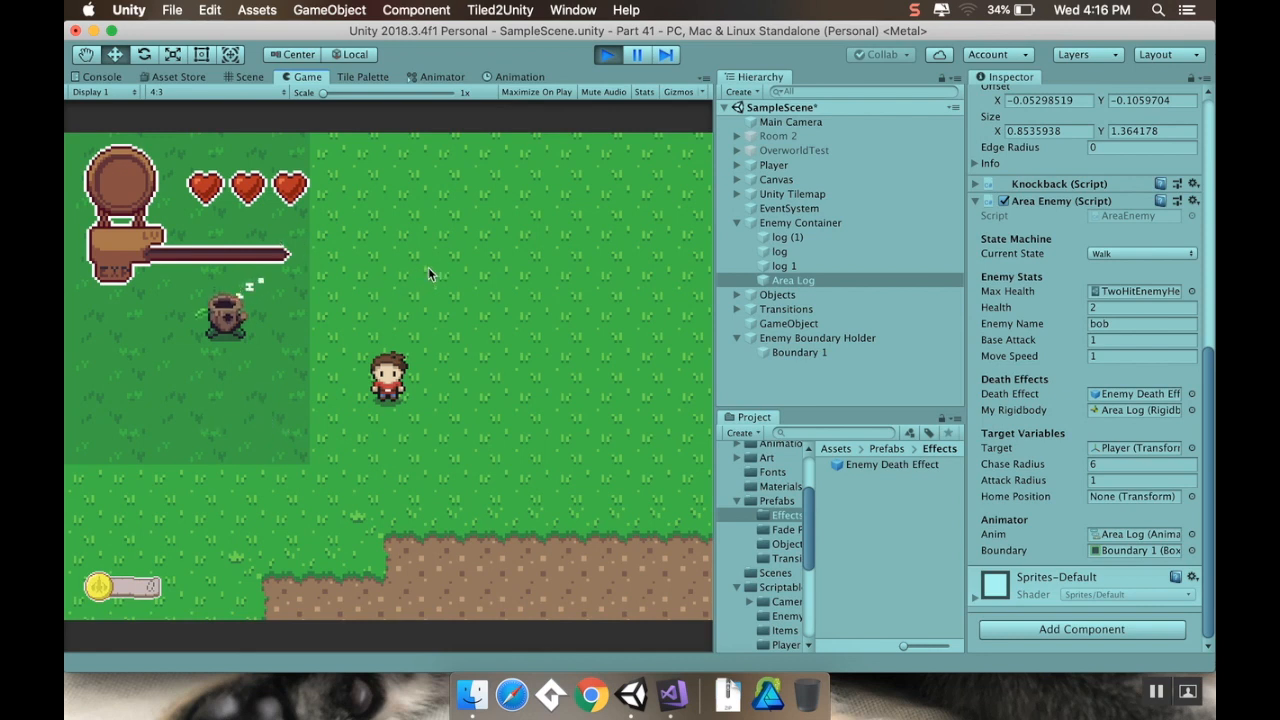